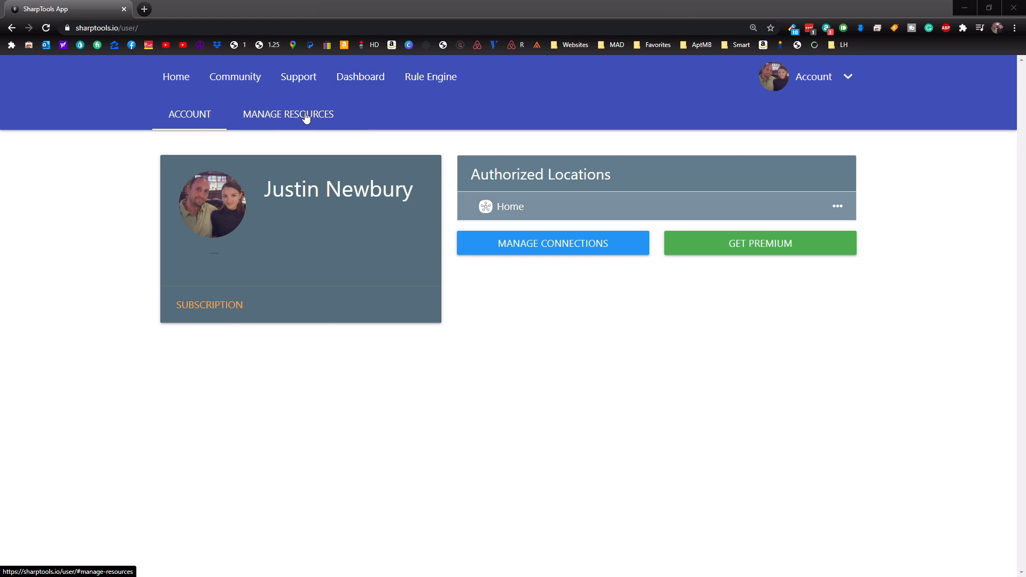
Step: Open Manage Resources and view the Calendars section, which is still empty
left_click(288, 114)
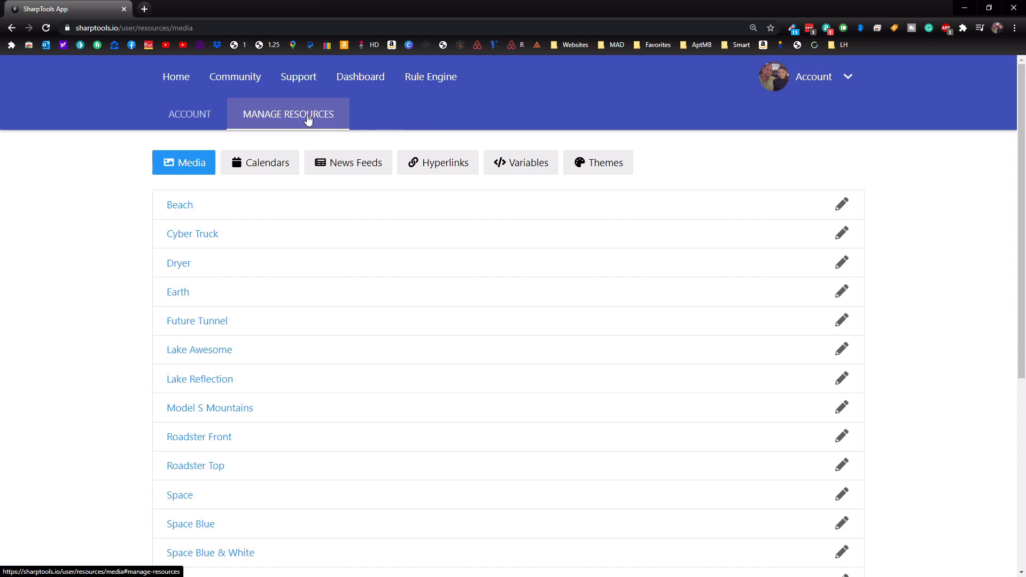
mouse_move(289, 234)
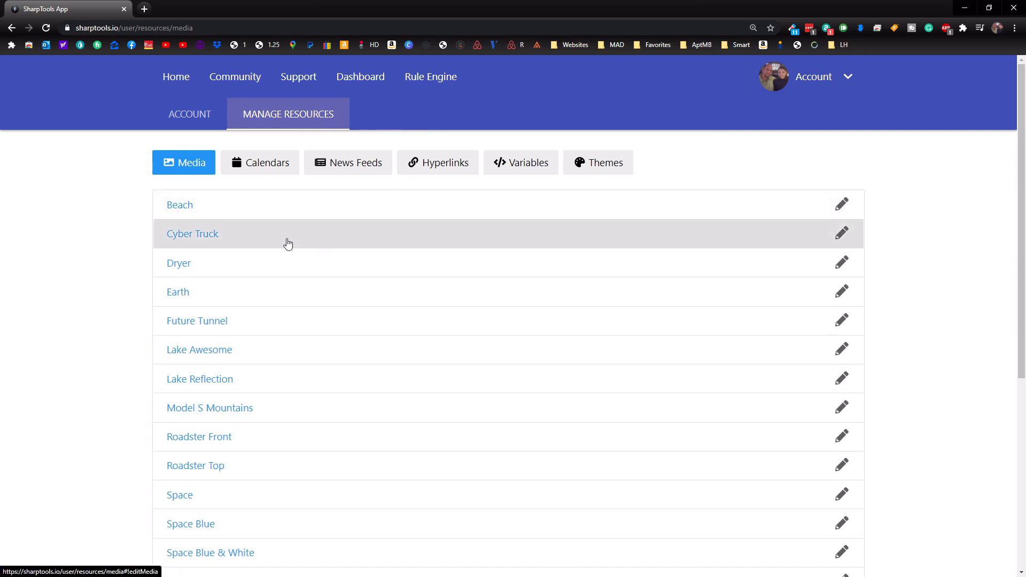
mouse_move(262, 171)
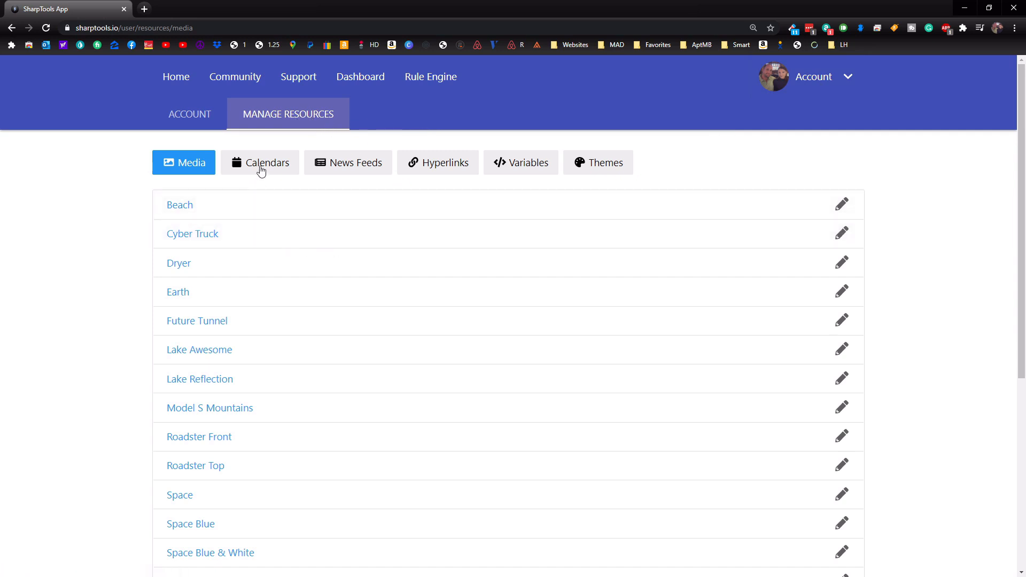
left_click(267, 162)
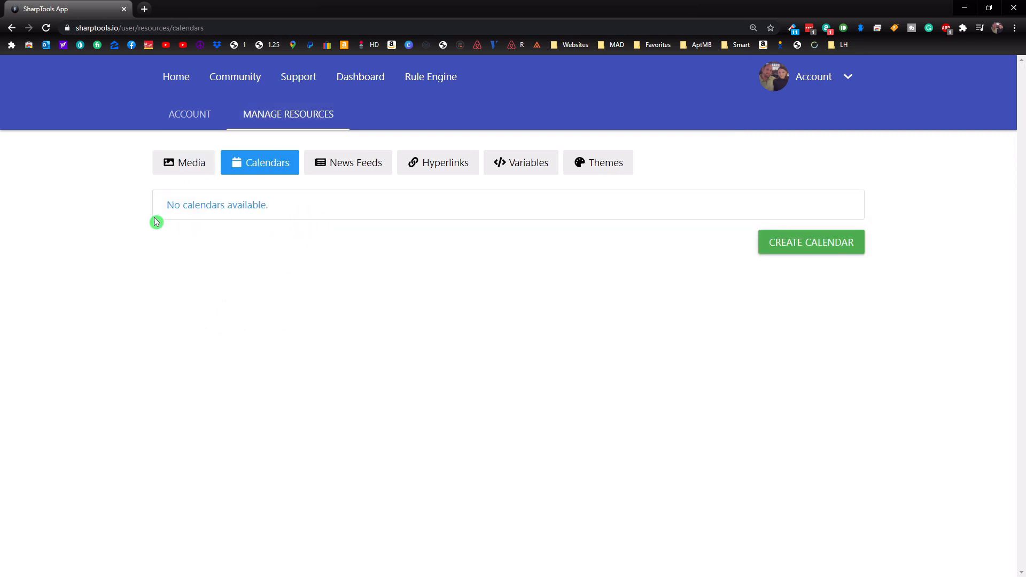
mouse_move(748, 274)
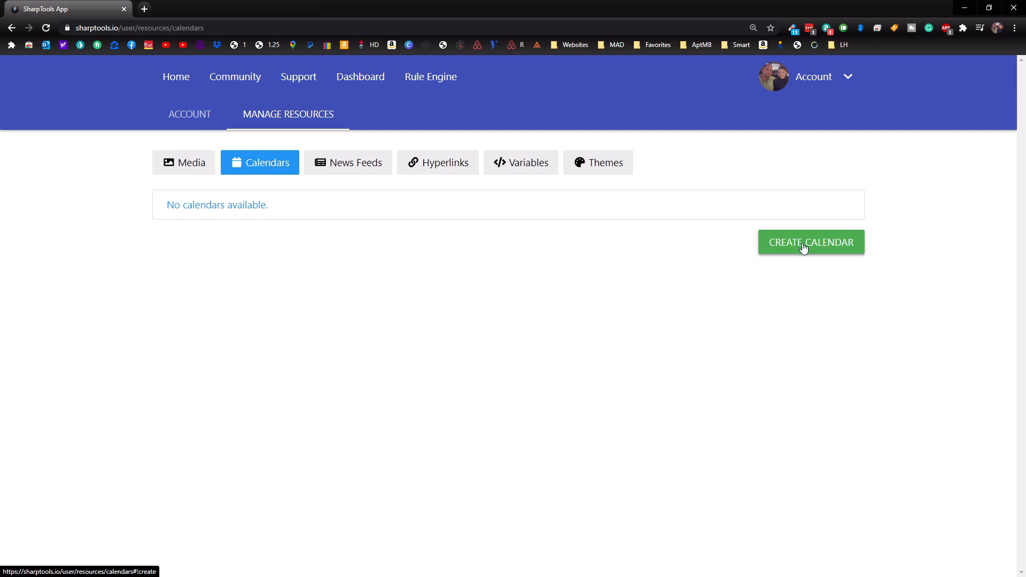
Step: Start a new calendar and browse its Help listing calendar sources and holiday calendars
left_click(811, 242)
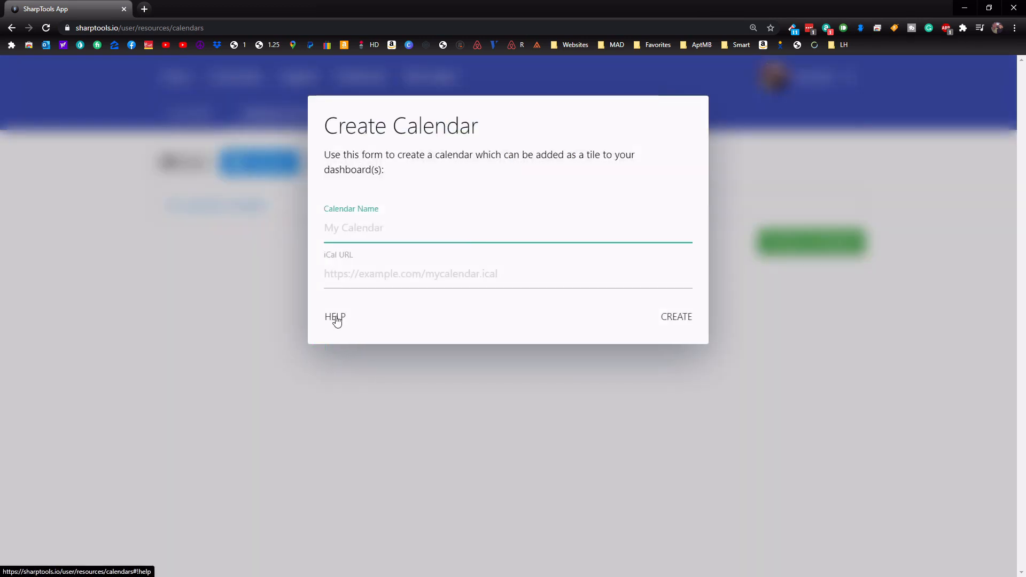
left_click(335, 317)
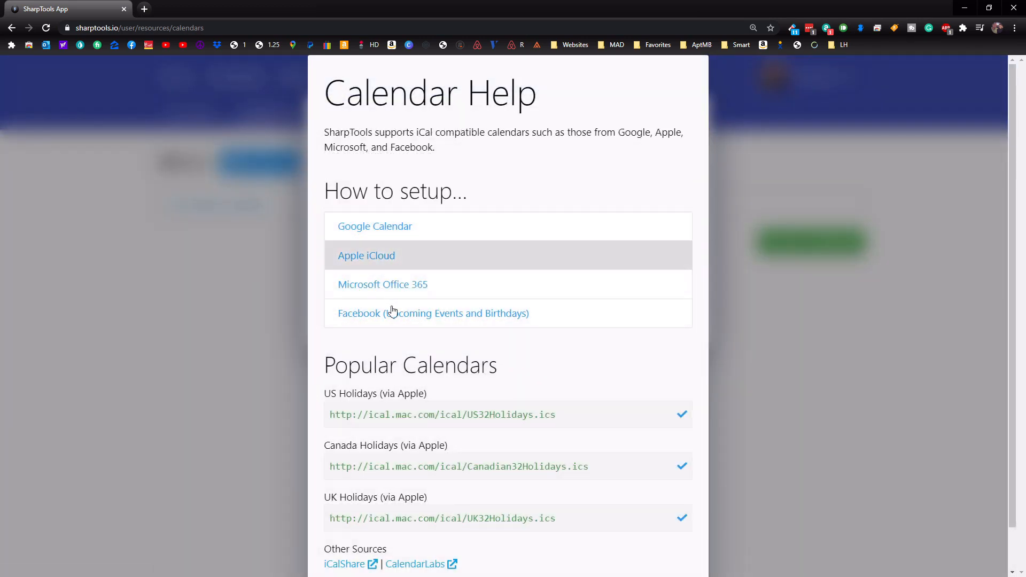
scroll("down", 3)
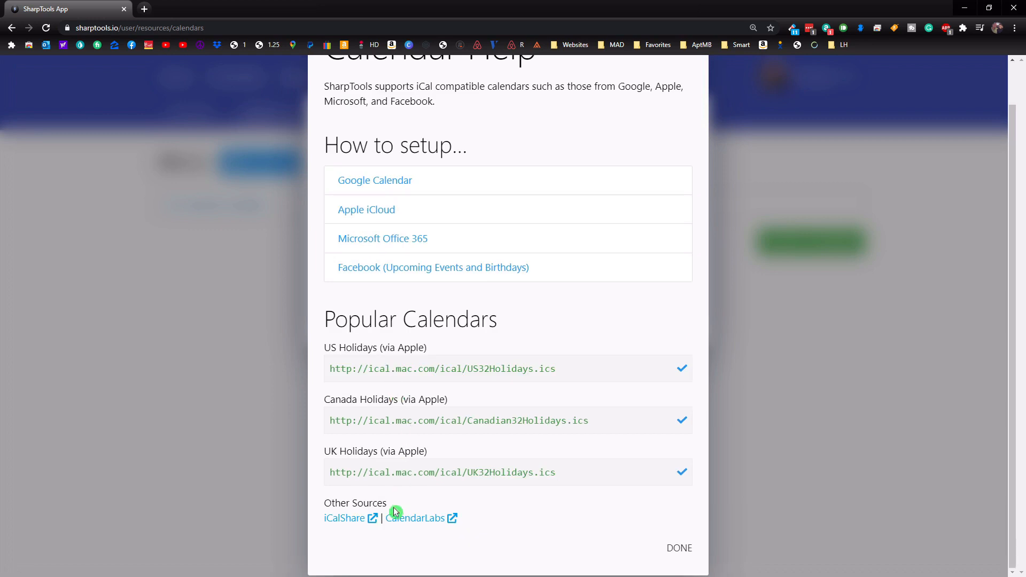
scroll("up", 3)
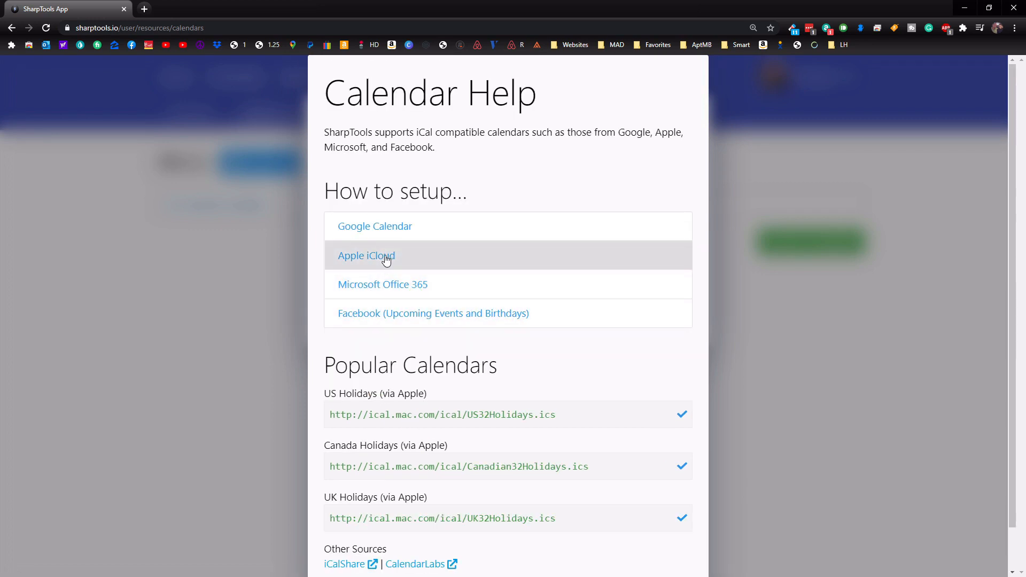
Step: Open the Help Center article on using Apple iCloud calendars
left_click(367, 256)
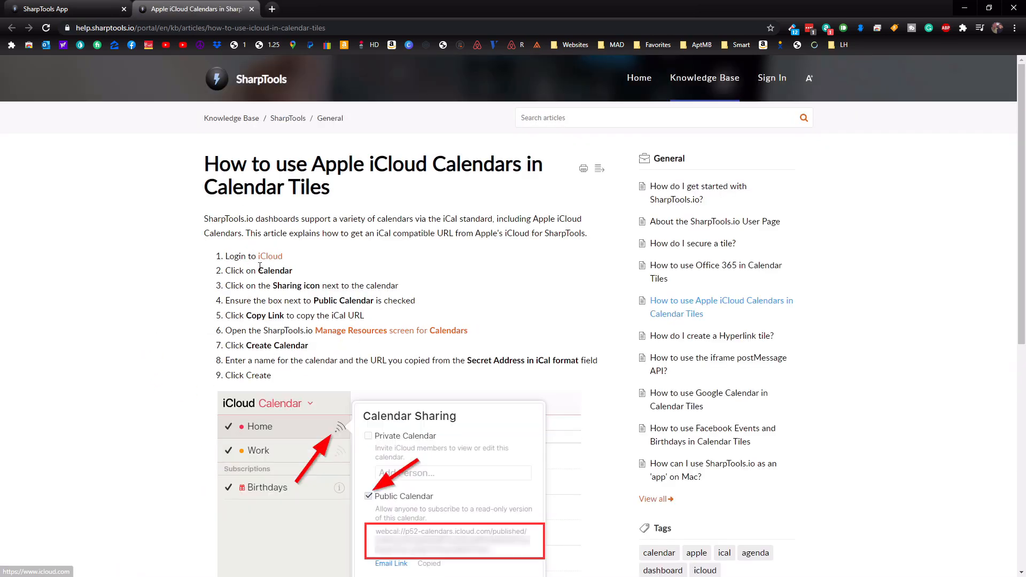
mouse_move(270, 259)
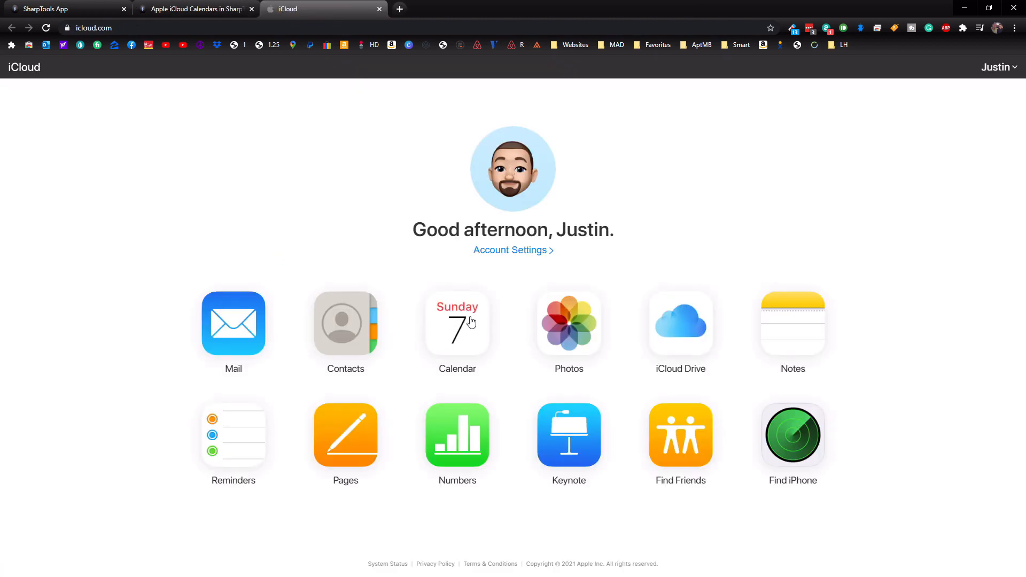
Step: In iCloud Calendar, copy the Newbury SC calendar's public sharing link
left_click(458, 323)
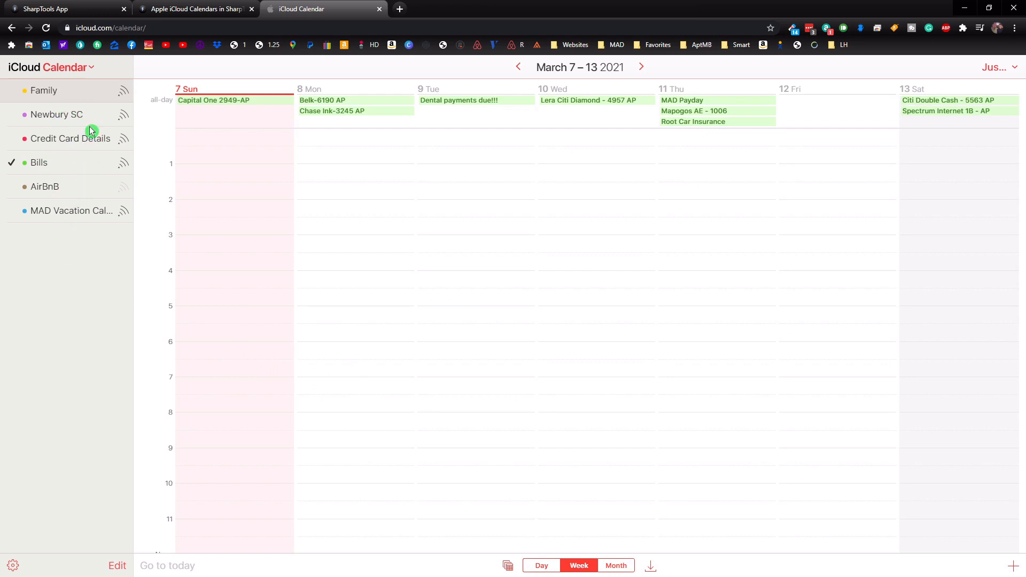
mouse_move(81, 198)
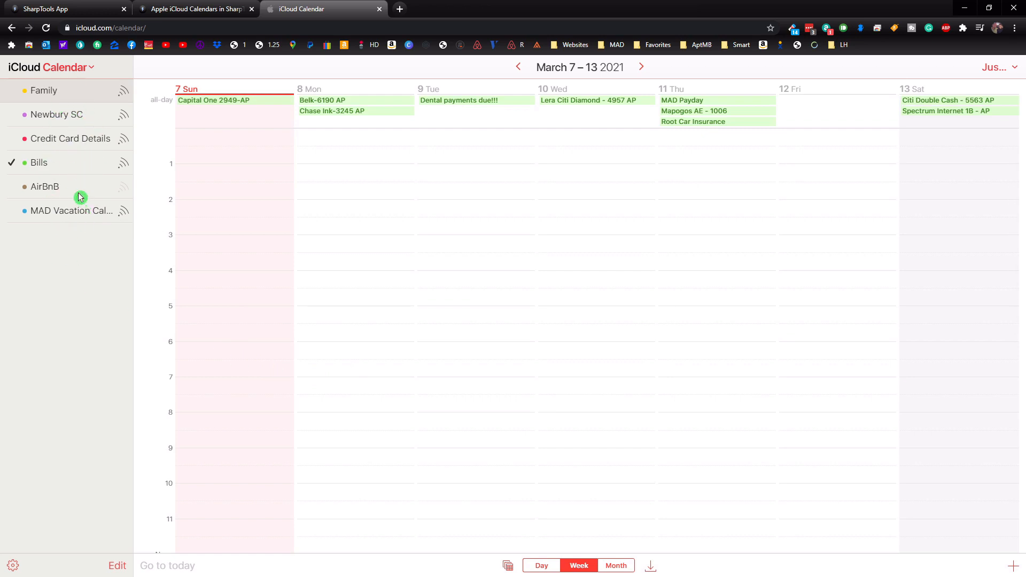
mouse_move(113, 134)
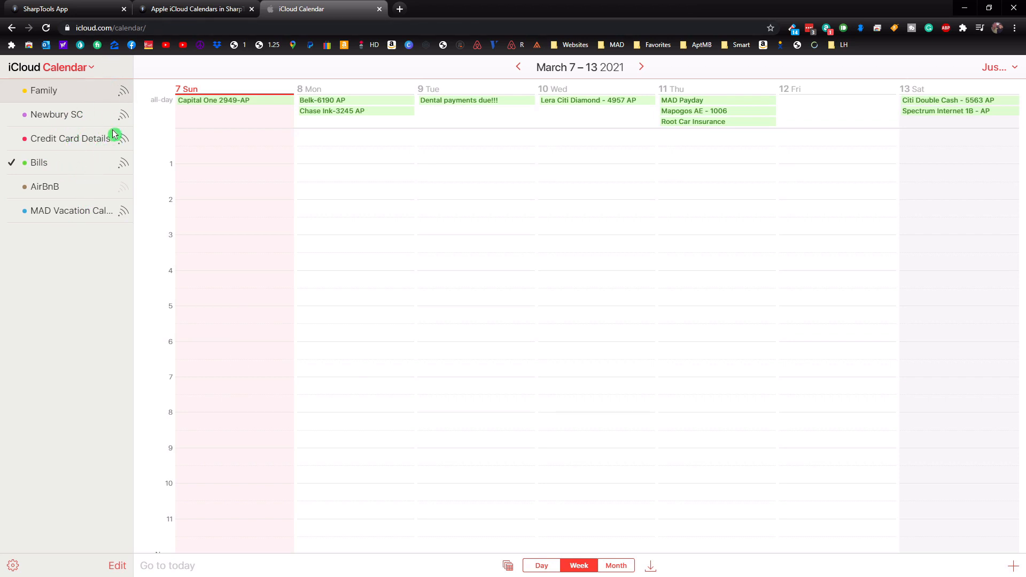
mouse_move(125, 167)
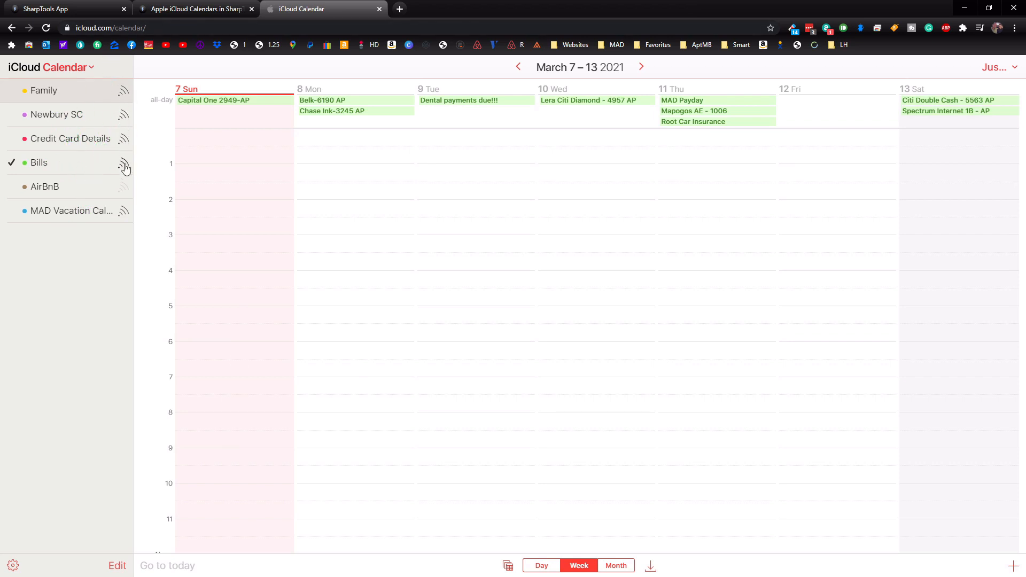
mouse_move(123, 118)
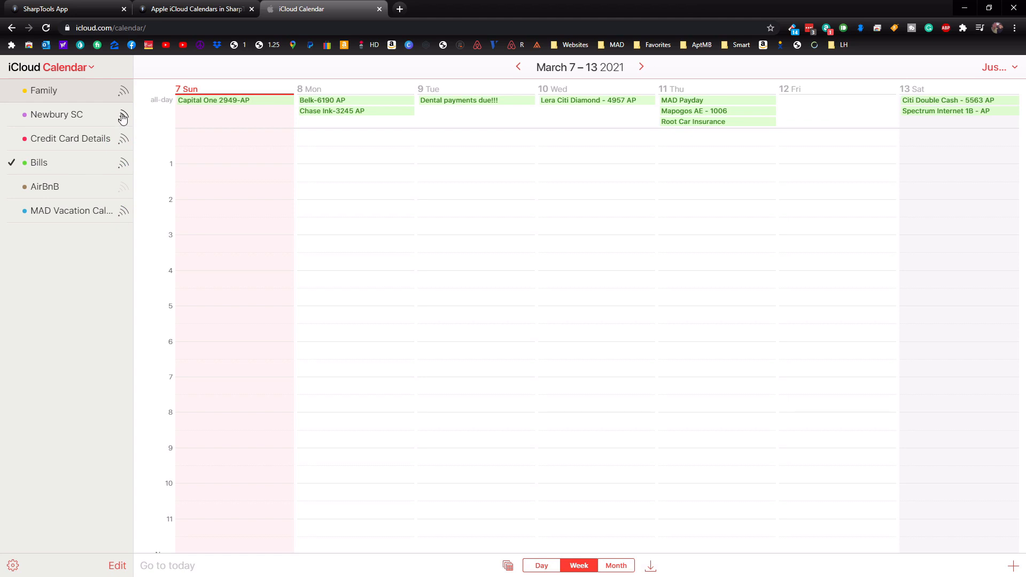
left_click(123, 115)
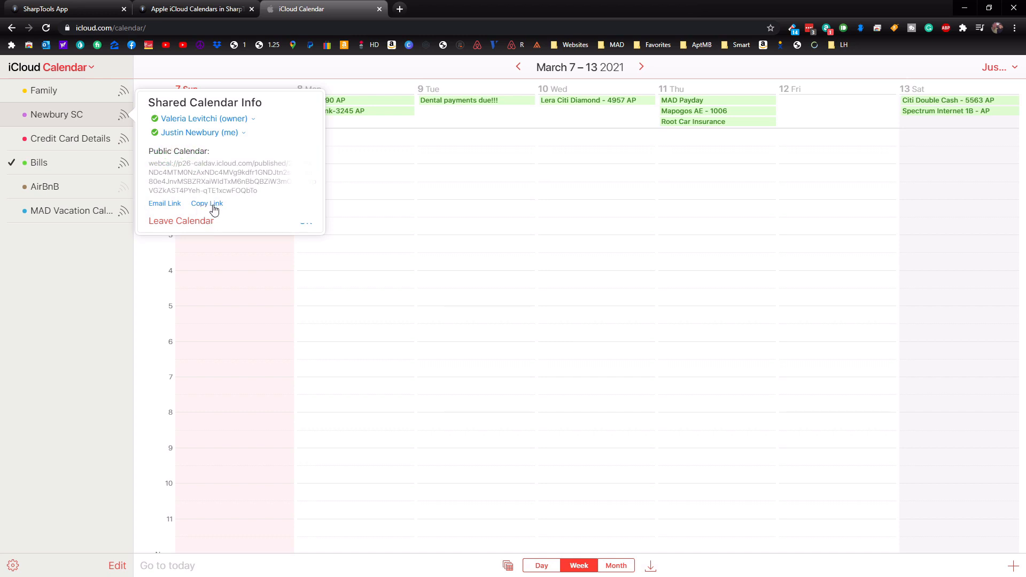
mouse_move(204, 208)
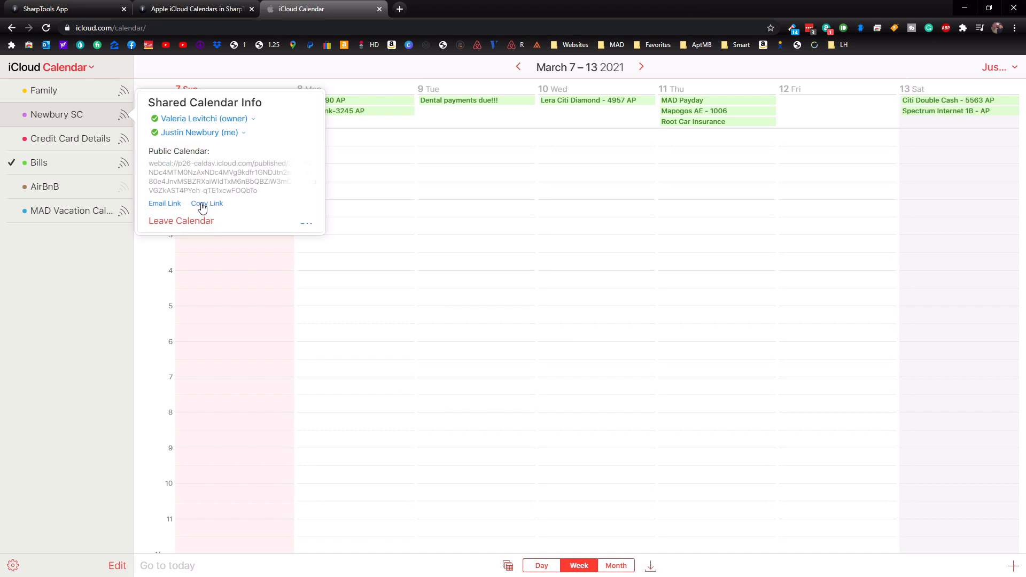
left_click(208, 203)
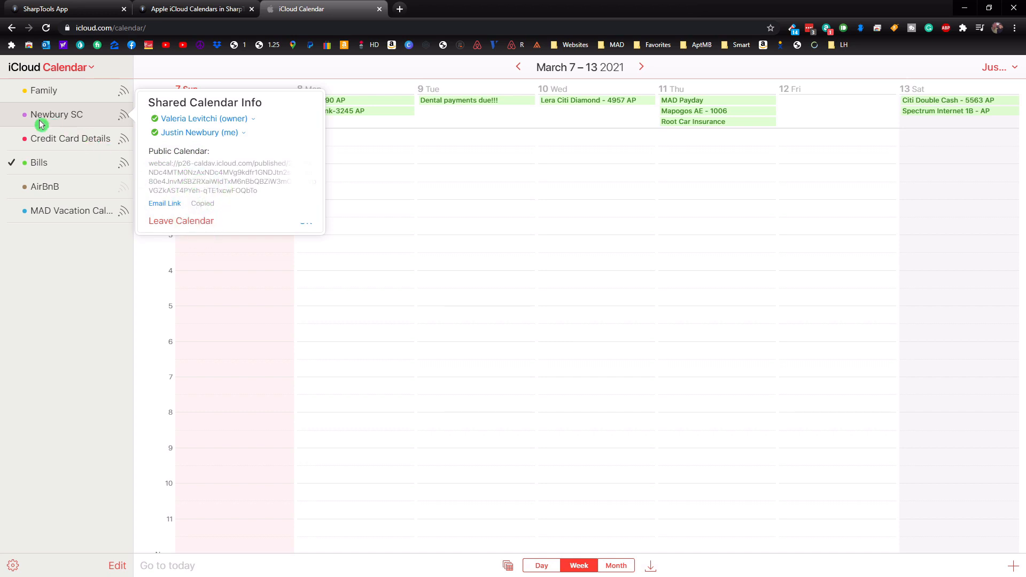
mouse_move(188, 9)
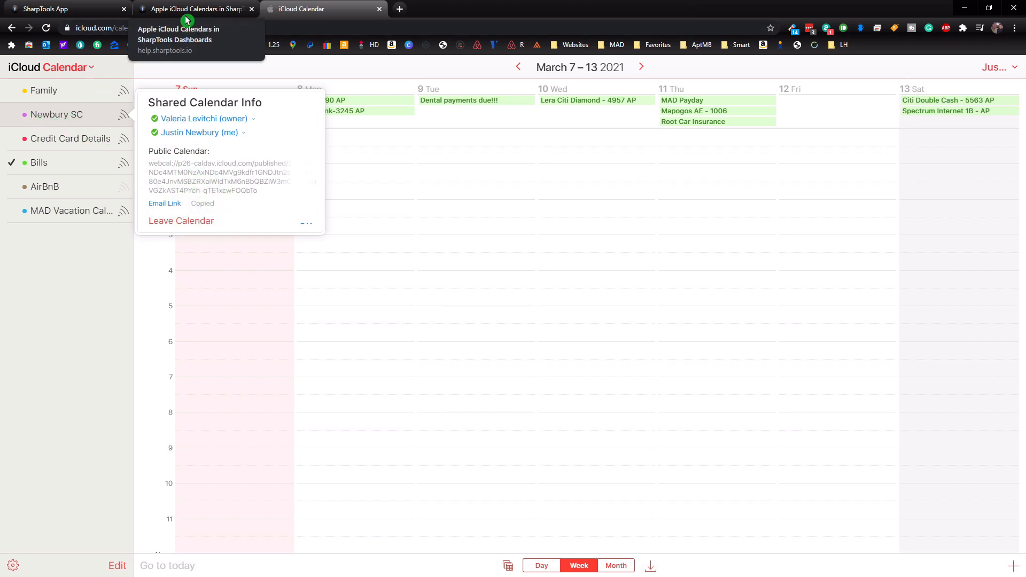
Step: Create a calendar named 'Newbury SC' with the pasted iCloud iCal URL
left_click(49, 8)
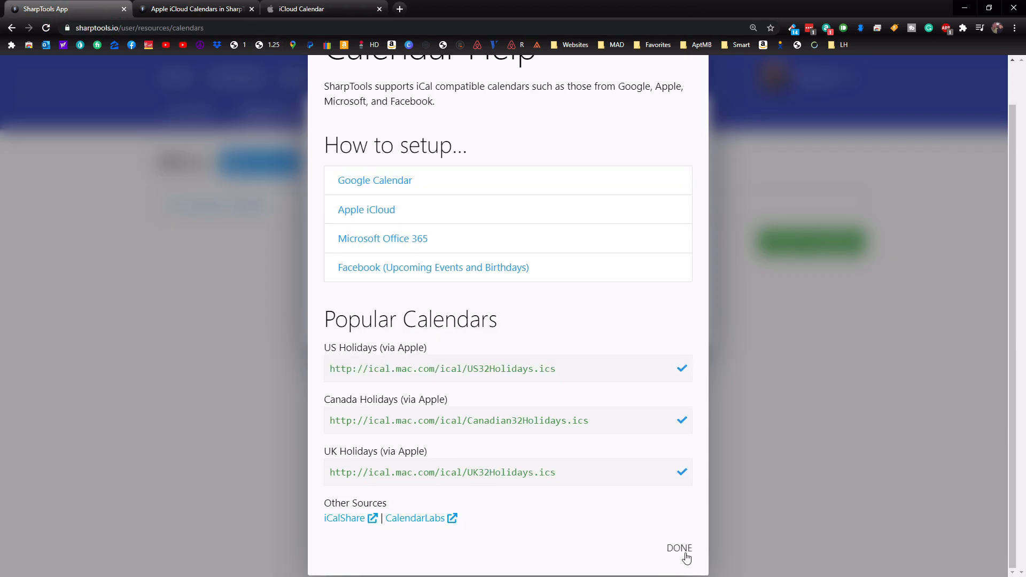
left_click(680, 548)
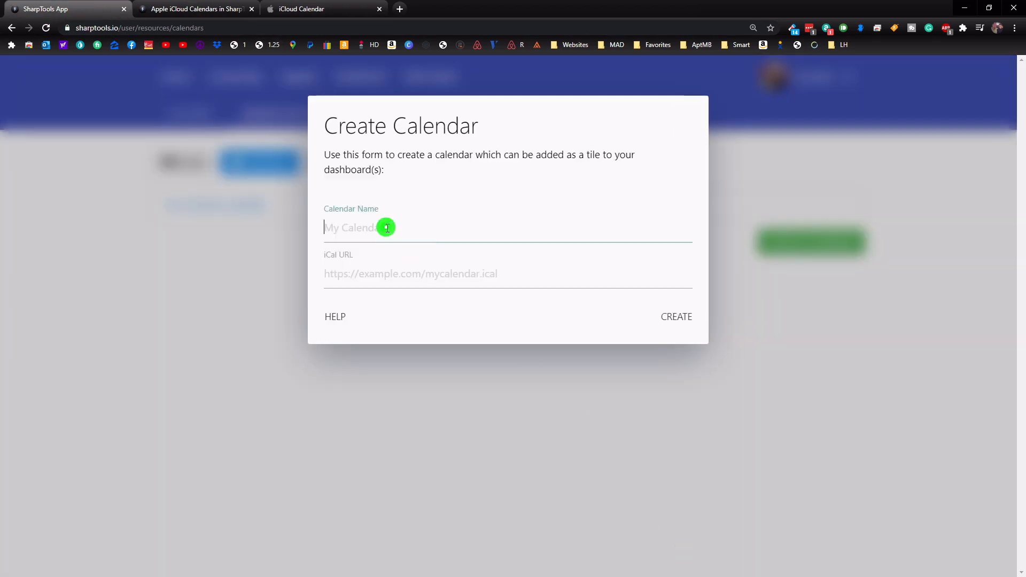
type("Newbury SC")
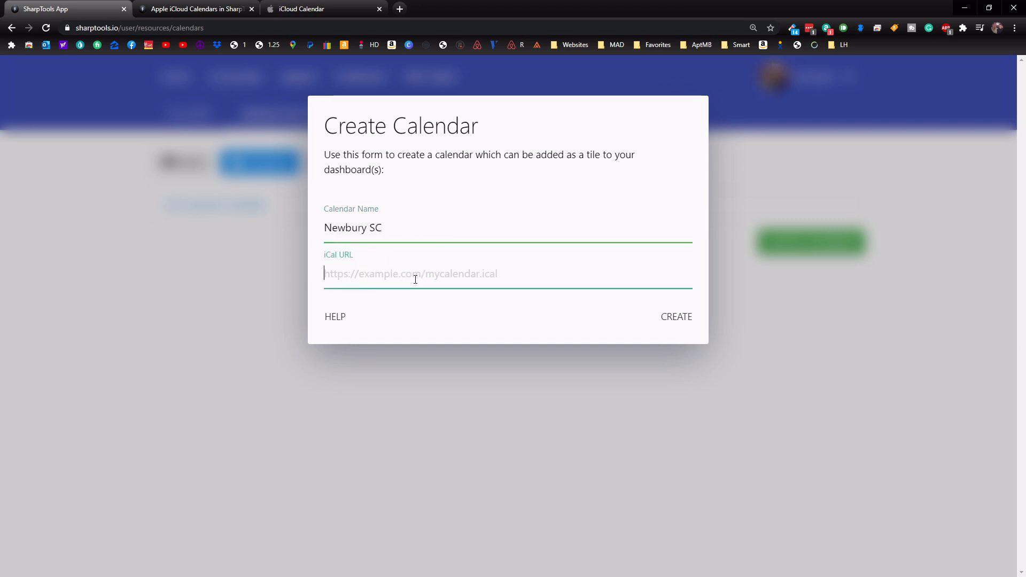
type("InvMSBZRXaiWIdTxM6nBbQBZiW3mQLzT2VpVGZkAST4PYeh-qTE1xcwFOQbTo")
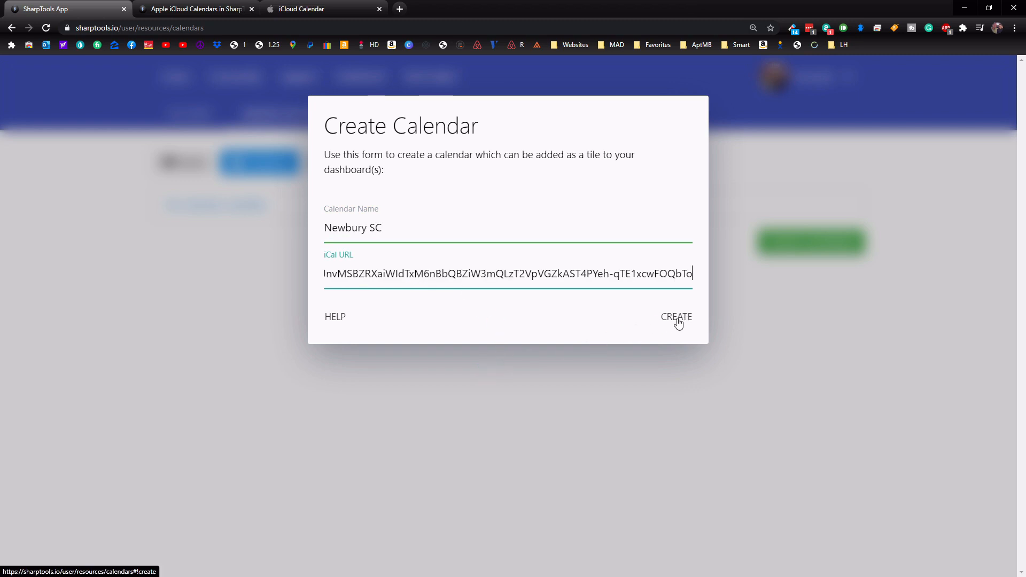
left_click(676, 317)
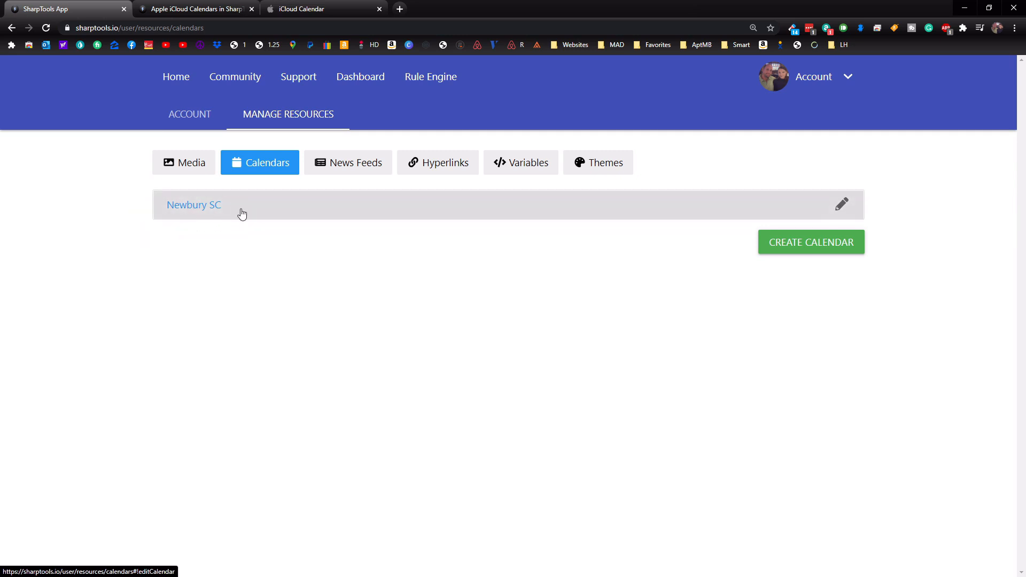
mouse_move(658, 201)
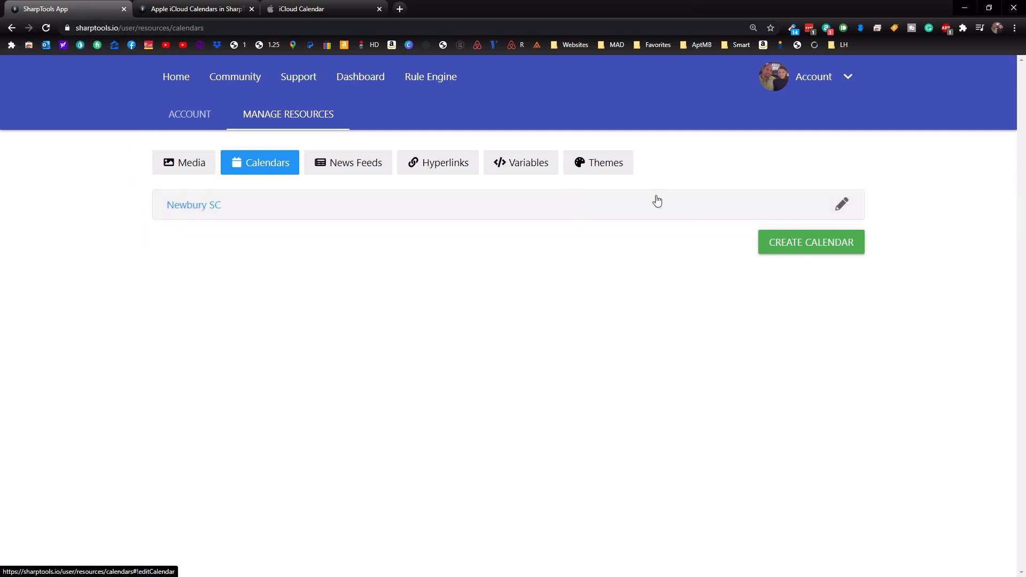
Step: Start a new calendar and get the Credit Card Deals public link from iCloud
left_click(810, 242)
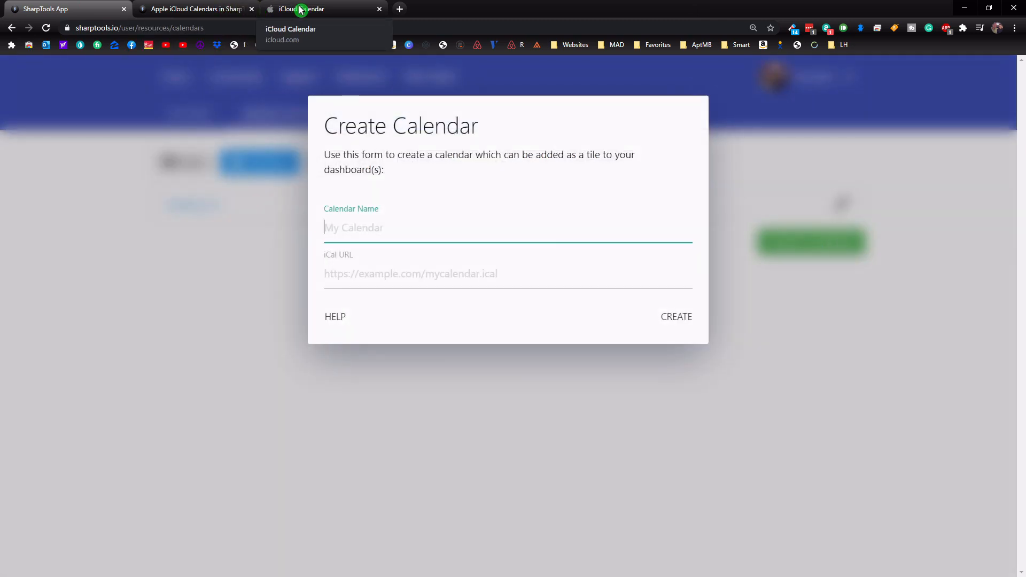
left_click(321, 8)
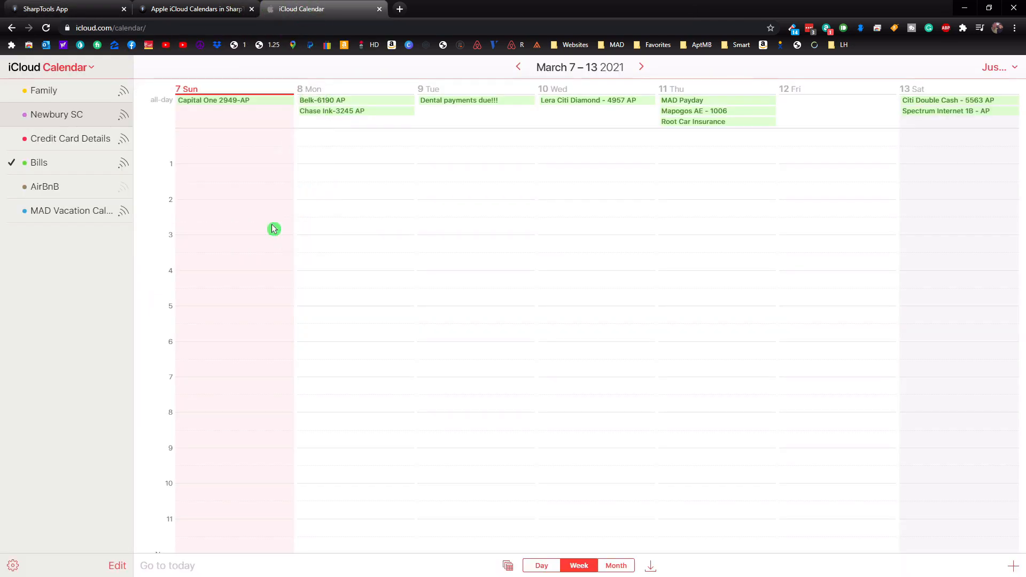
mouse_move(124, 138)
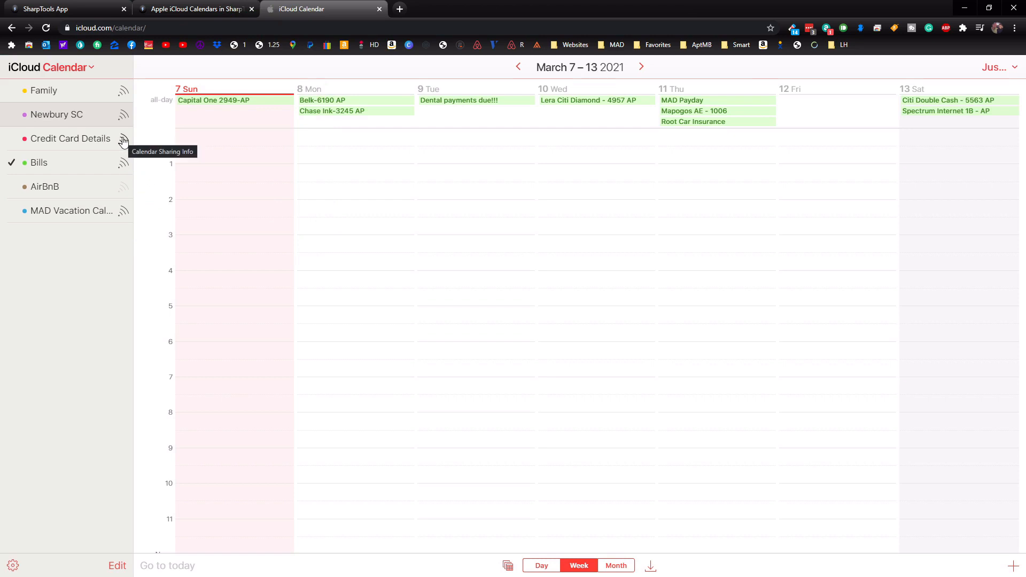
left_click(123, 139)
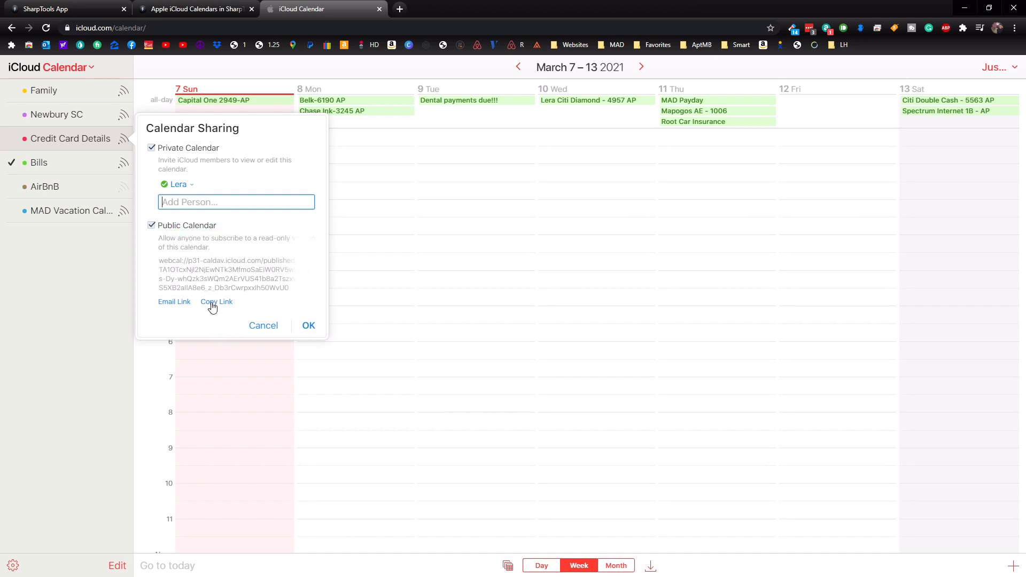
left_click(216, 302)
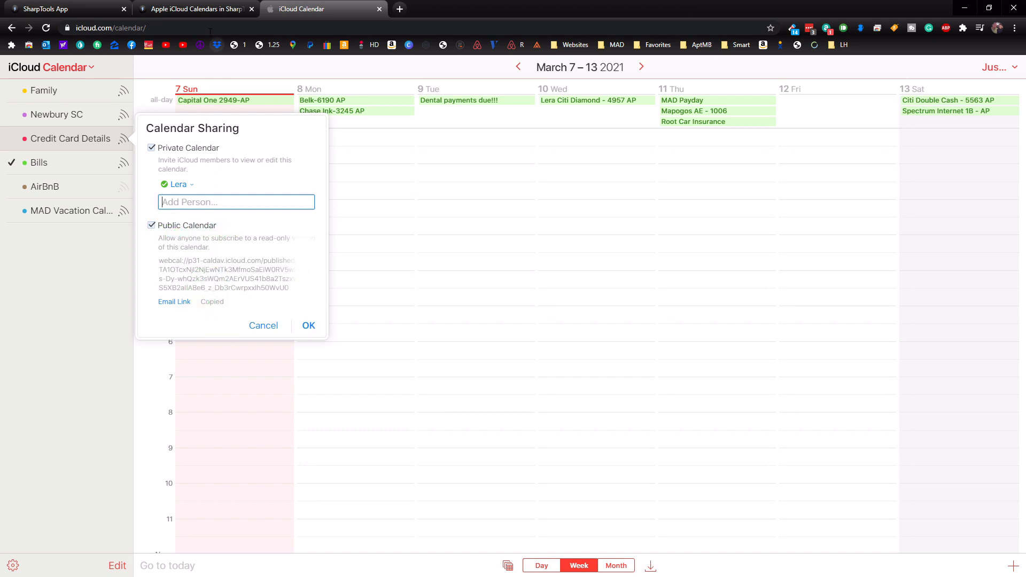
Step: Save the Credit Card Deals calendar, then begin another and return to iCloud
left_click(62, 9)
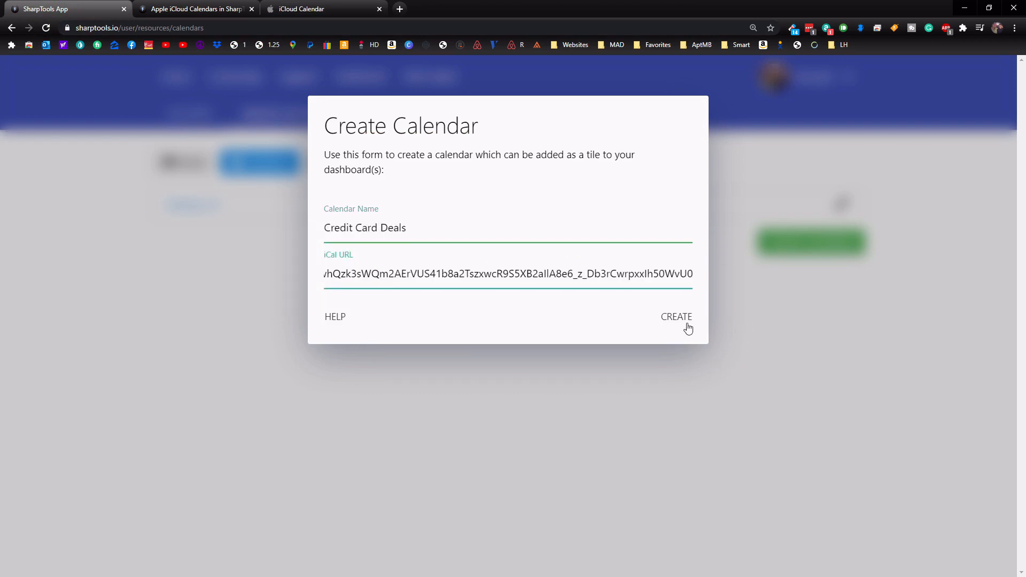
left_click(676, 317)
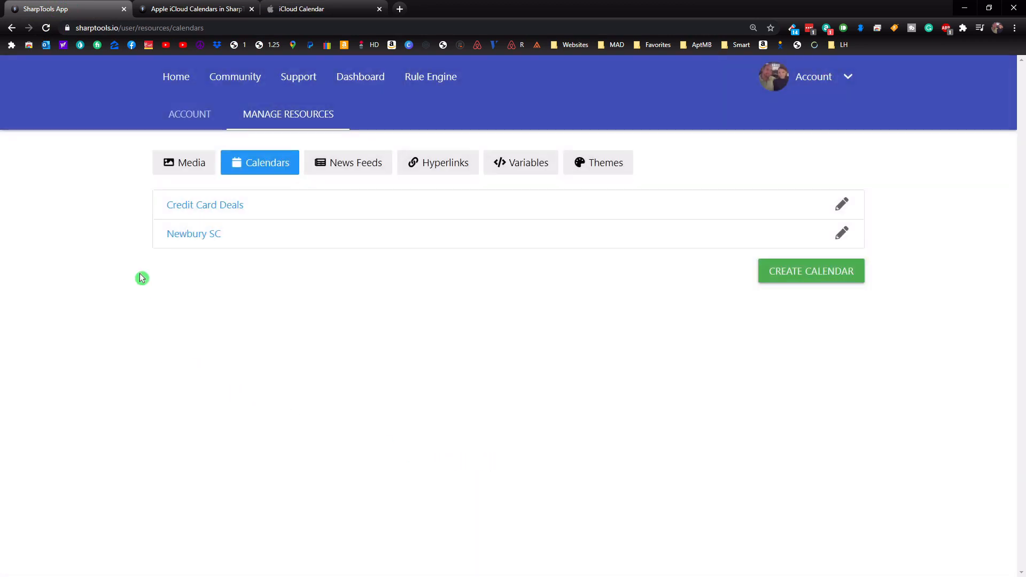
left_click(810, 271)
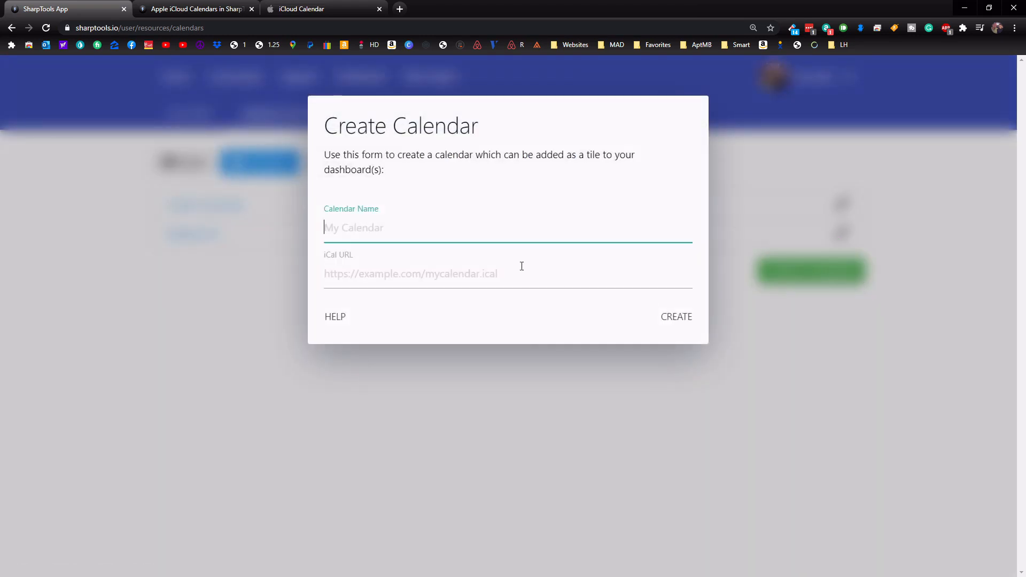
left_click(321, 9)
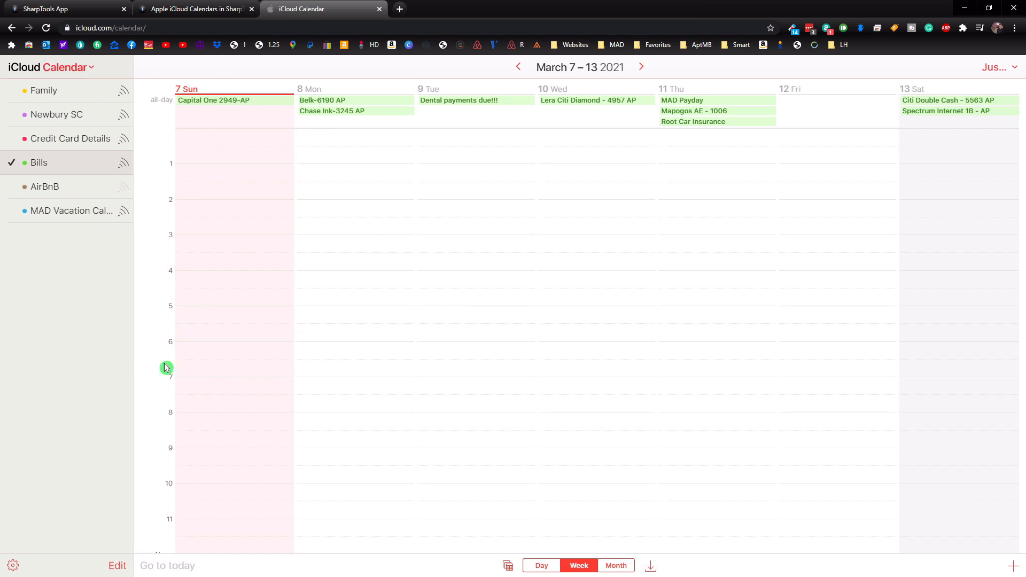
Step: Add the Bills calendar to SharpTools from its iCloud link
left_click(193, 9)
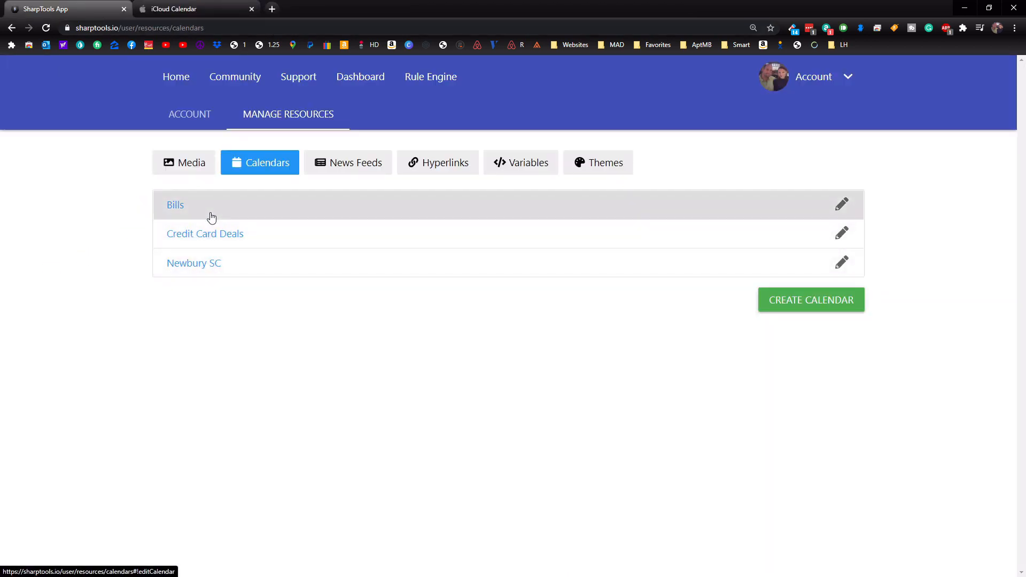
mouse_move(190, 225)
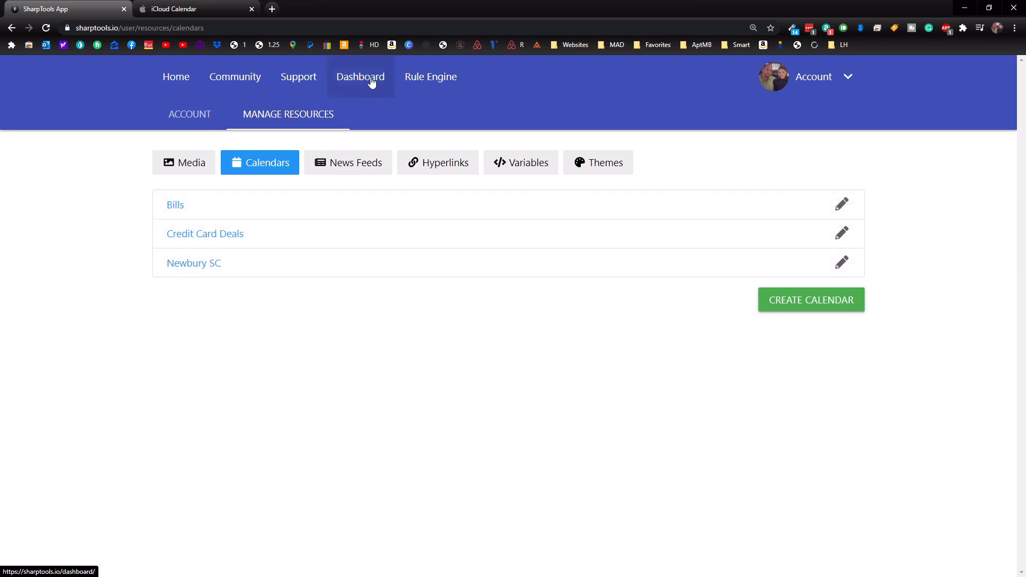
Step: From the dashboard list, create a desktop-target dashboard titled 'Calendar Testing'
left_click(359, 76)
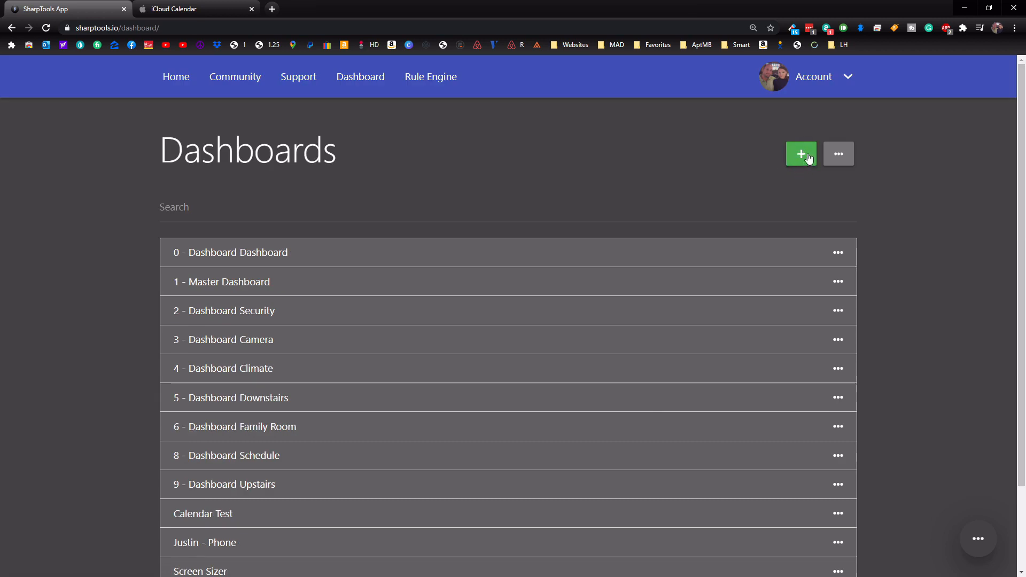
left_click(801, 154)
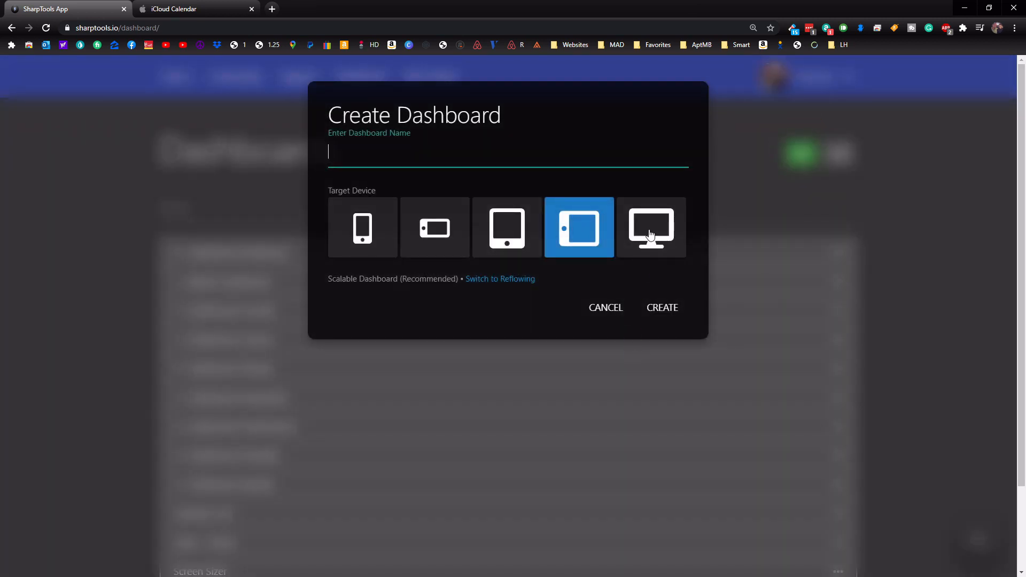
left_click(651, 227)
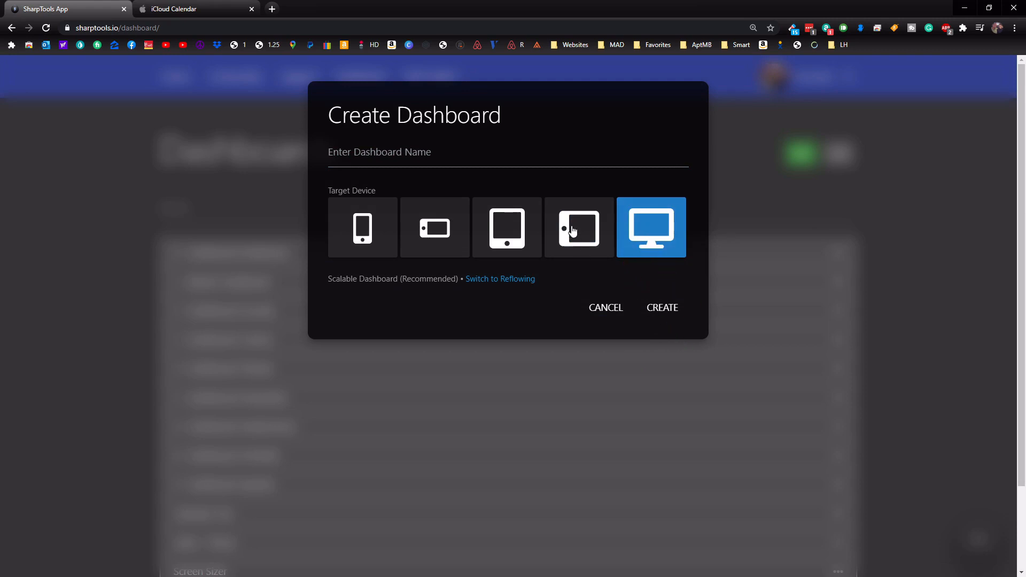
mouse_move(412, 227)
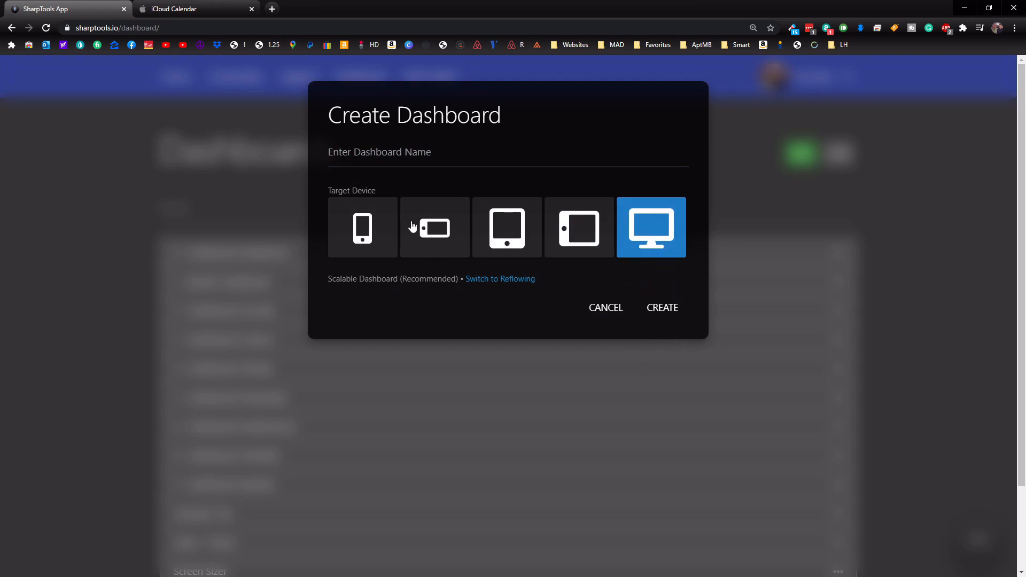
mouse_move(507, 228)
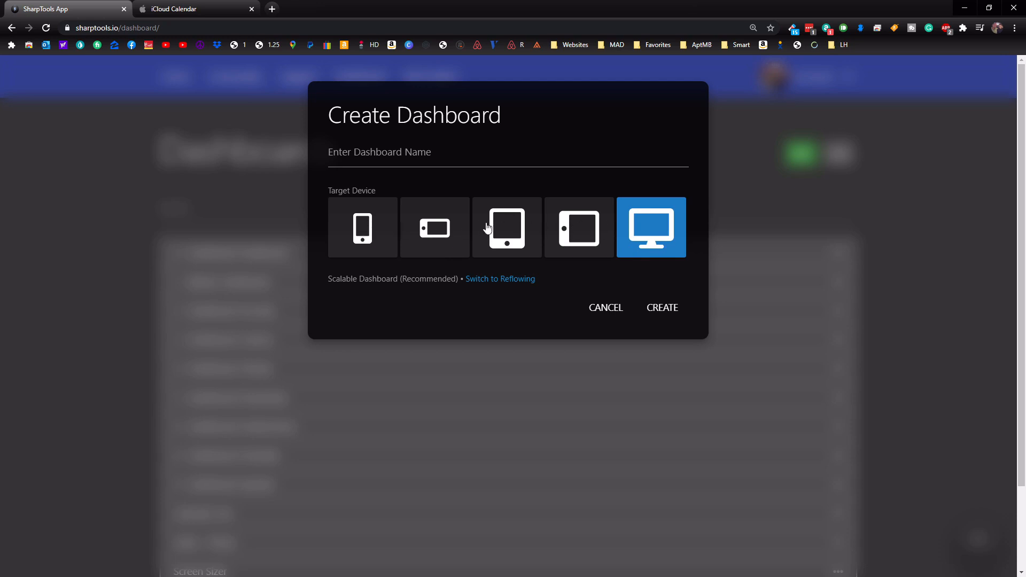
left_click(662, 308)
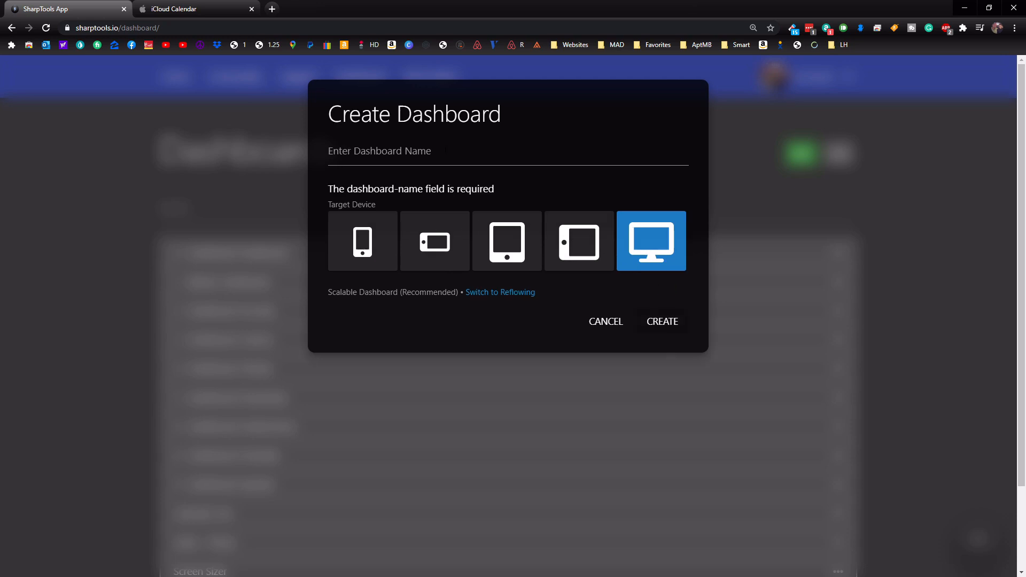
left_click(508, 155)
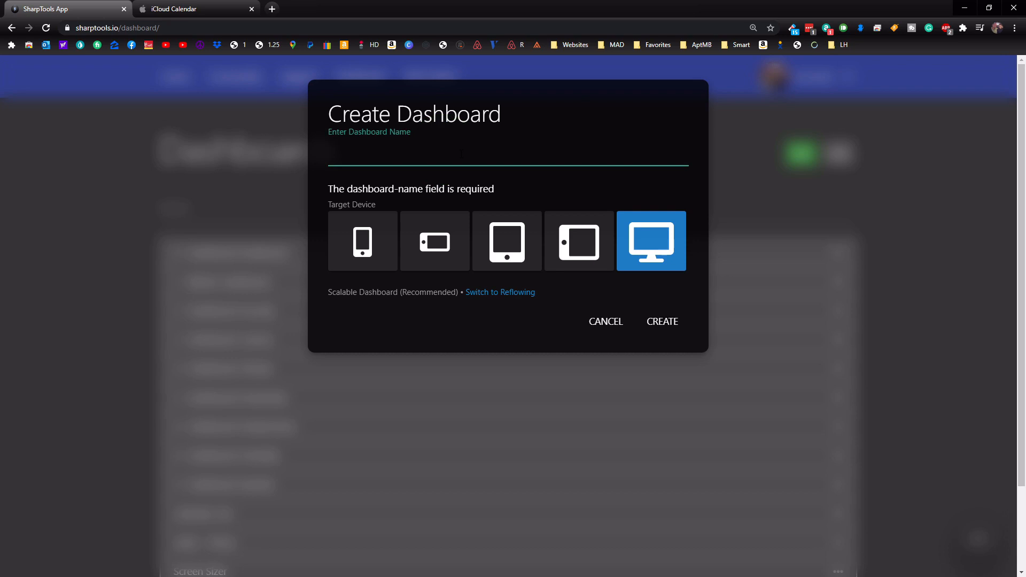
type("Calendar Testing")
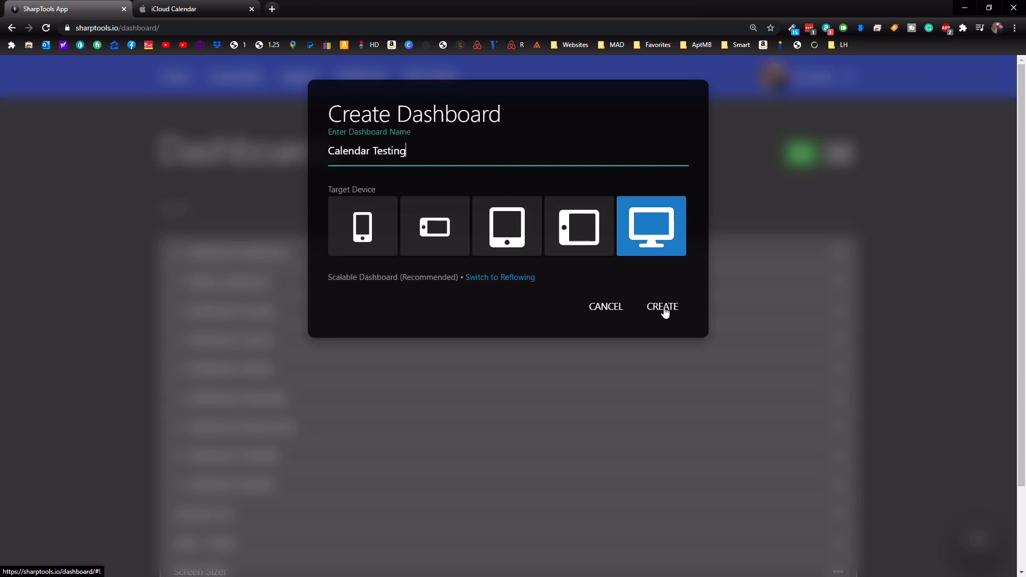
left_click(662, 307)
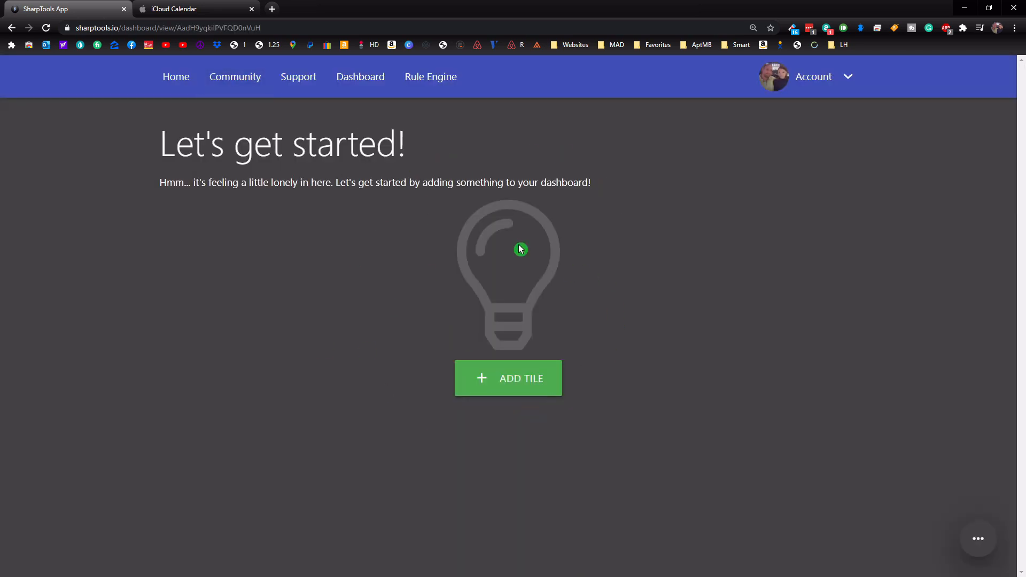
mouse_move(517, 392)
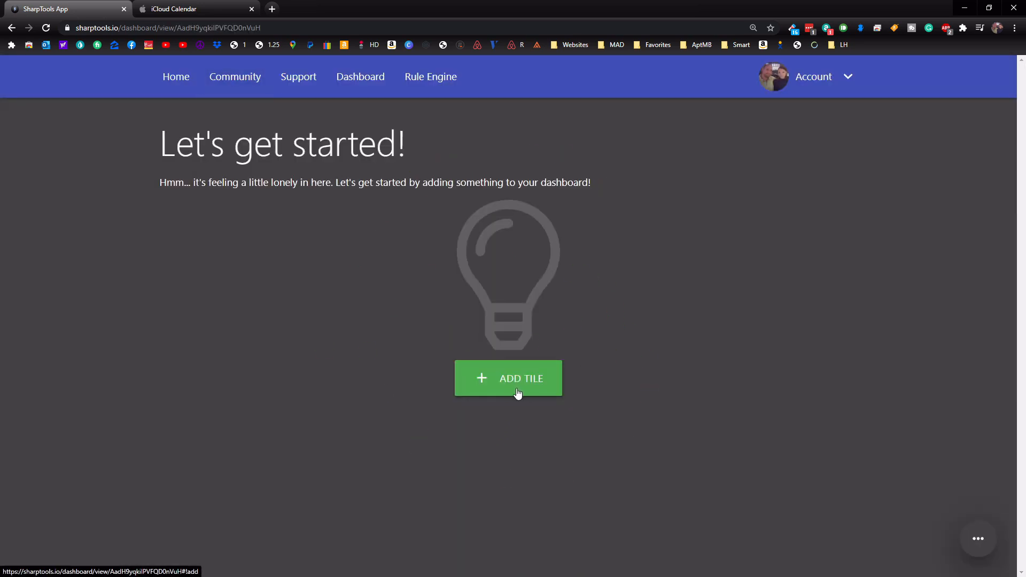
Step: Enter edit mode and add a Month view calendar tile to the dashboard
left_click(508, 379)
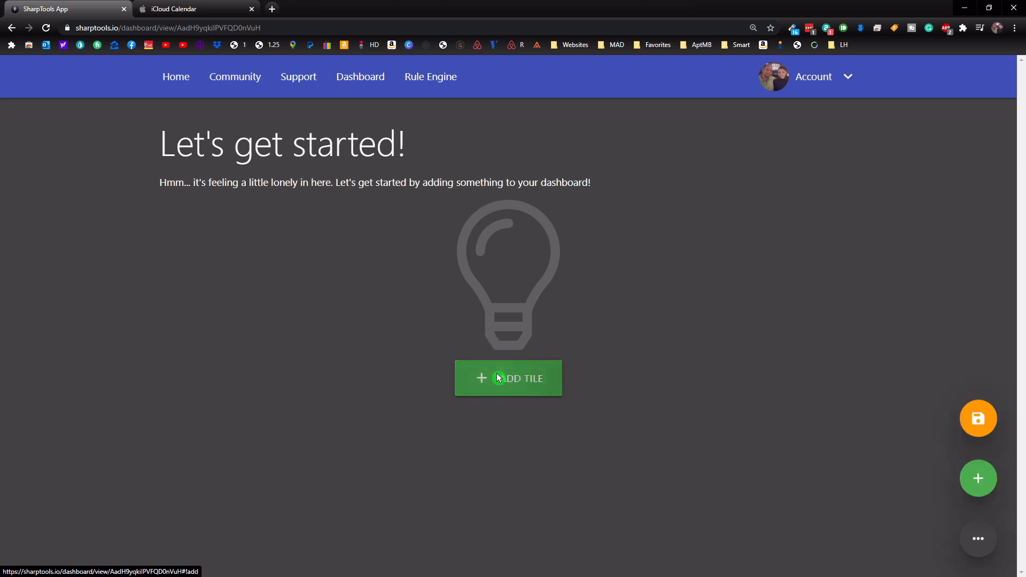
left_click(508, 378)
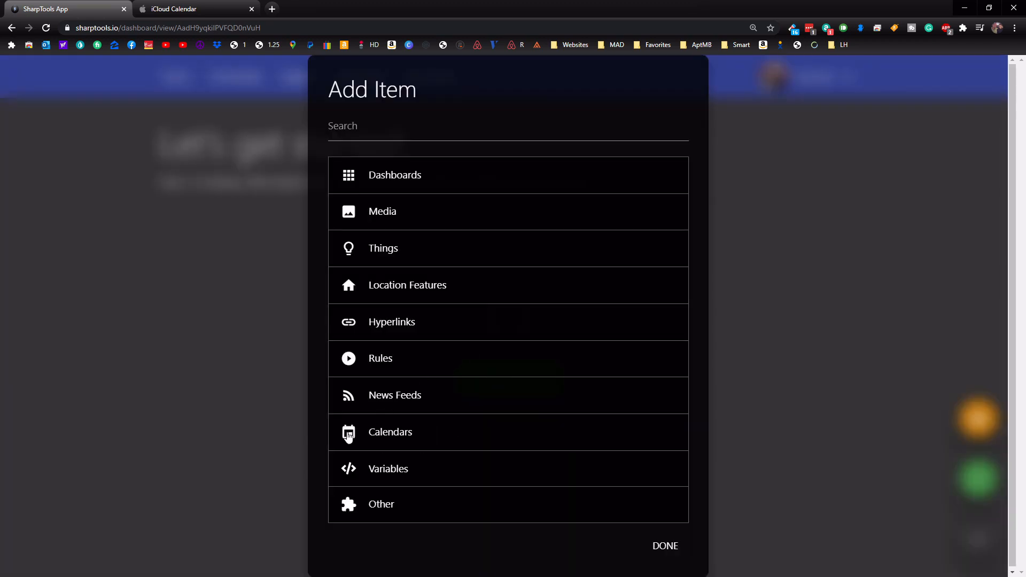
mouse_move(437, 436)
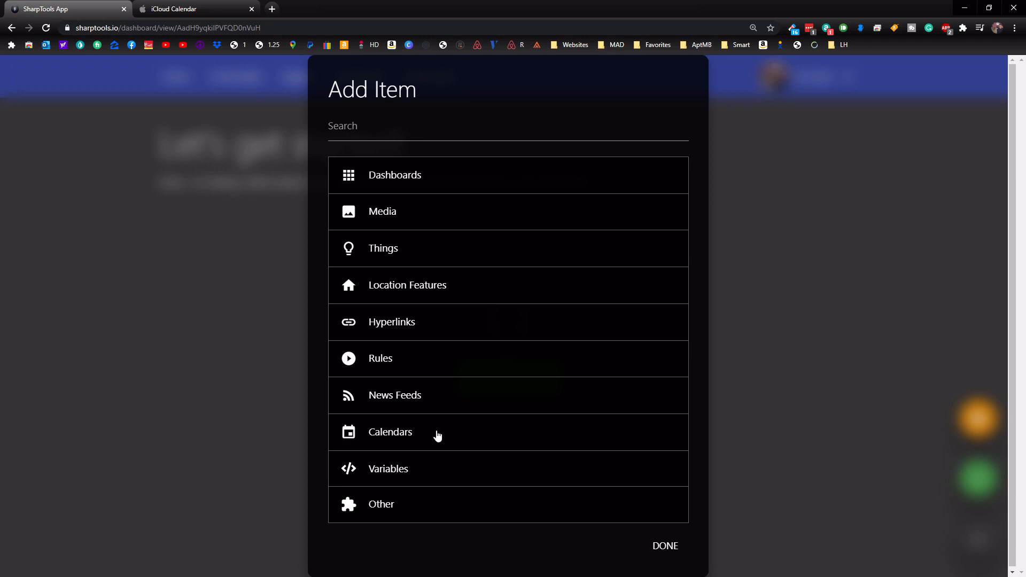
left_click(390, 432)
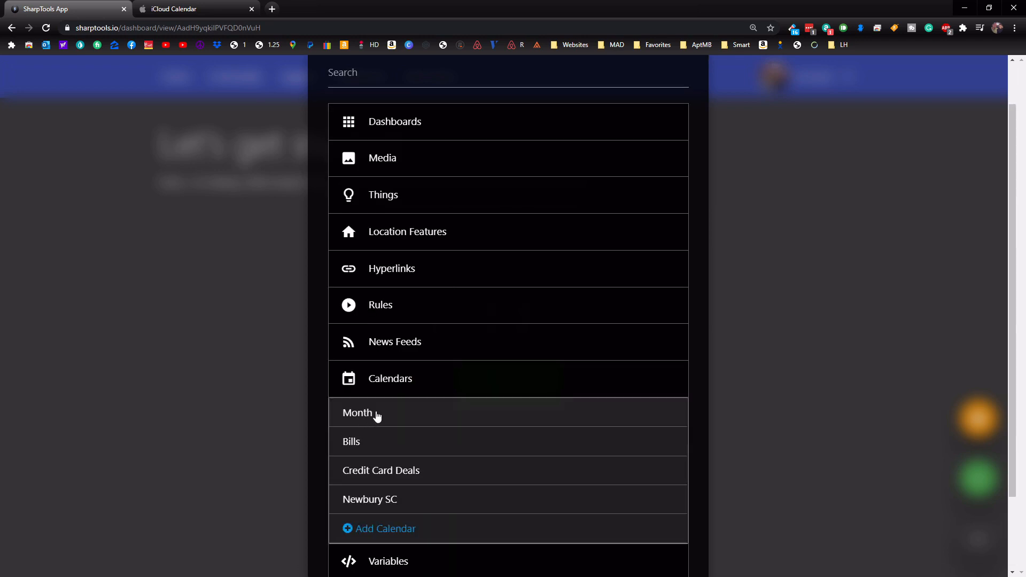
mouse_move(382, 418)
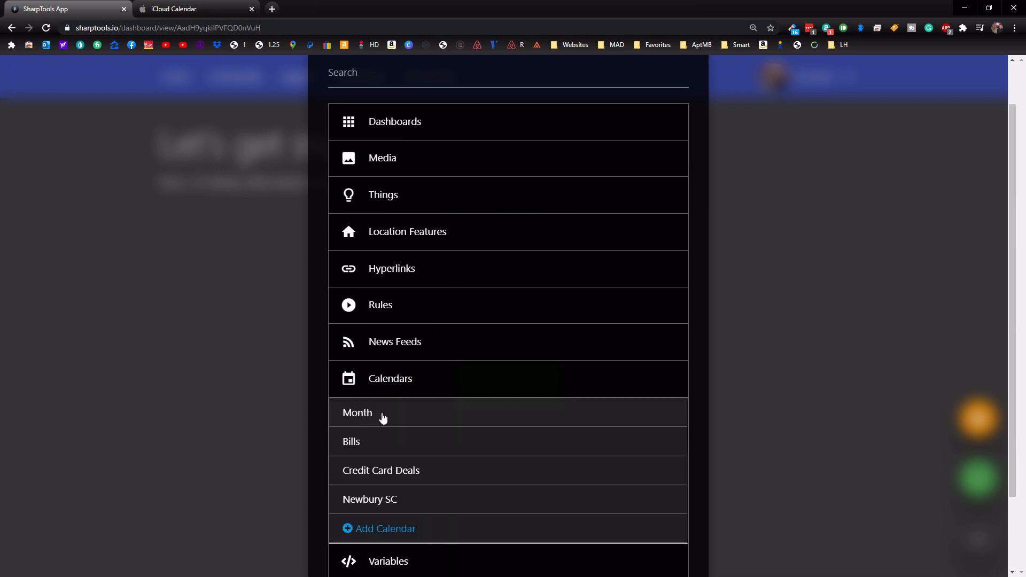
left_click(358, 412)
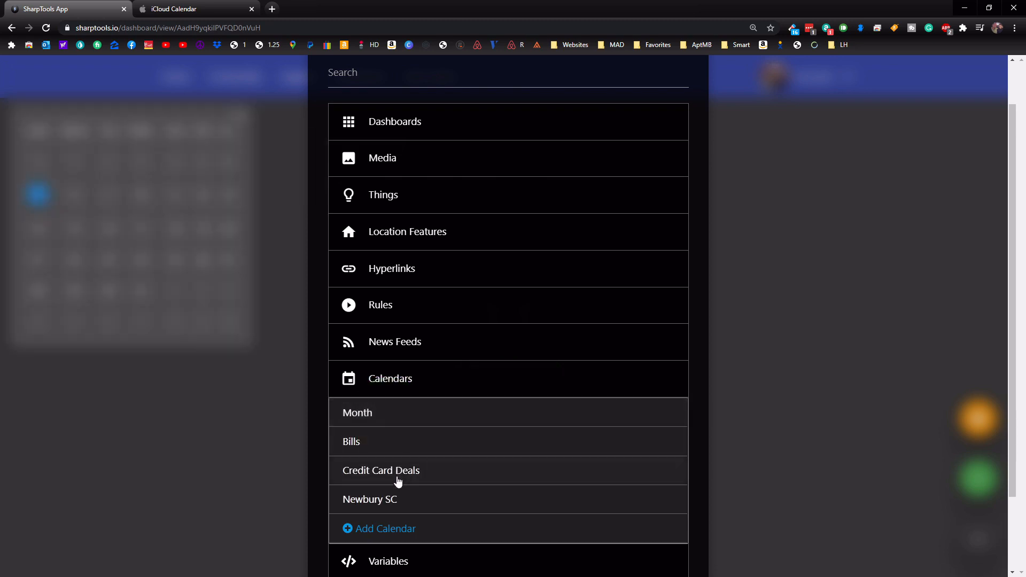
mouse_move(376, 447)
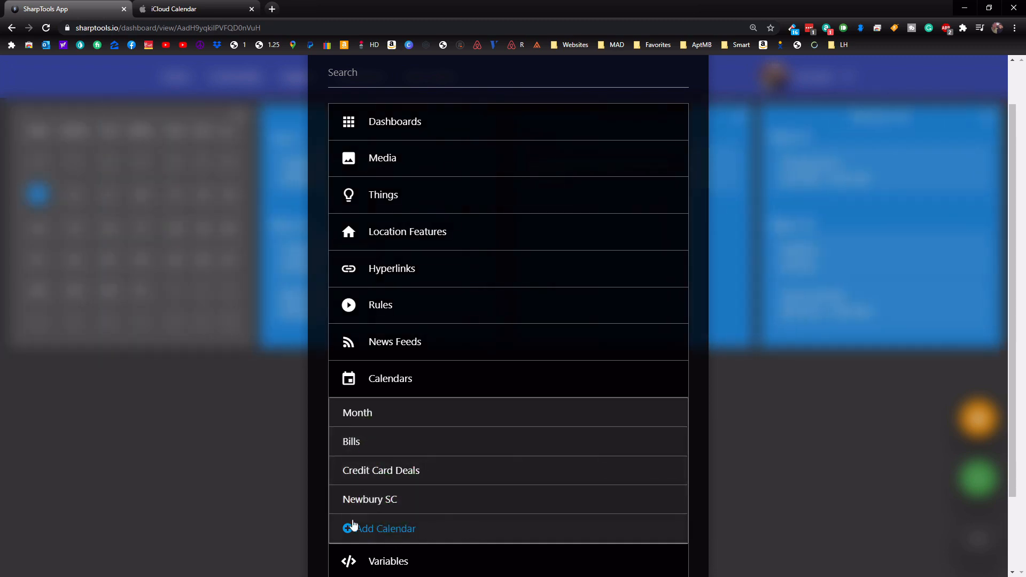
mouse_move(424, 504)
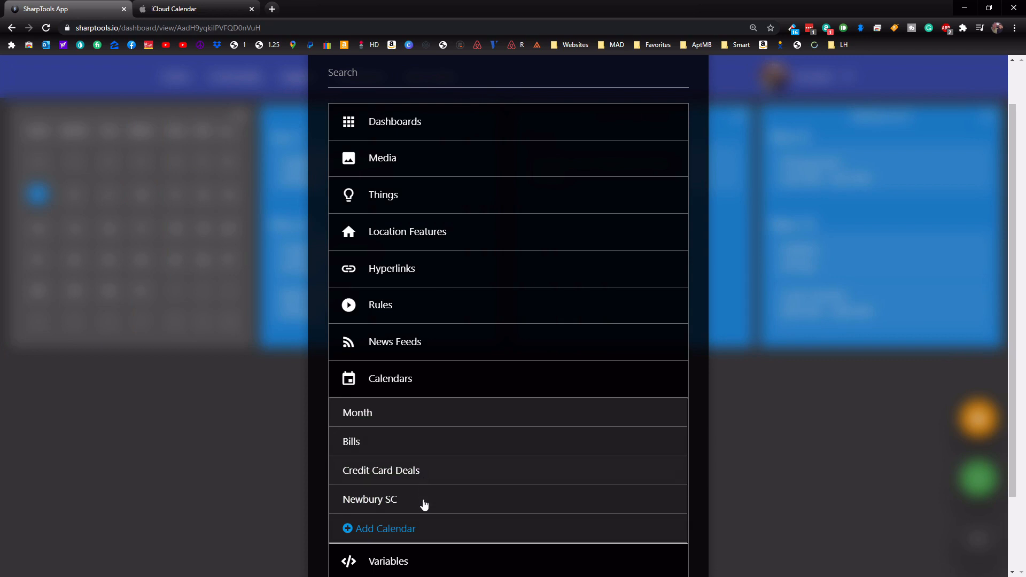
mouse_move(412, 517)
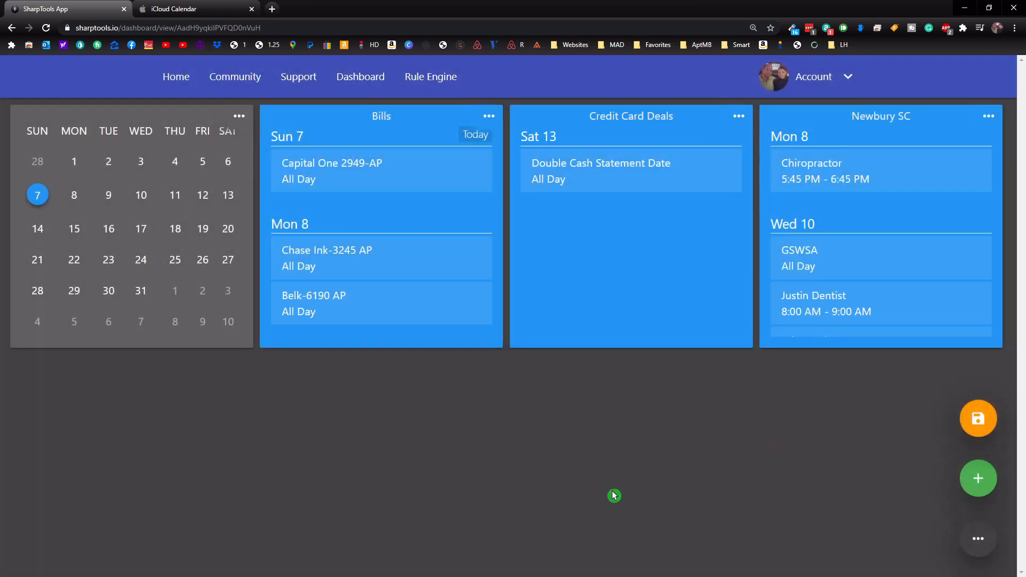
mouse_move(364, 281)
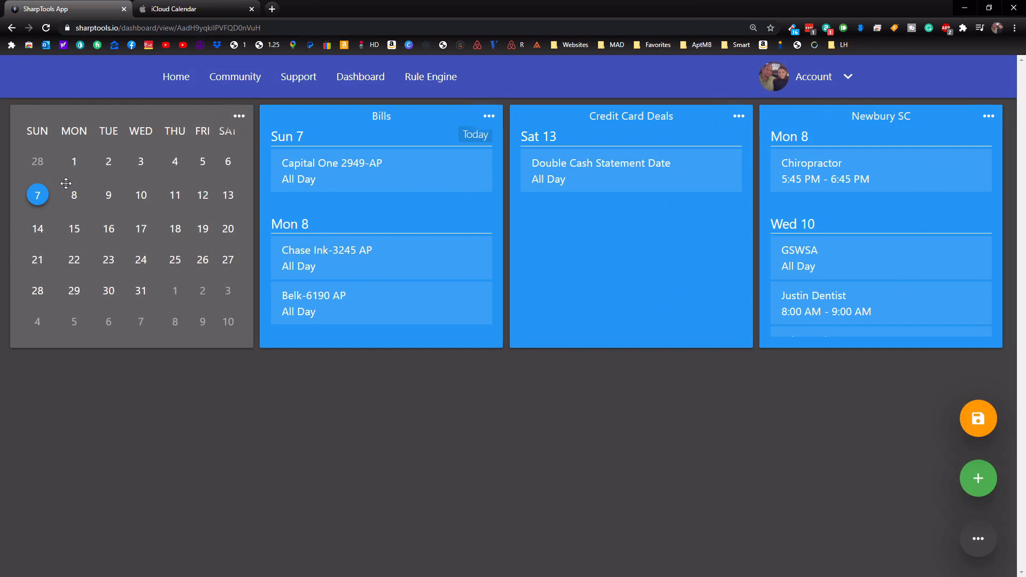
mouse_move(69, 138)
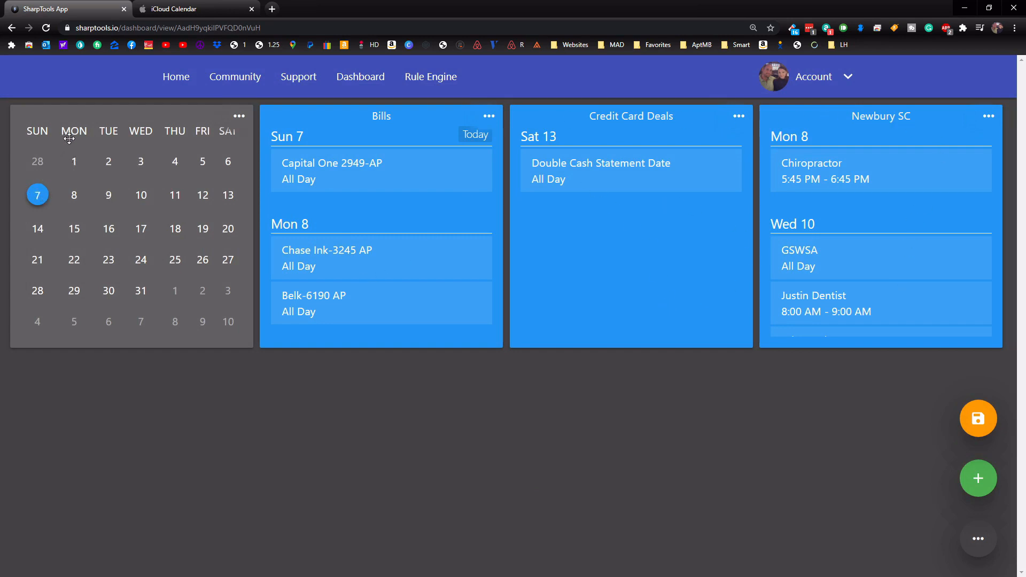
mouse_move(18, 198)
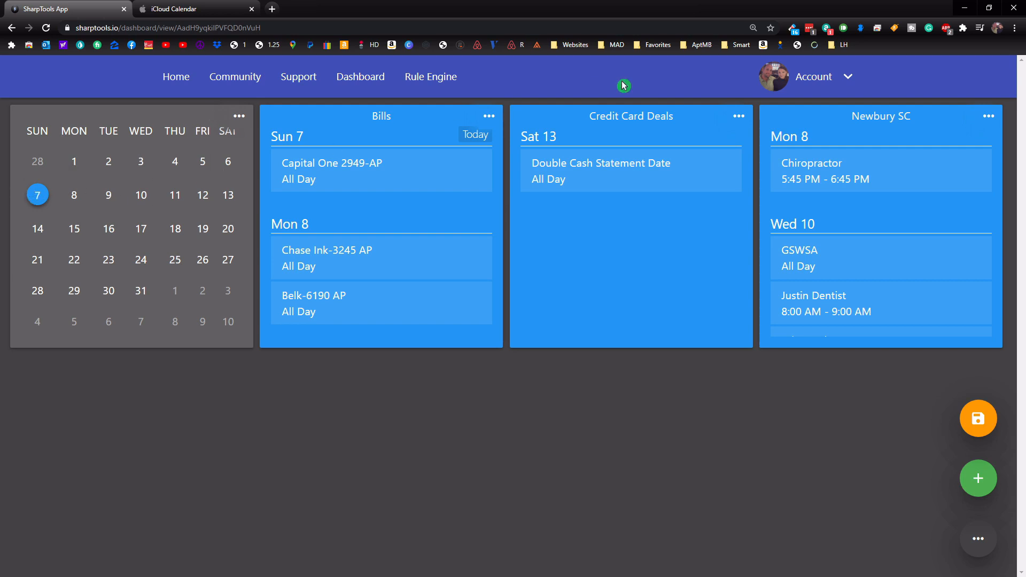
mouse_move(435, 207)
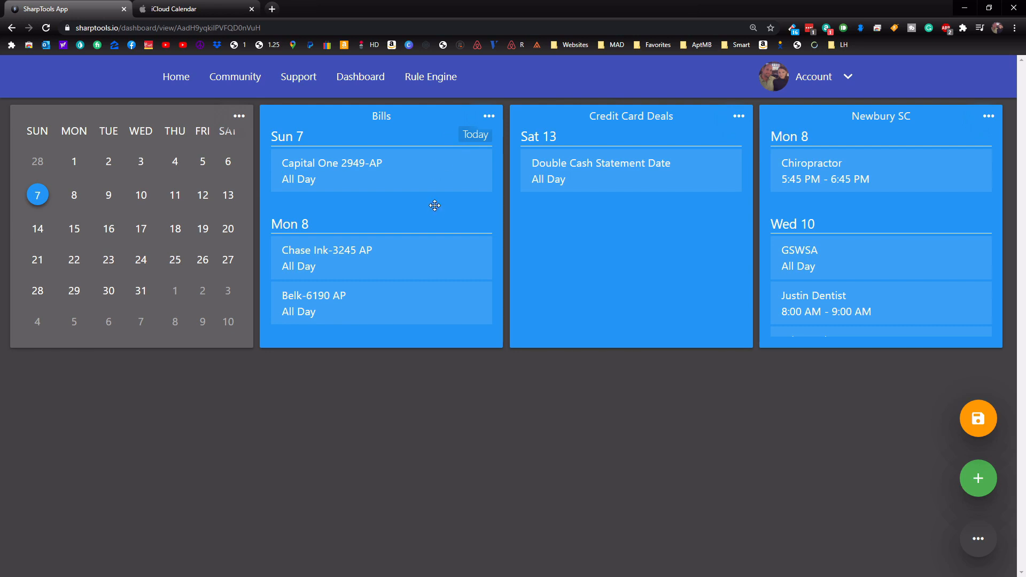
Step: Open the Bills tile's three-dot menu showing Edit, Copy and Remove
left_click(489, 116)
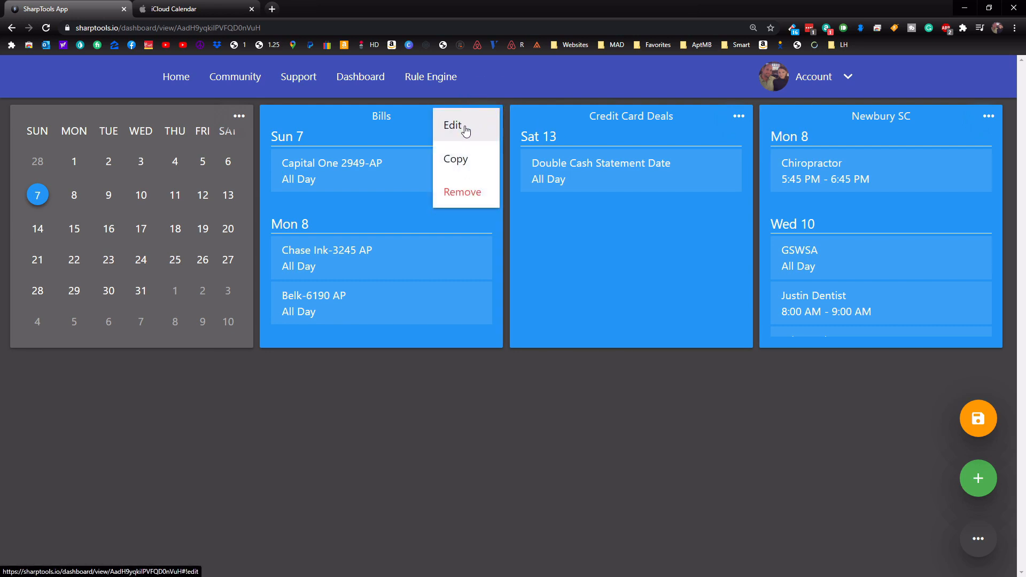
Step: Enable custom dimensions on the Bills tile, set its height to 4x, and save
left_click(453, 125)
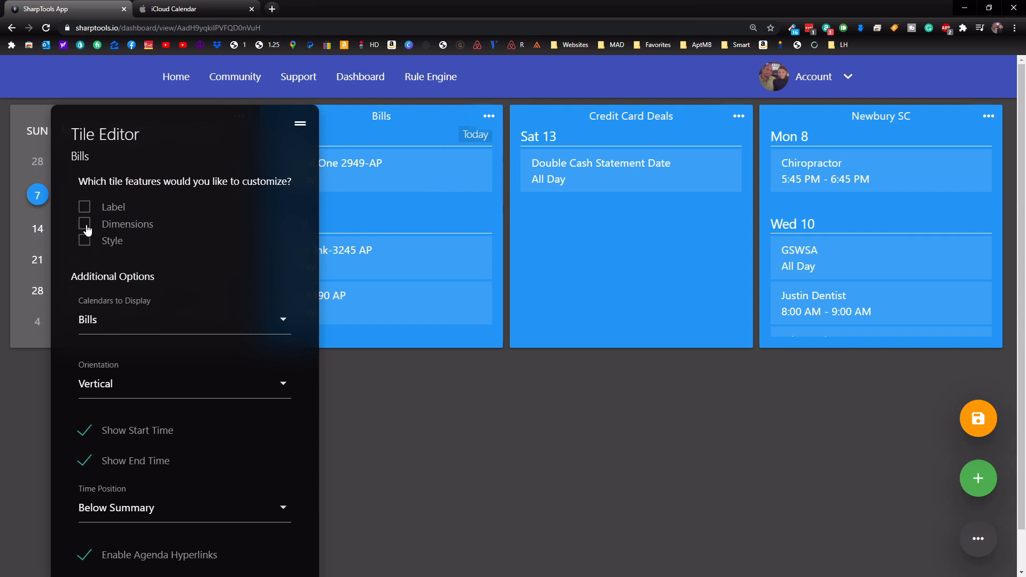
left_click(83, 224)
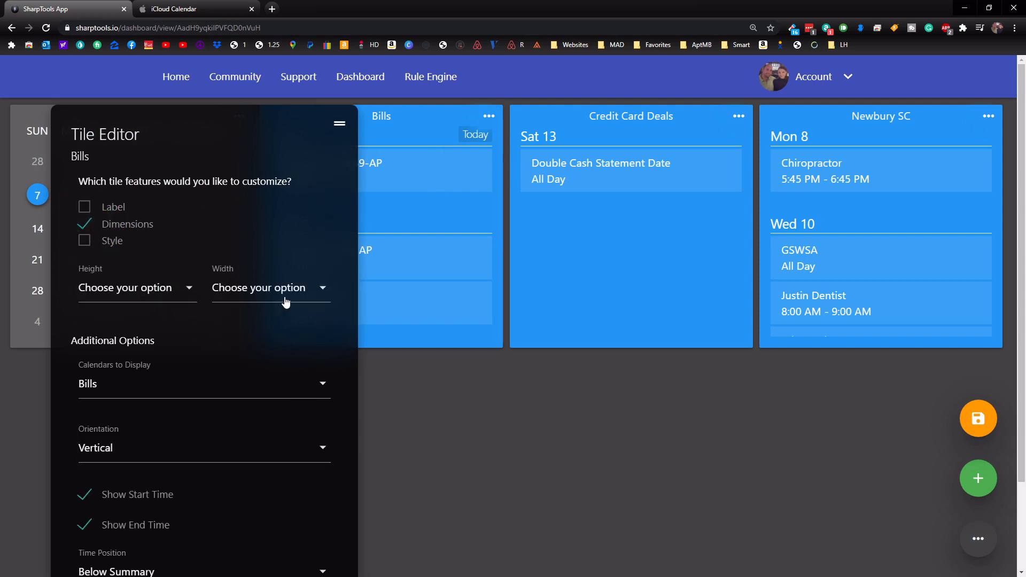
left_click(134, 287)
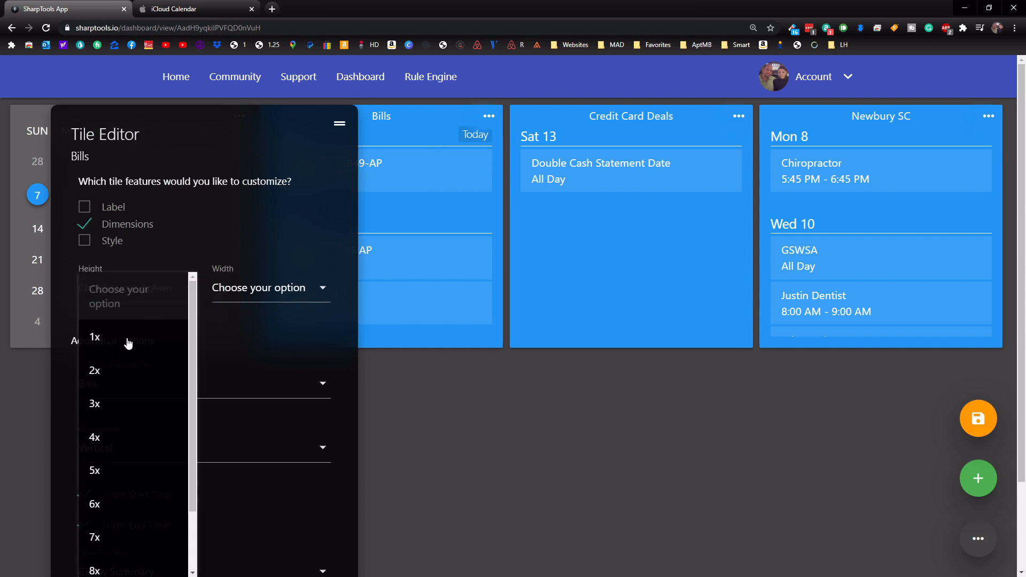
left_click(96, 438)
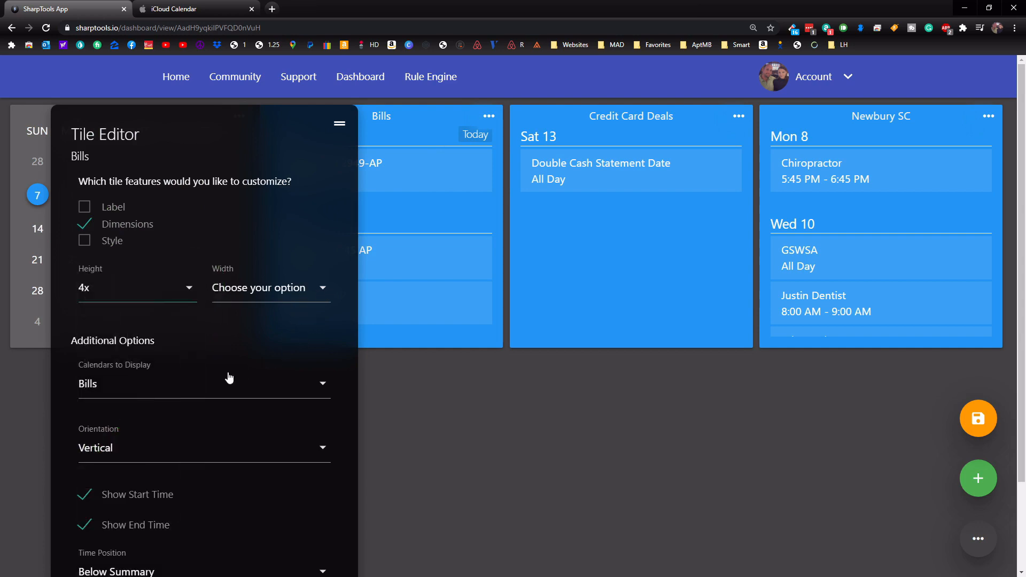
scroll("down", 3)
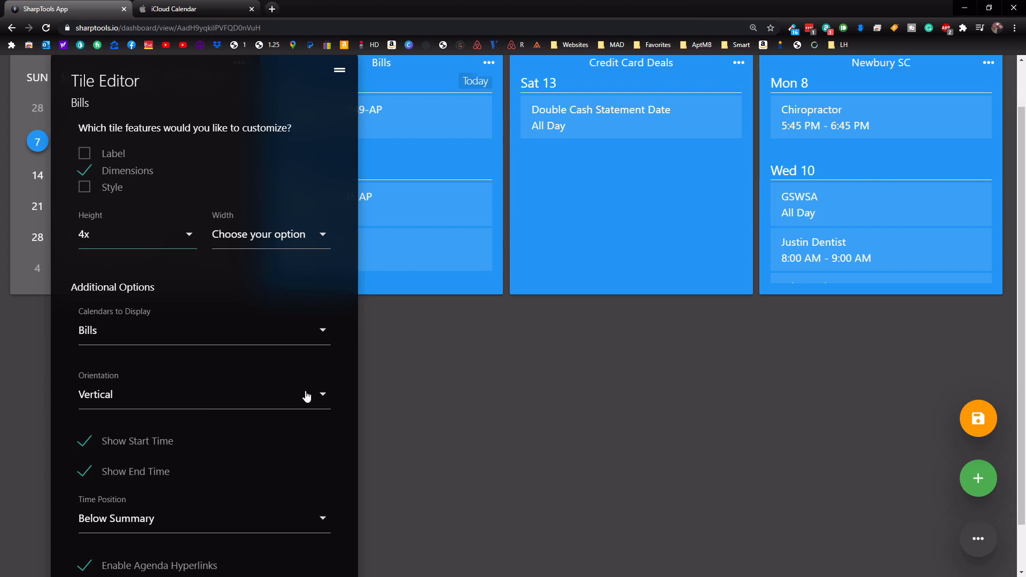
scroll("down", 3)
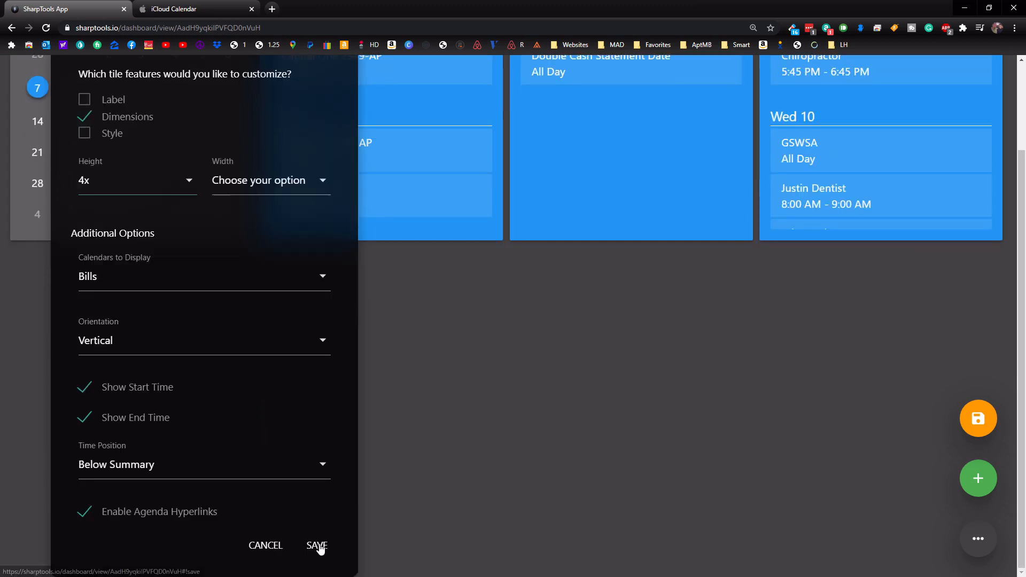
left_click(317, 545)
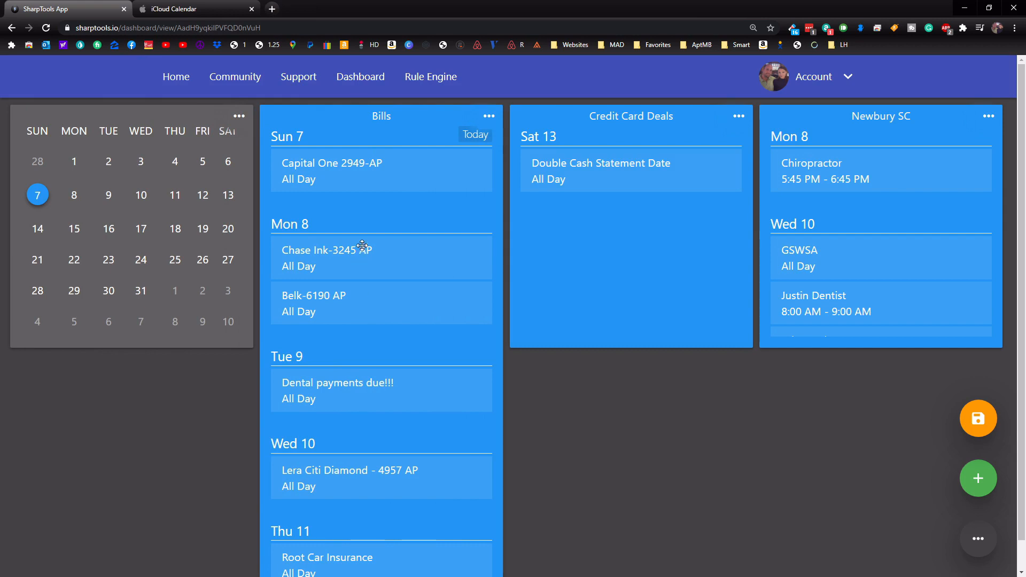
Step: Scroll through the Bills tile's event list and open its ••• options menu
scroll("down", 3)
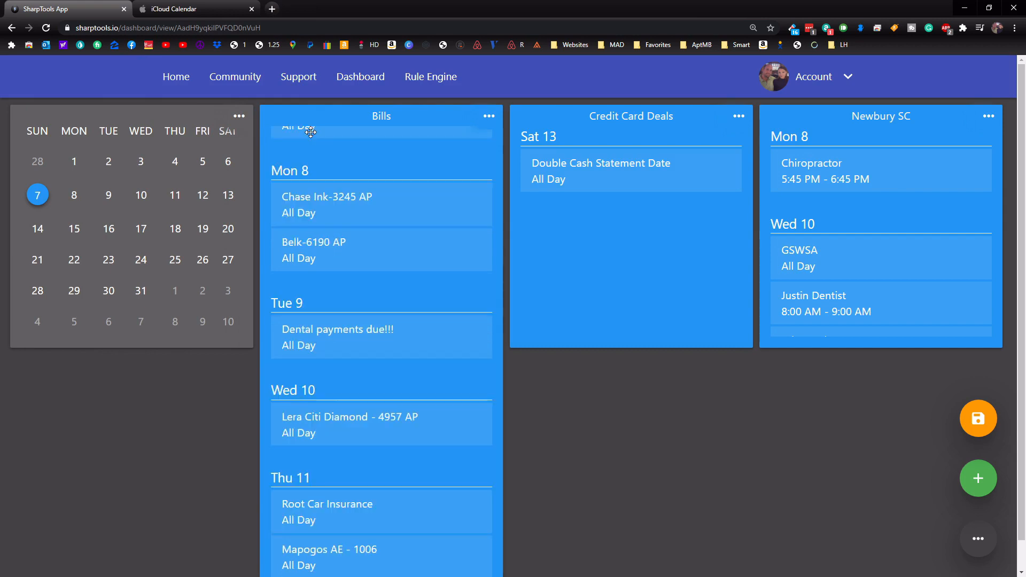
scroll("down", 3)
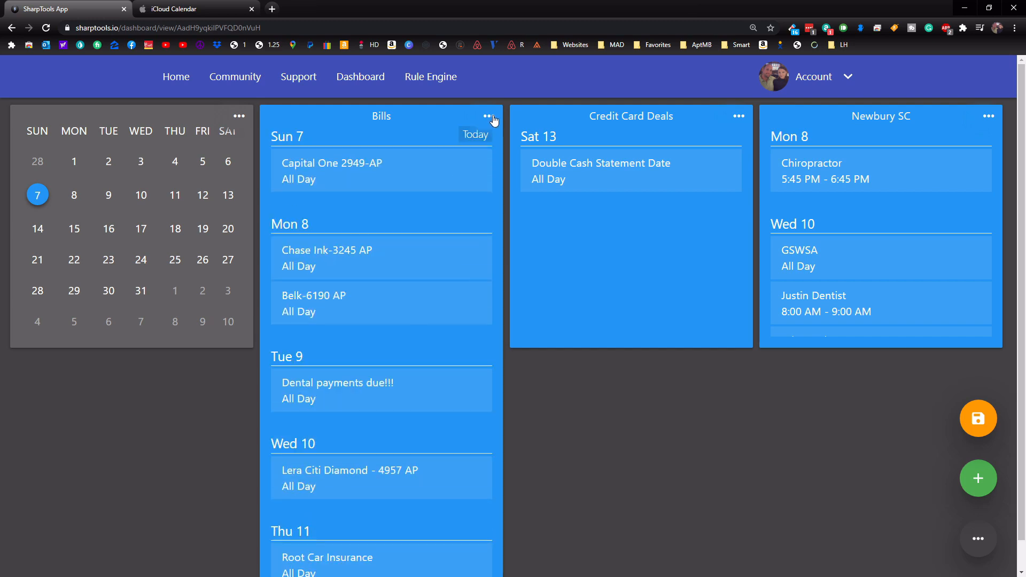
left_click(487, 116)
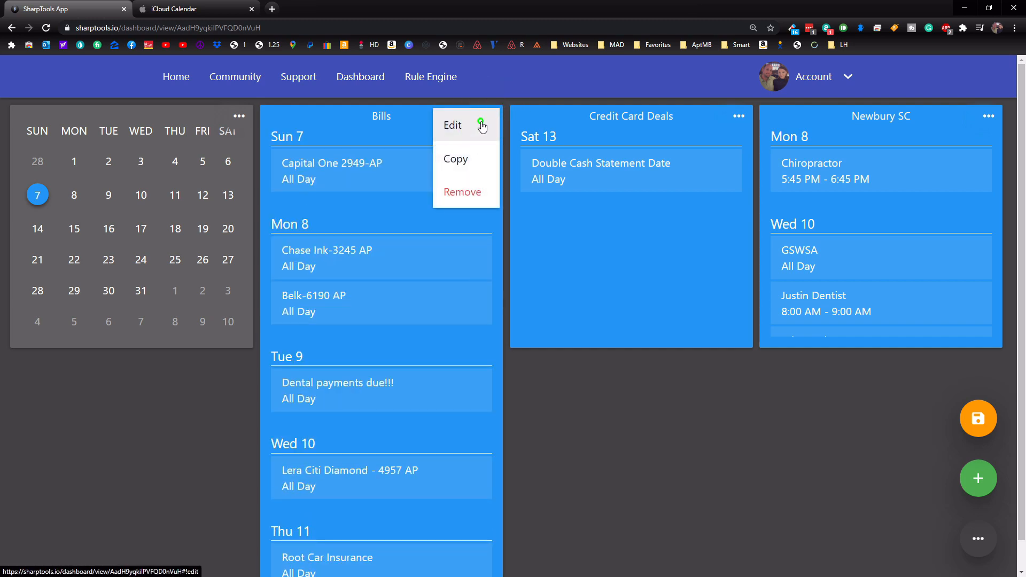
Step: Set the Bills tile's orientation to Horizontal in the Tile Editor
left_click(452, 125)
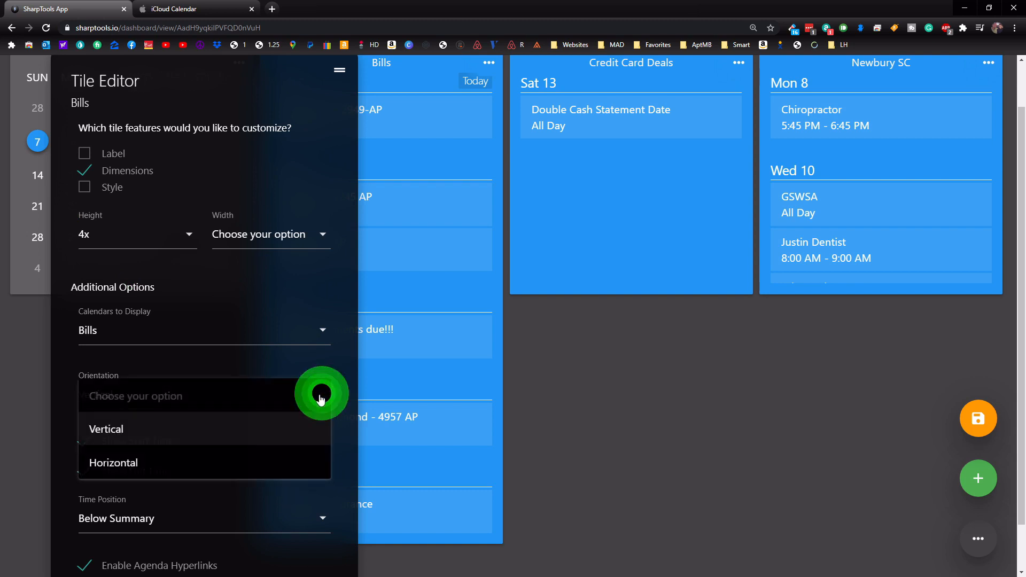
left_click(113, 463)
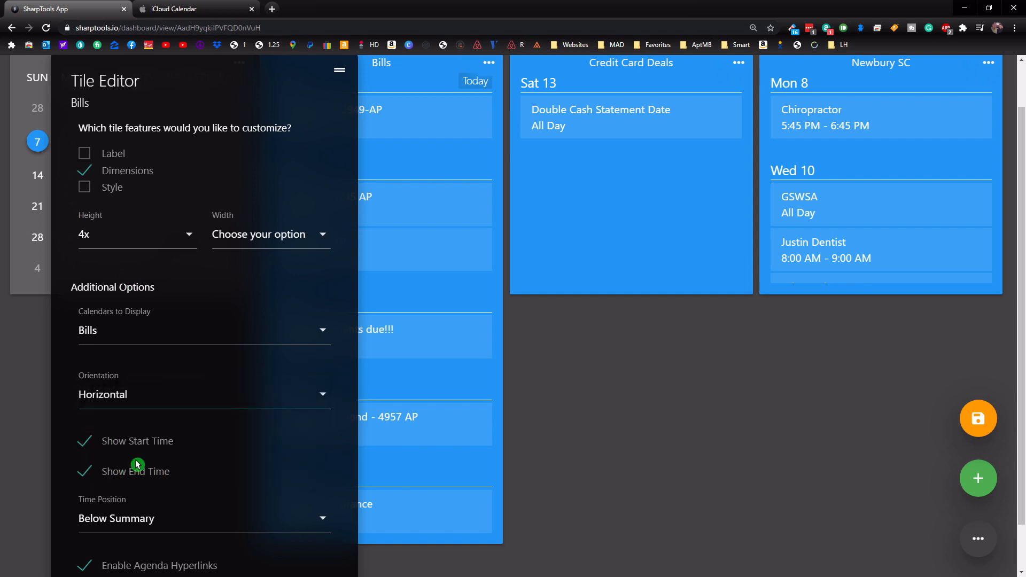
scroll("down", 3)
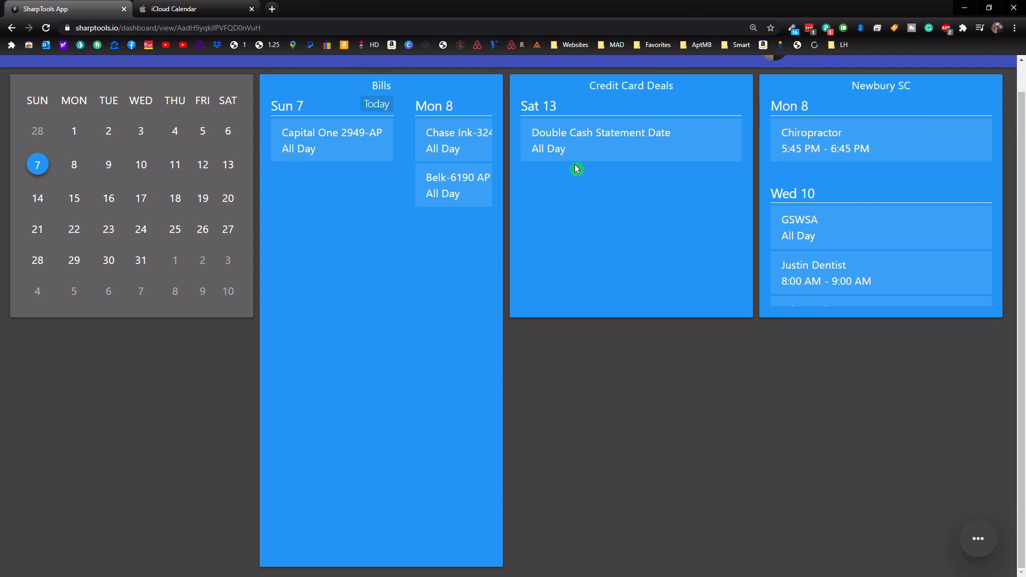
mouse_move(440, 172)
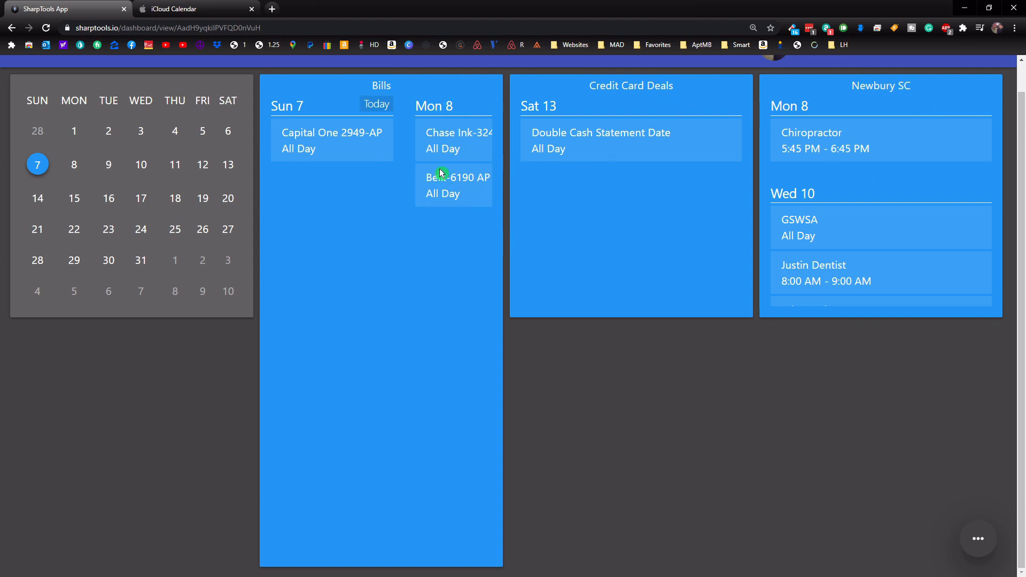
mouse_move(978, 539)
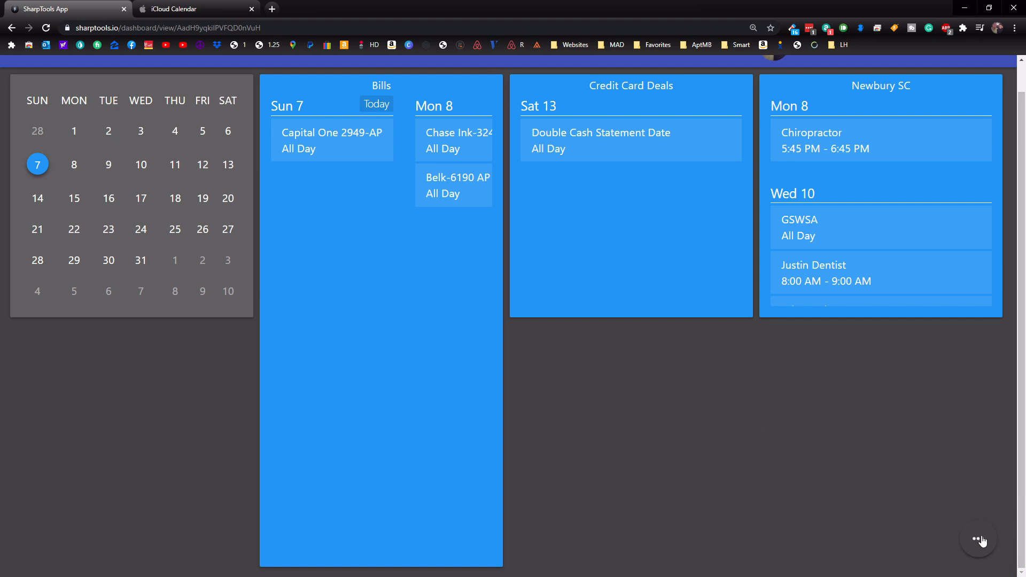
Step: Put the Calendar Testing dashboard into edit mode and open the Bills tile's options
left_click(978, 540)
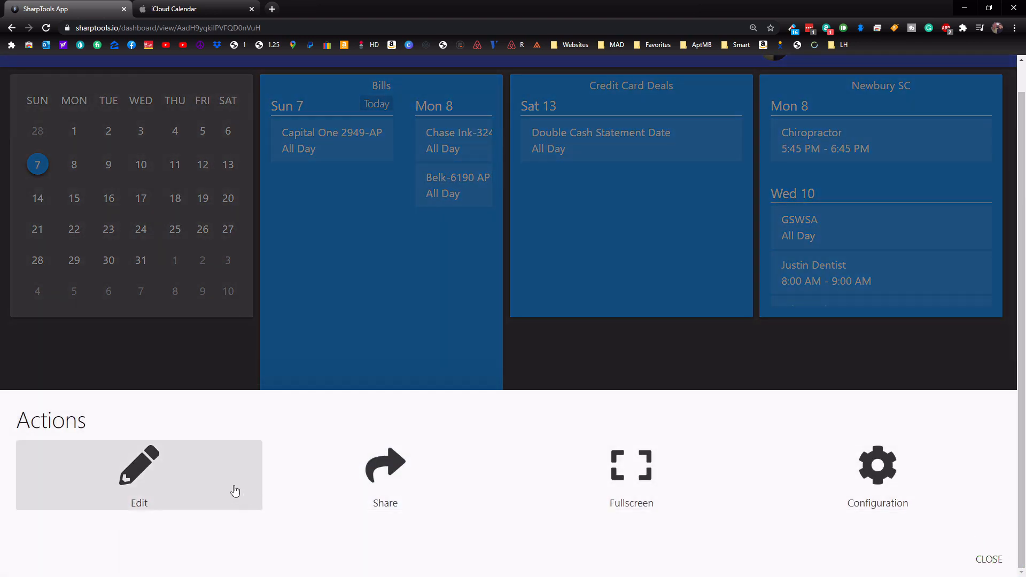
left_click(139, 476)
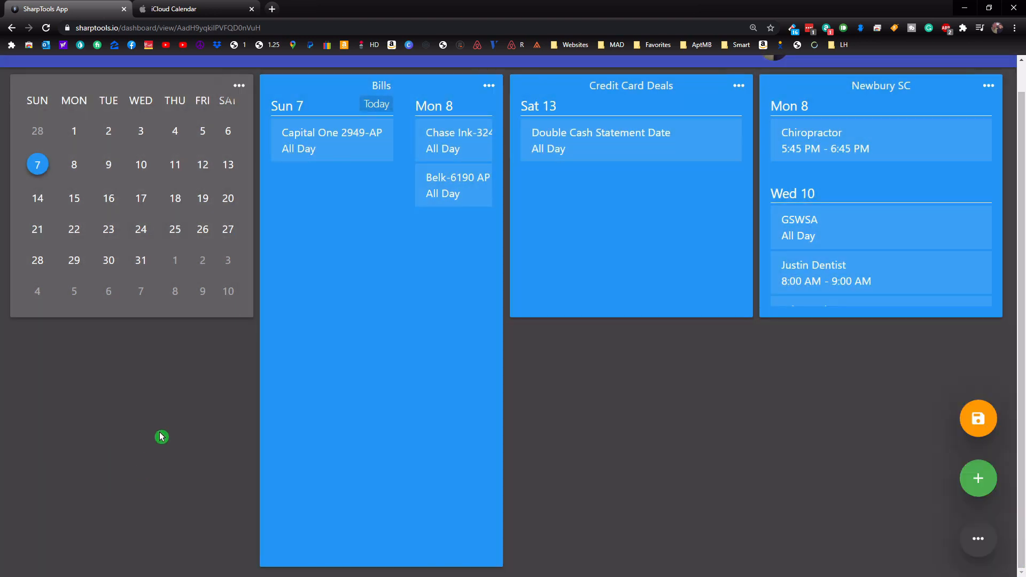
left_click(489, 86)
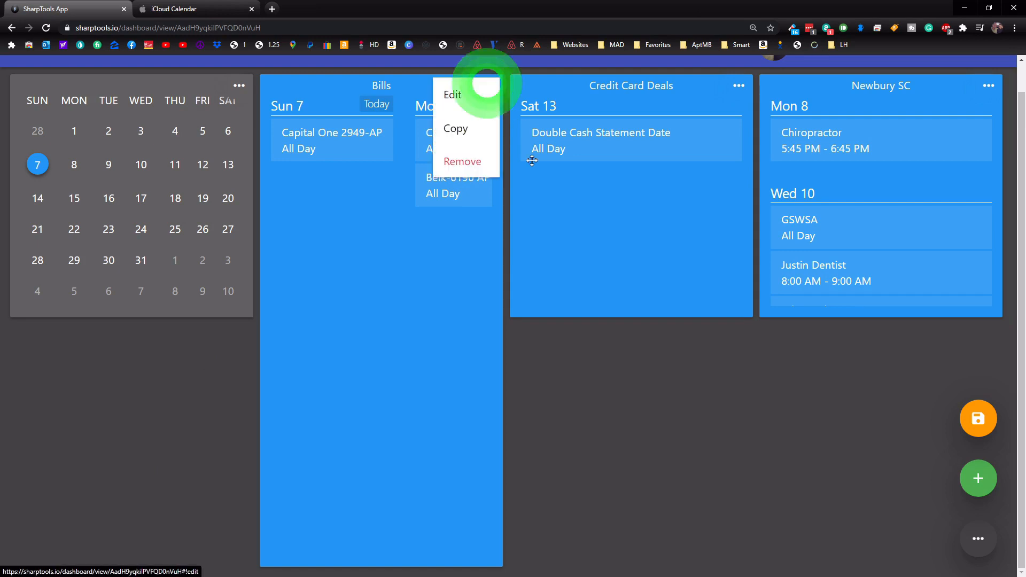
Step: Switch the Bills tile's orientation to Vertical, keeping Time Position at Below Summary
left_click(452, 95)
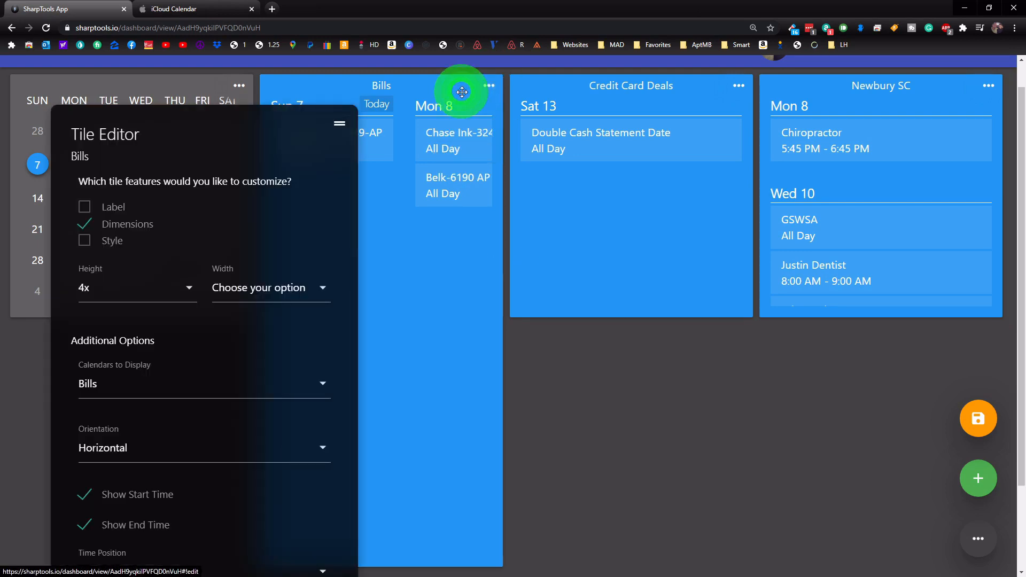
left_click(204, 448)
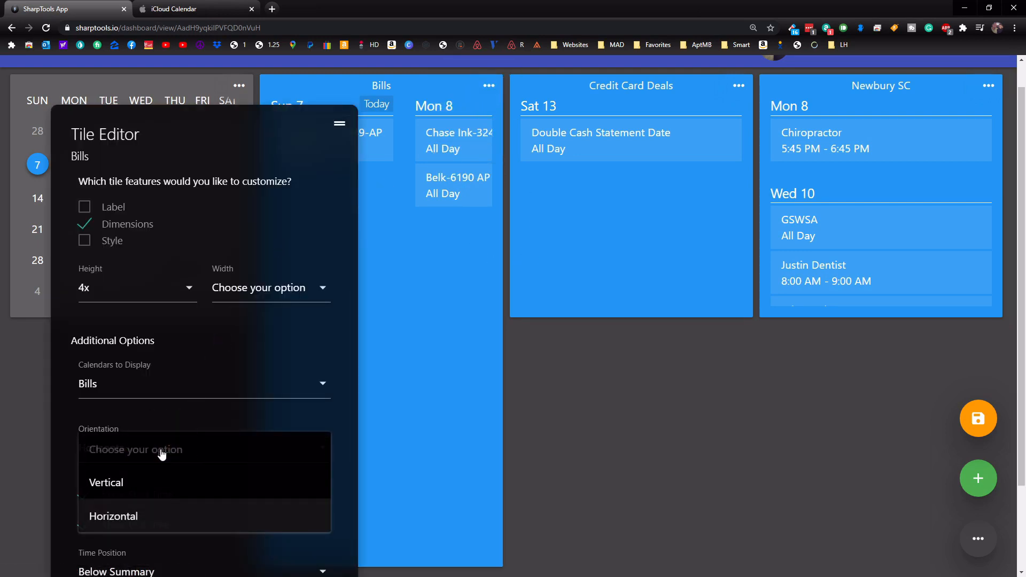
left_click(106, 482)
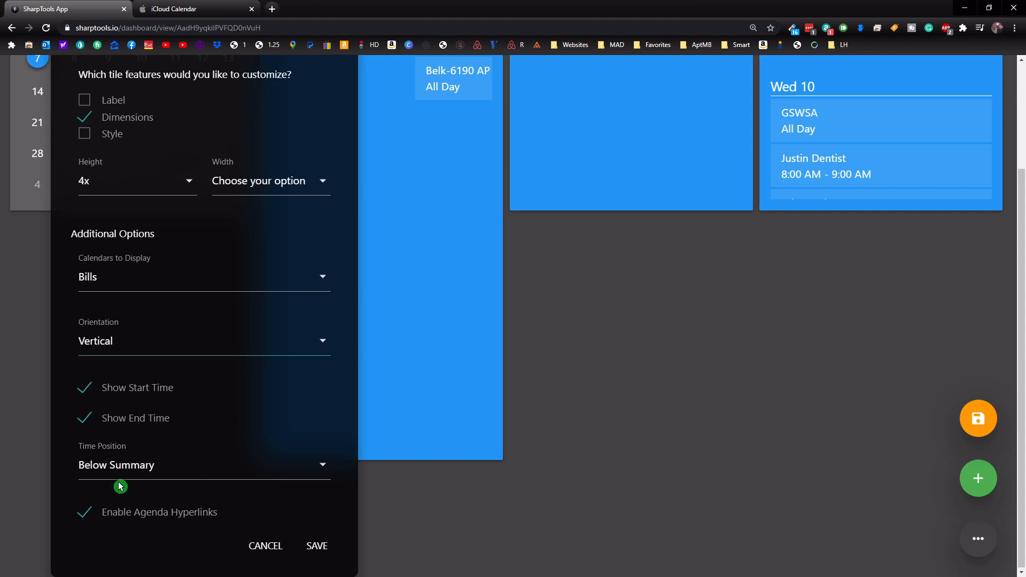
left_click(204, 464)
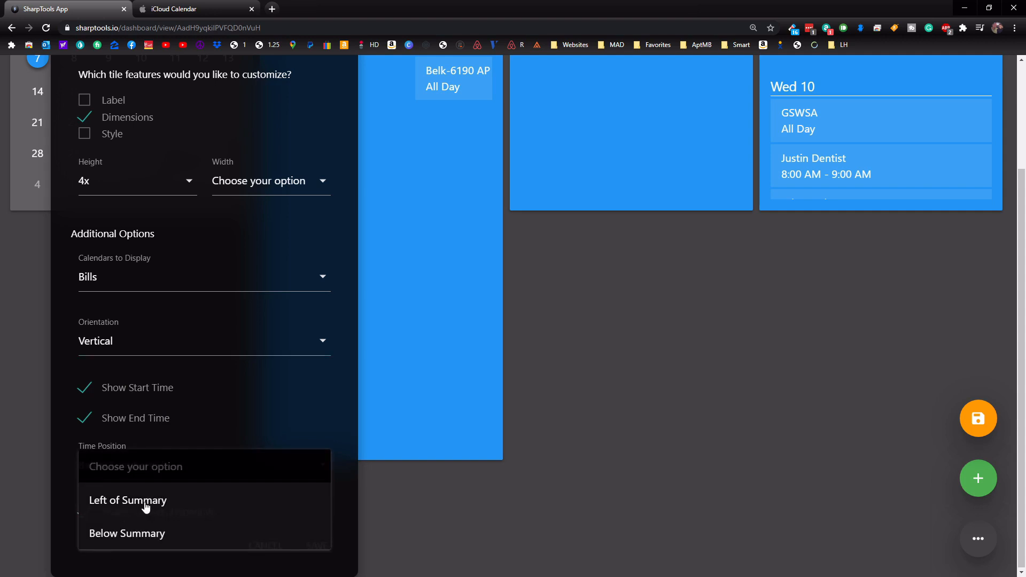
left_click(127, 534)
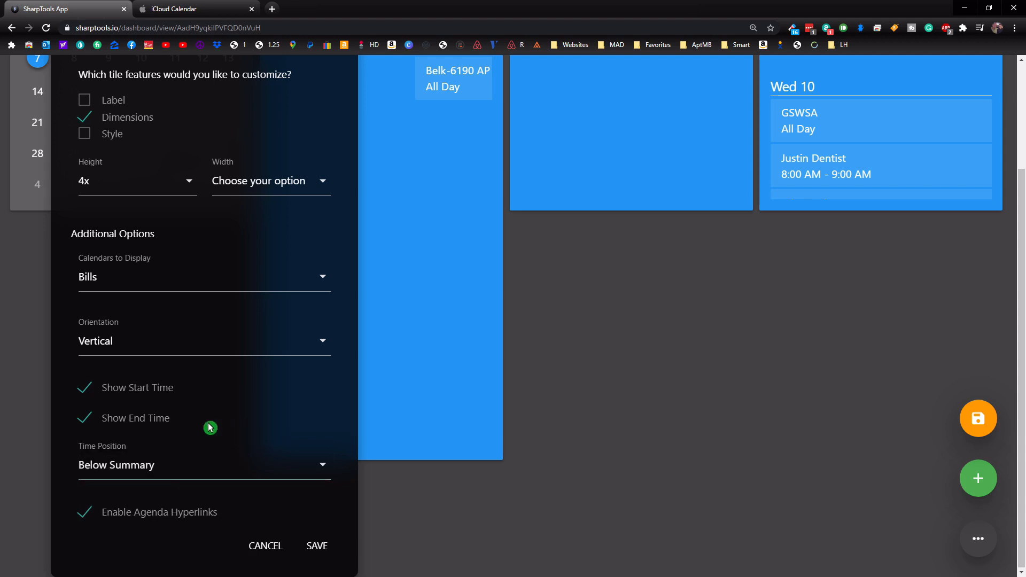
mouse_move(419, 210)
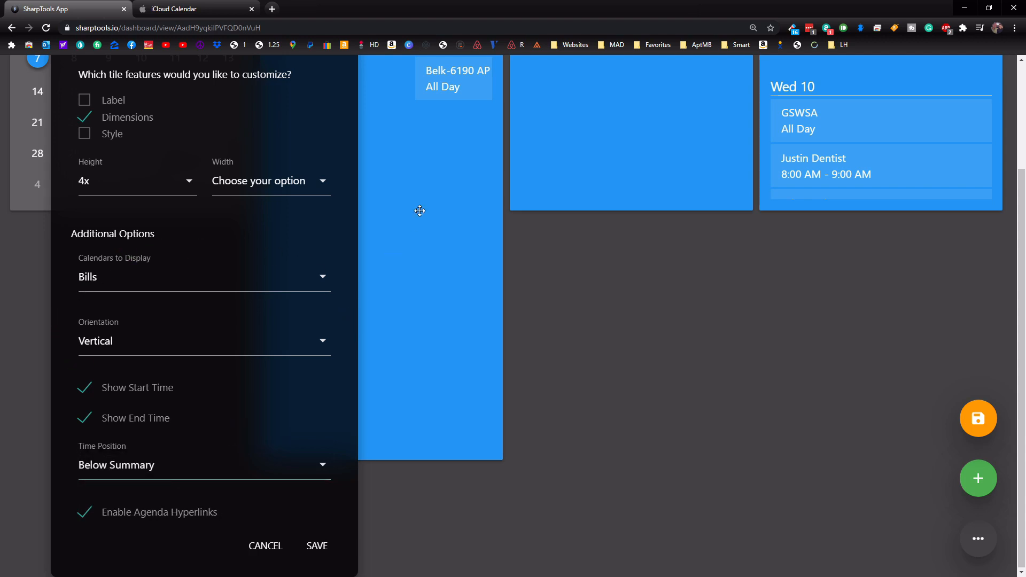
mouse_move(414, 431)
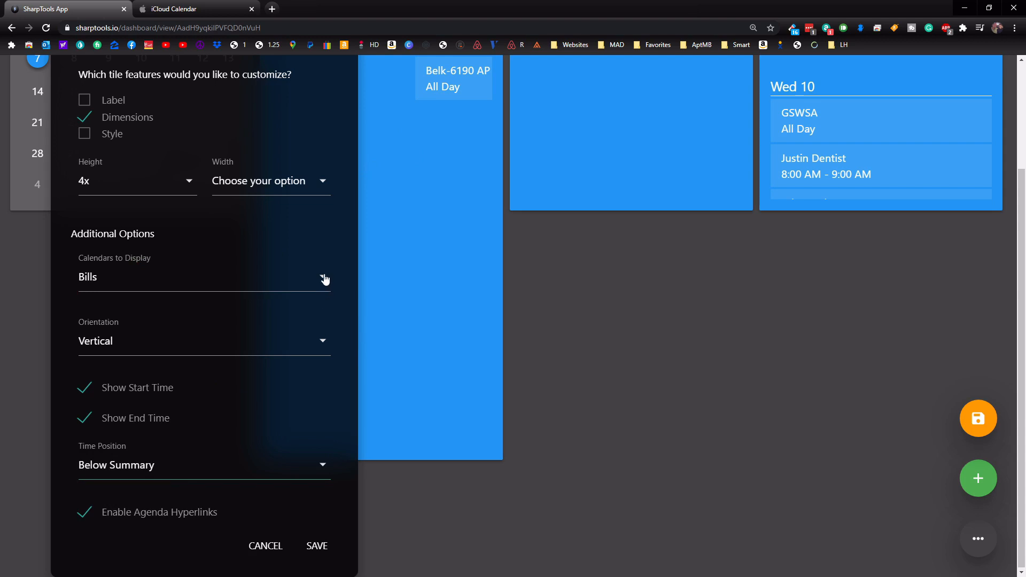
mouse_move(312, 290)
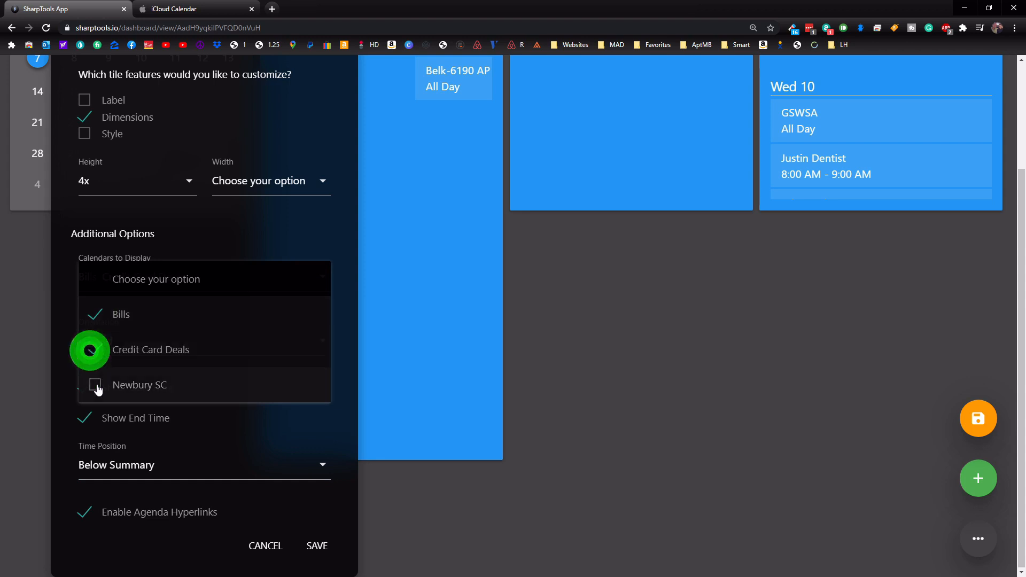
Step: Add Newbury SC to the tile's displayed calendars and close the editor
left_click(93, 384)
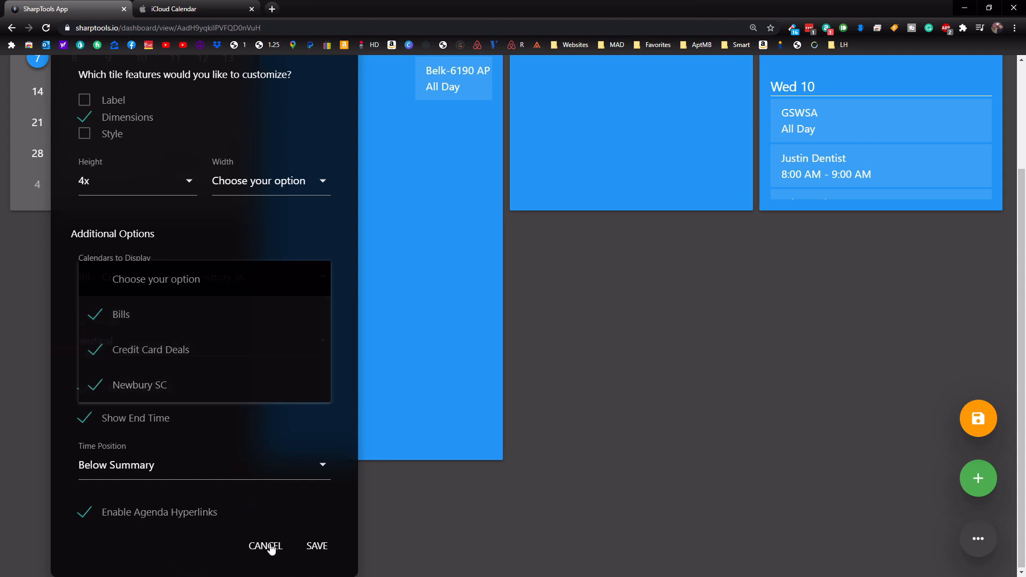
left_click(265, 546)
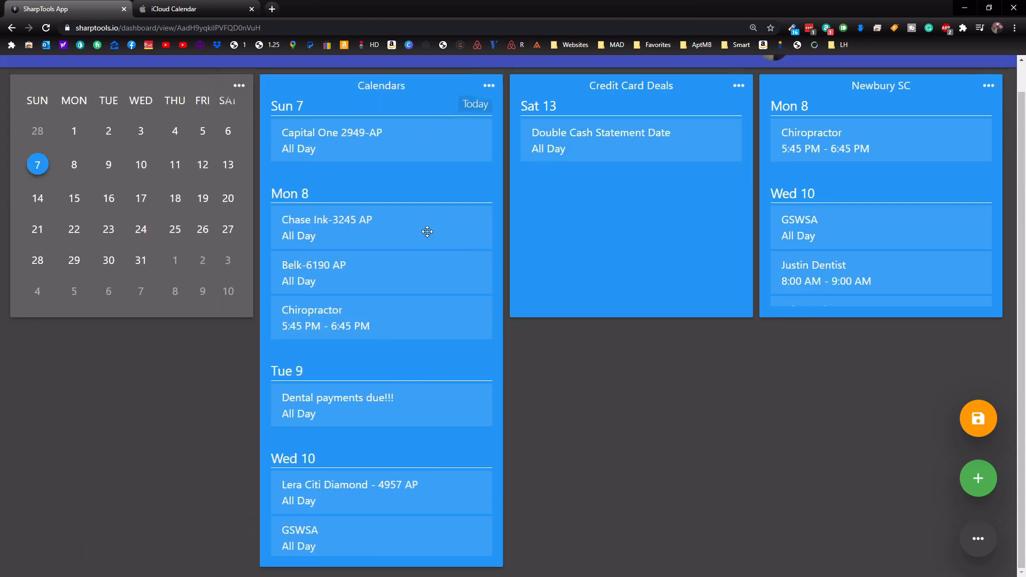
mouse_move(793, 108)
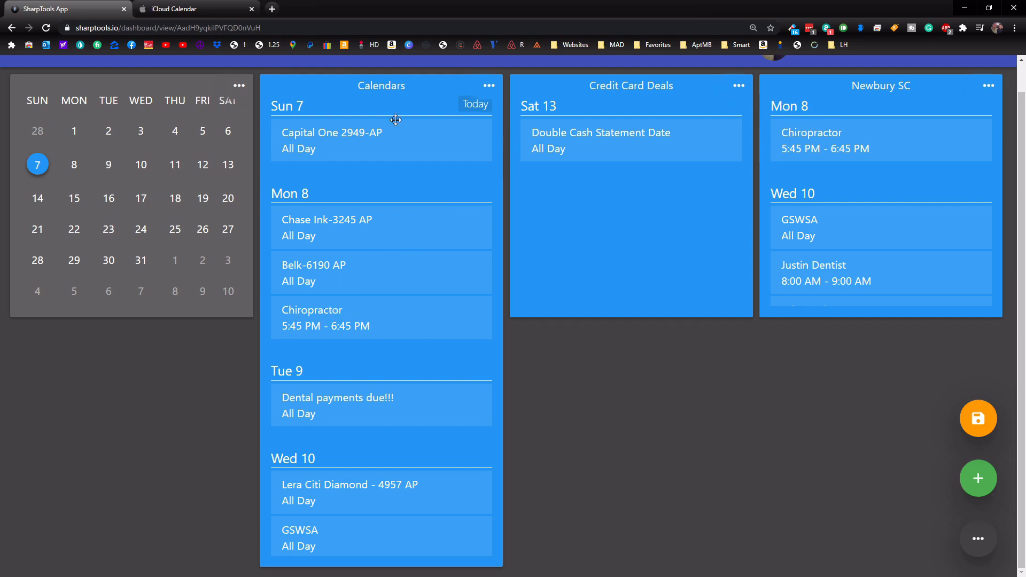
mouse_move(382, 89)
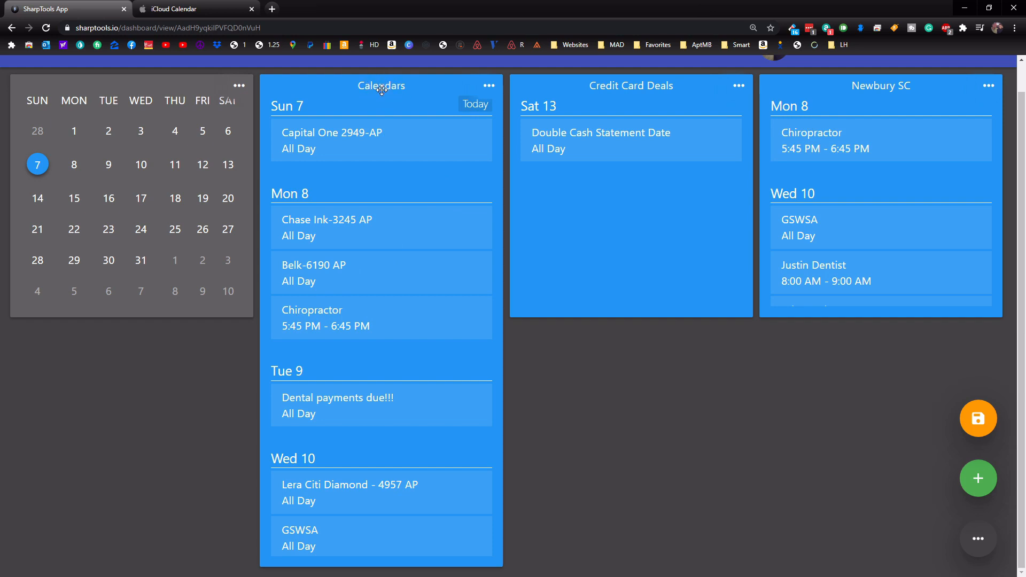
mouse_move(373, 89)
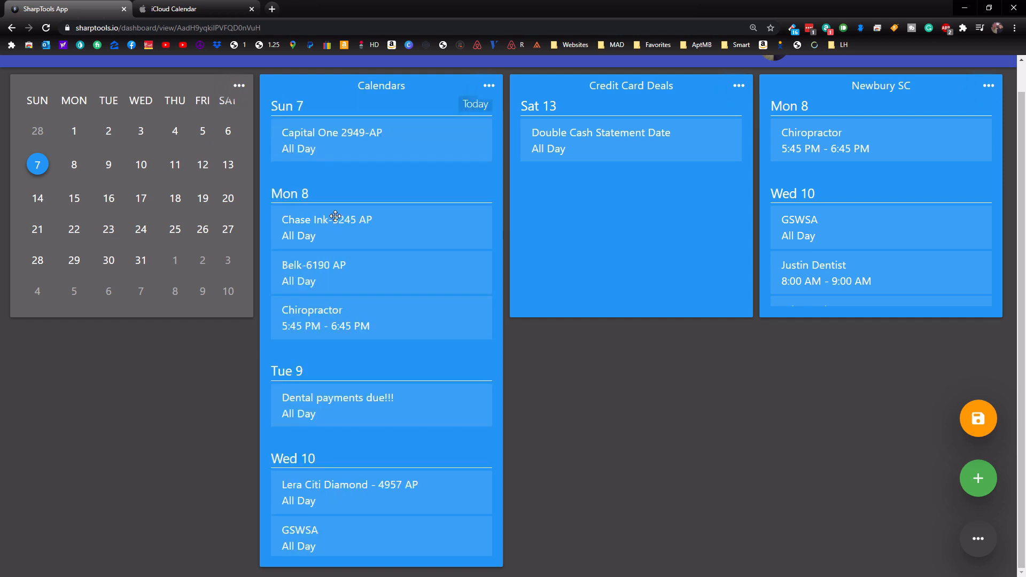
mouse_move(635, 210)
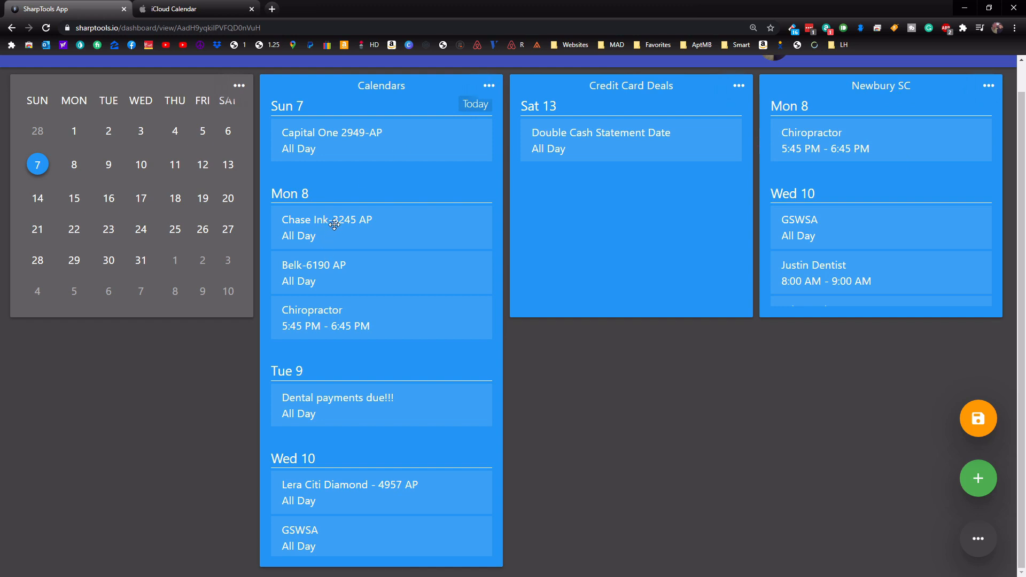
Step: Open the ⋯ menu of a separate single-calendar tile to remove it
left_click(739, 85)
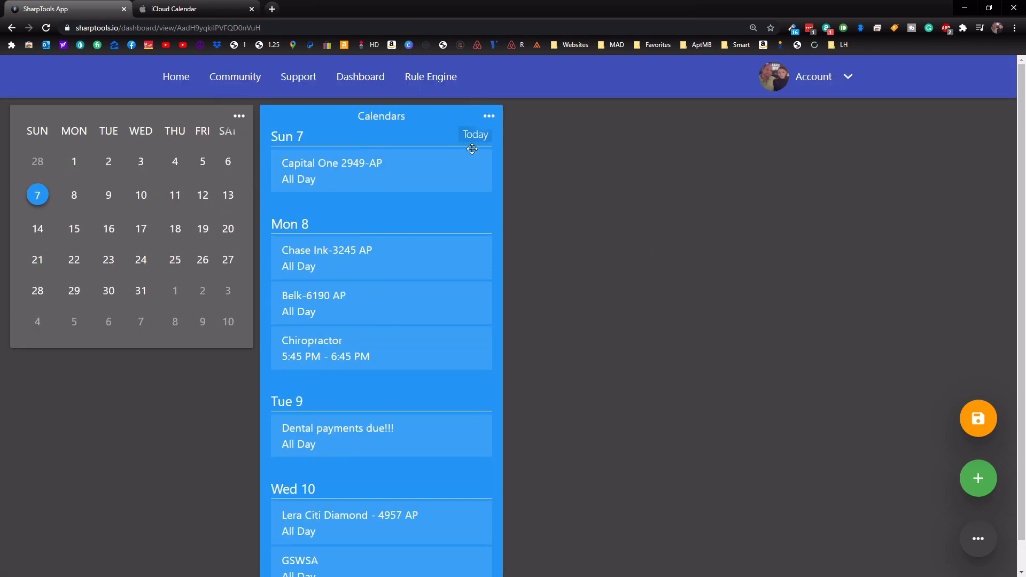
Step: Edit the Calendars tile to 3x height and 1x width, and save
left_click(489, 117)
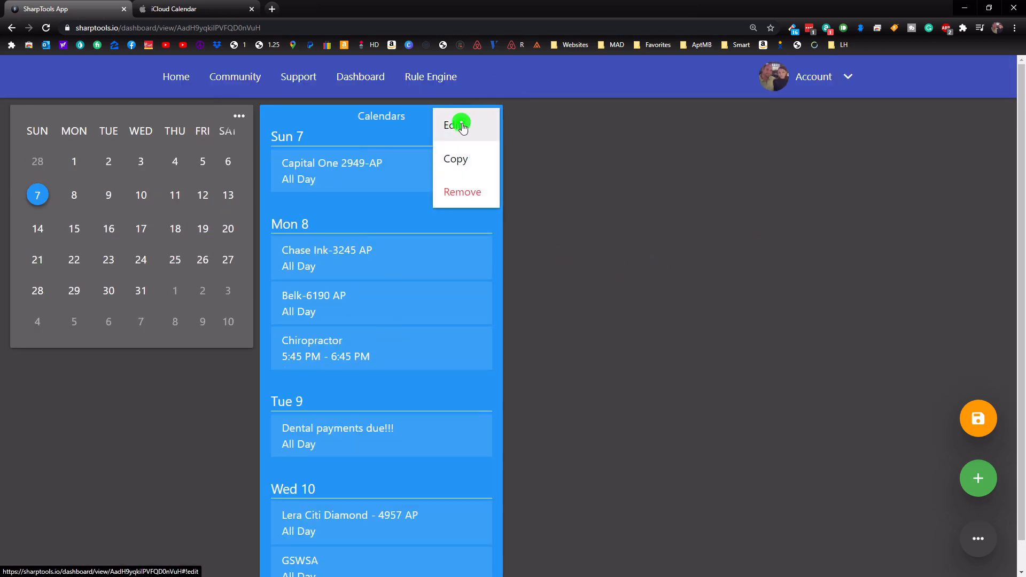
left_click(456, 125)
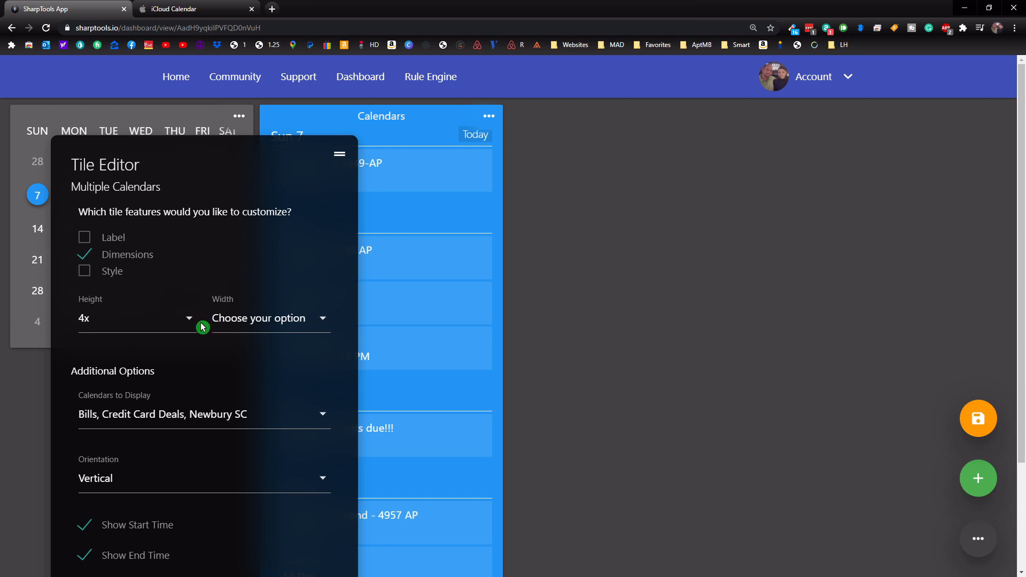
left_click(134, 318)
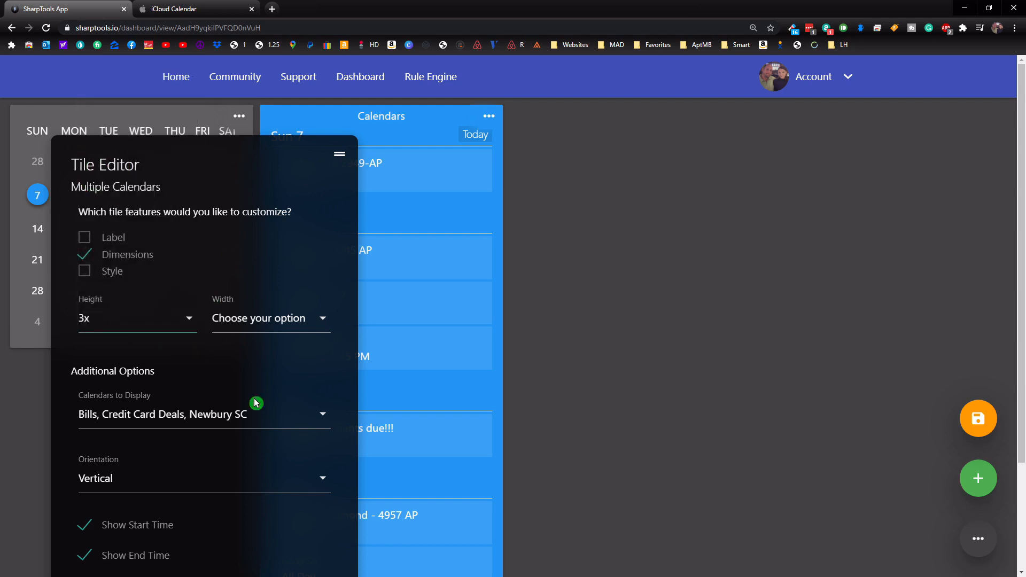
left_click(268, 318)
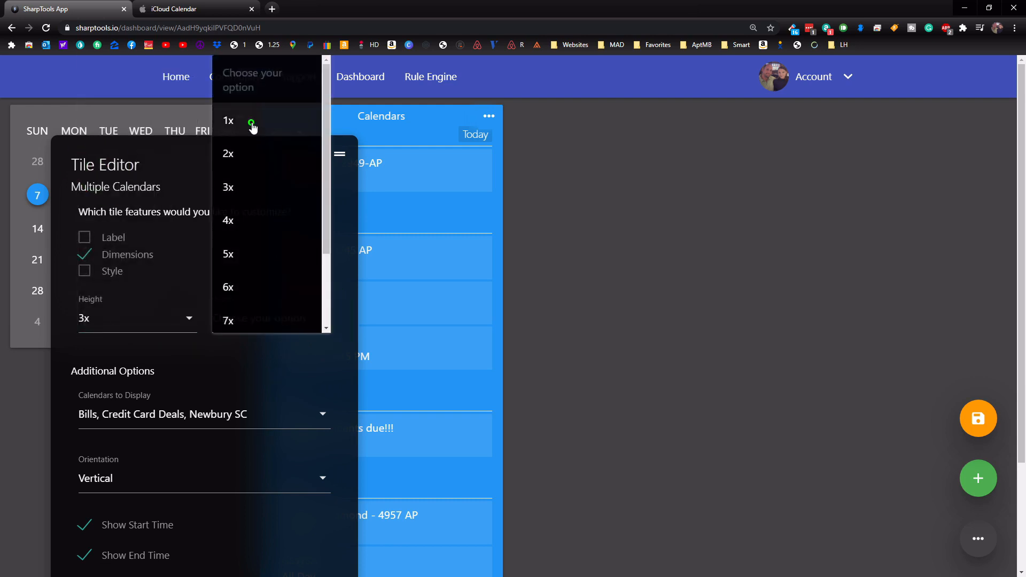
left_click(228, 120)
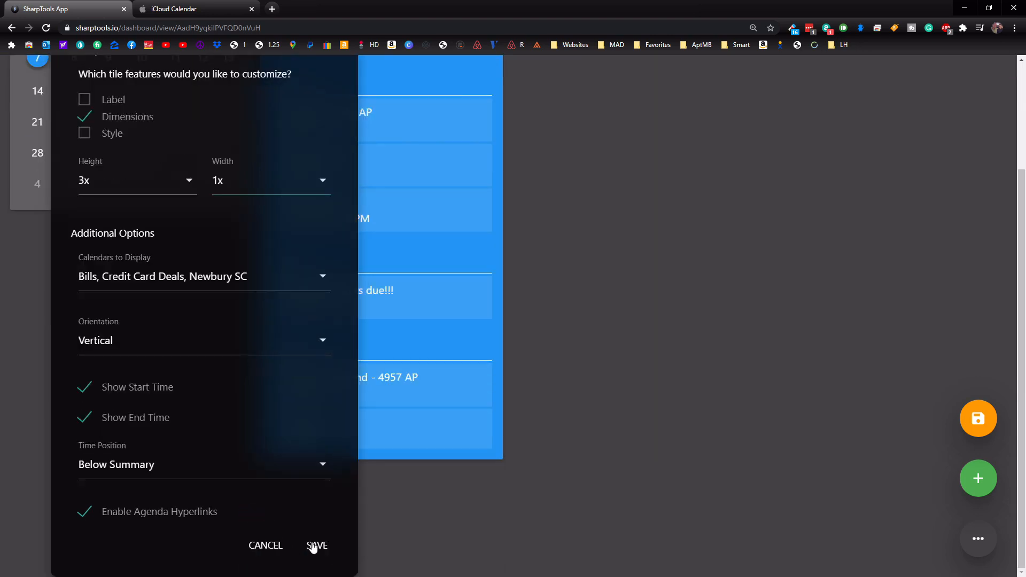
left_click(318, 546)
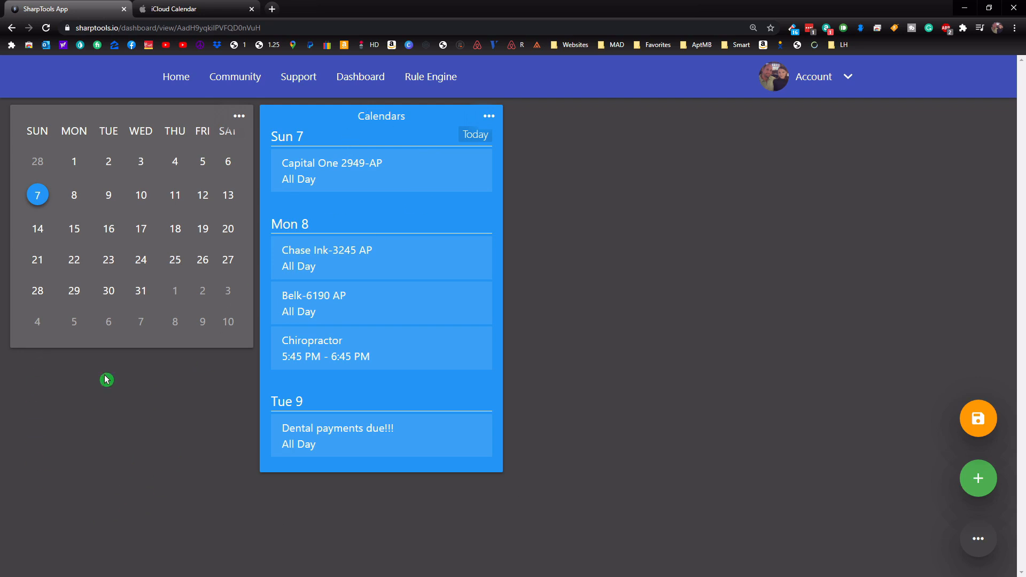
mouse_move(275, 375)
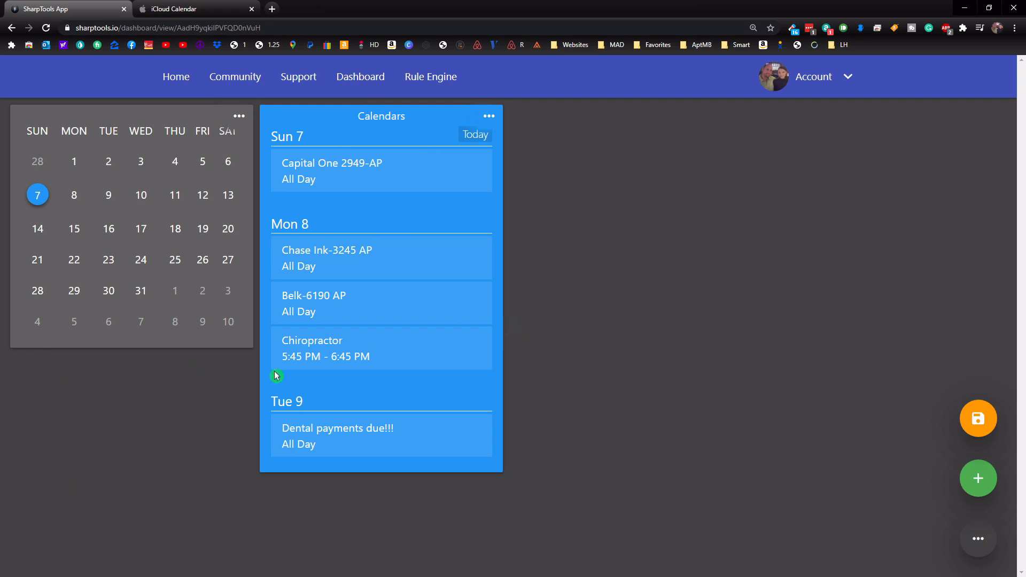
mouse_move(901, 272)
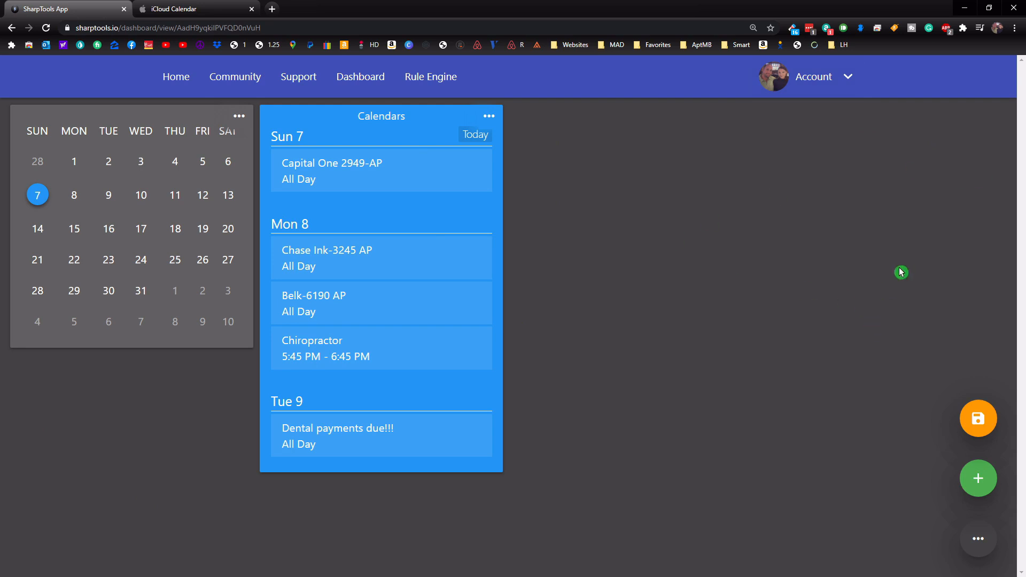
mouse_move(35, 353)
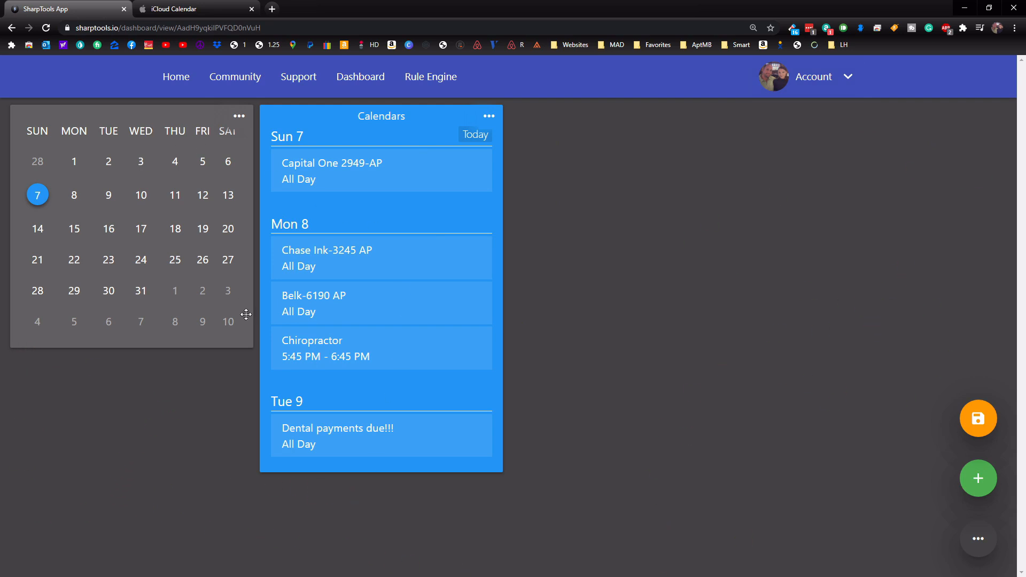
mouse_move(359, 79)
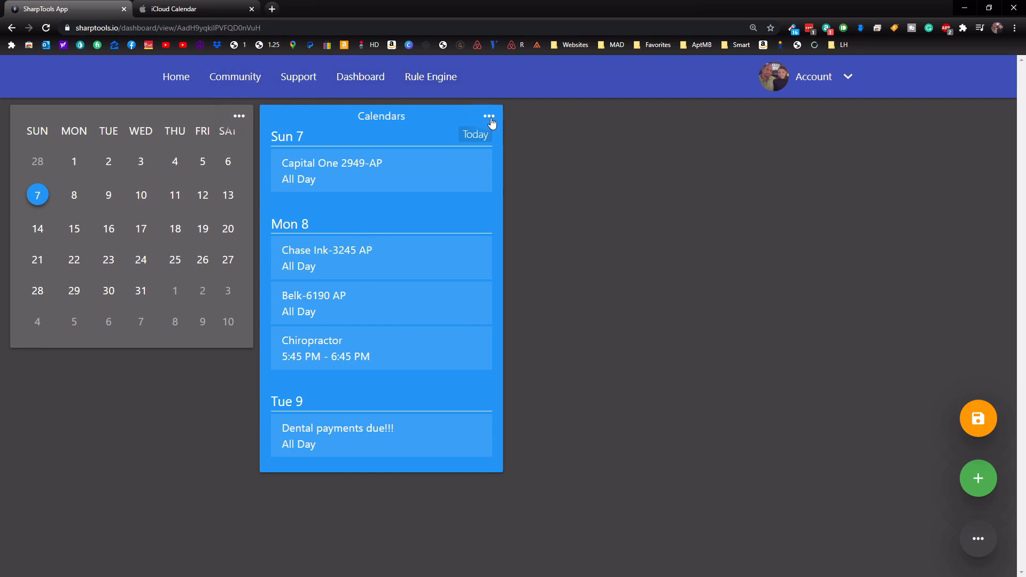
mouse_move(416, 237)
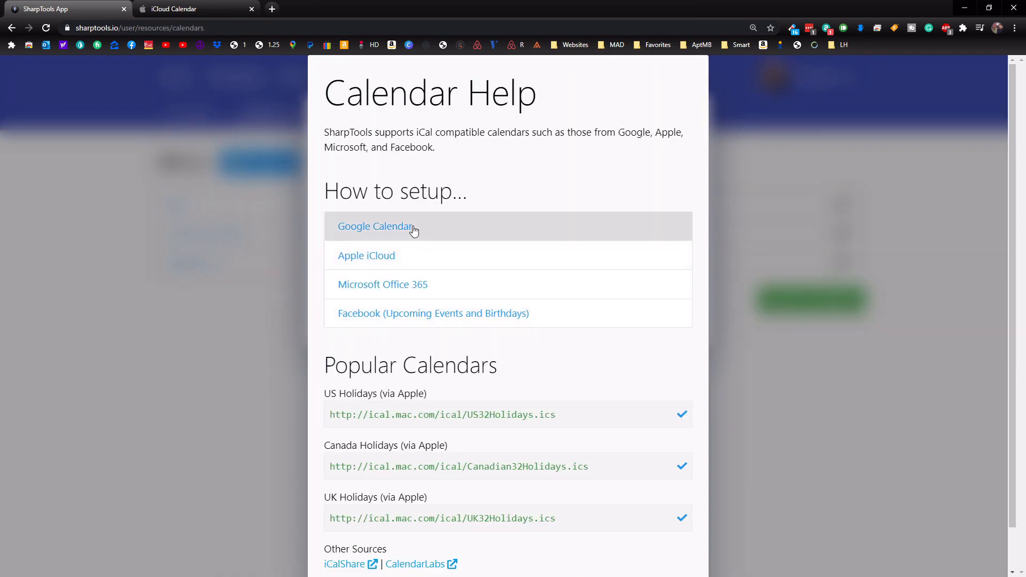
mouse_move(424, 256)
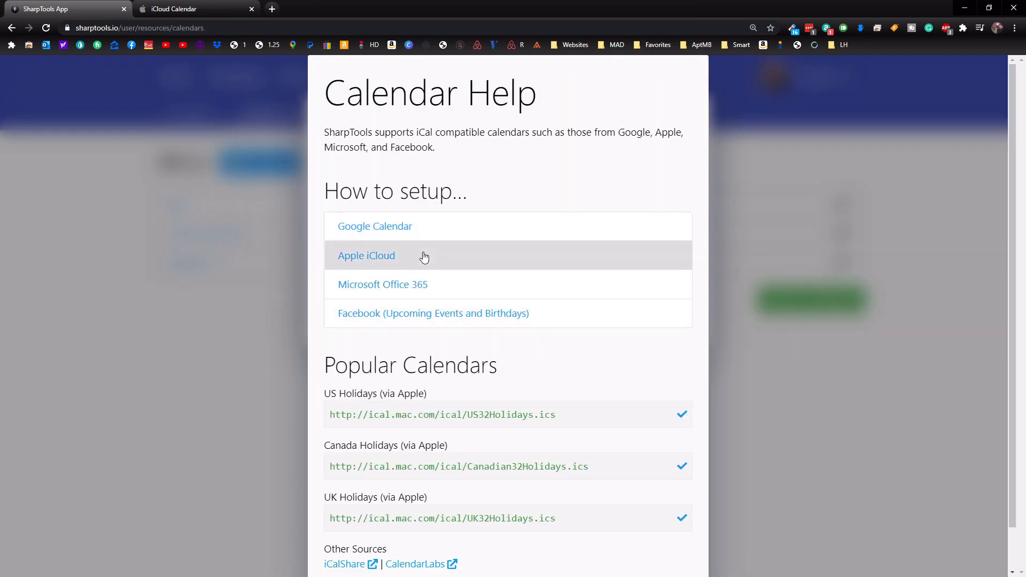
mouse_move(444, 289)
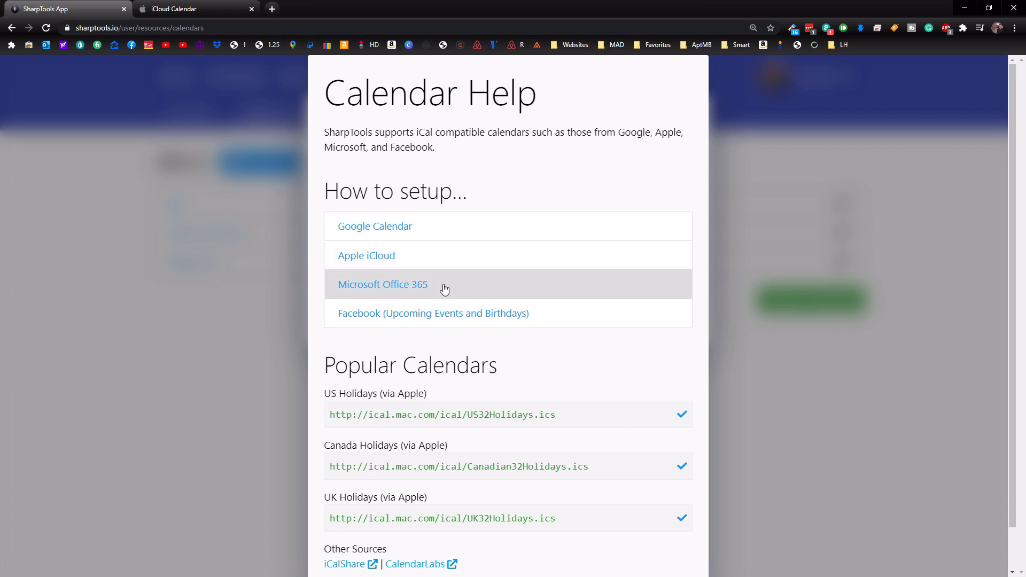
mouse_move(330, 321)
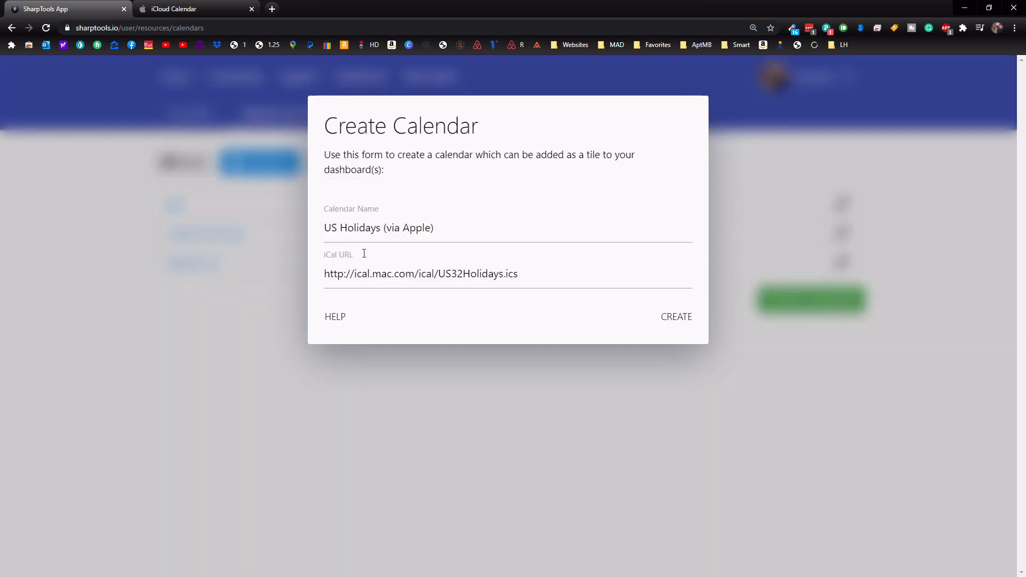
Step: Submit the Create Calendar form for the US Holidays (via Apple) calendar
left_click(676, 316)
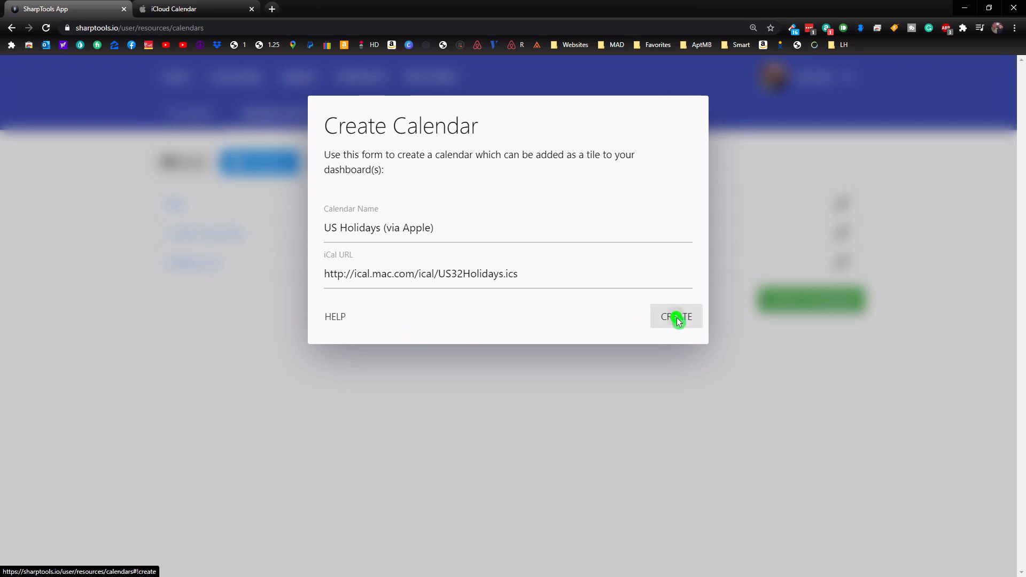
left_click(677, 317)
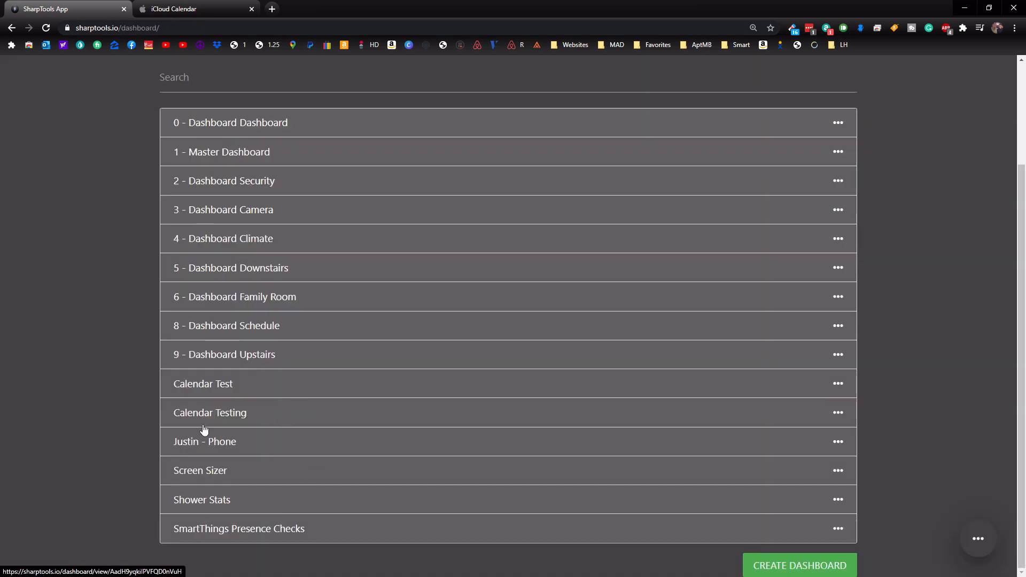
Step: Open Calendar Testing, enter dashboard edit mode, and open the Calendars tile's settings
left_click(210, 412)
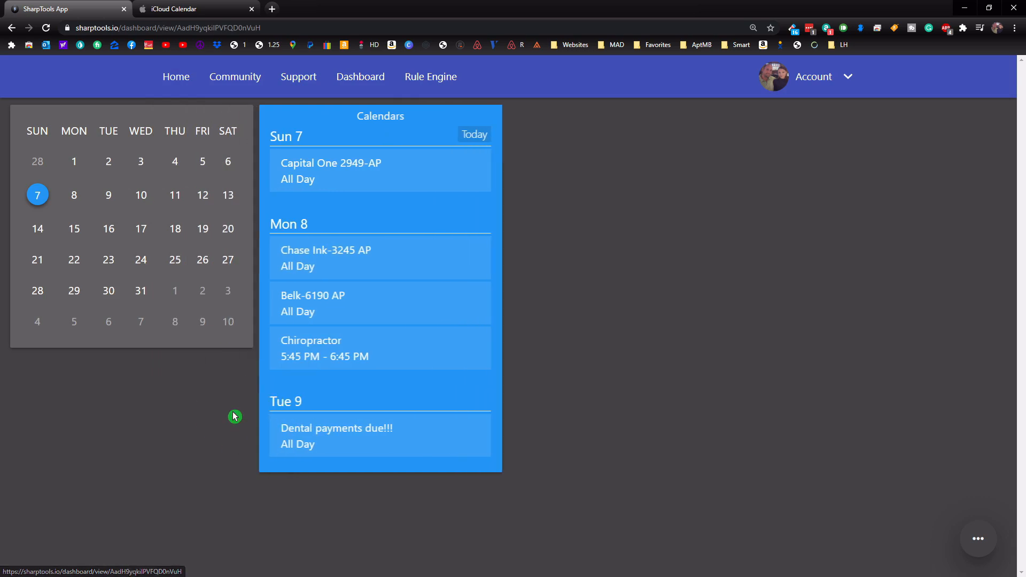
mouse_move(353, 227)
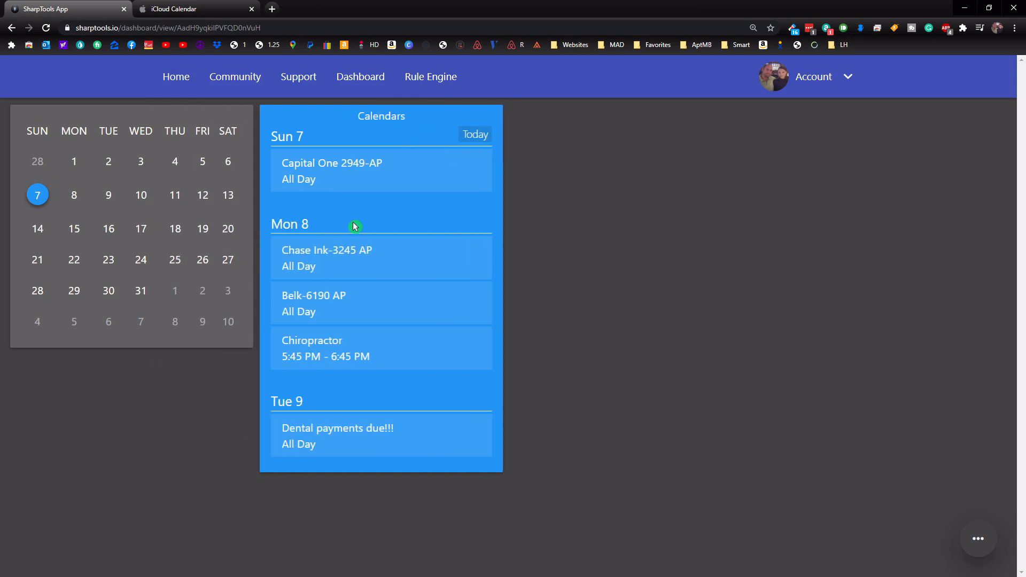
mouse_move(388, 141)
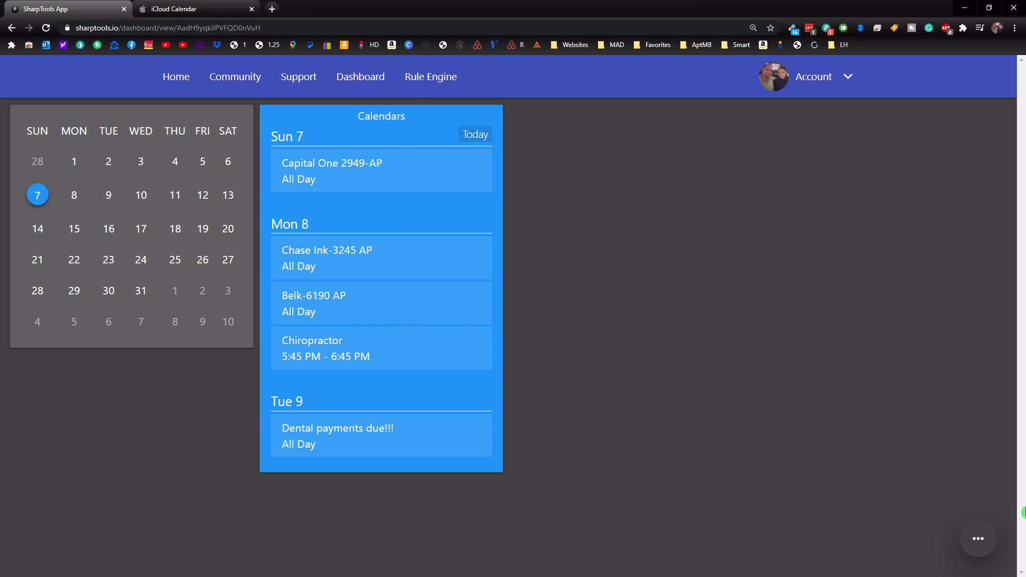
left_click(978, 539)
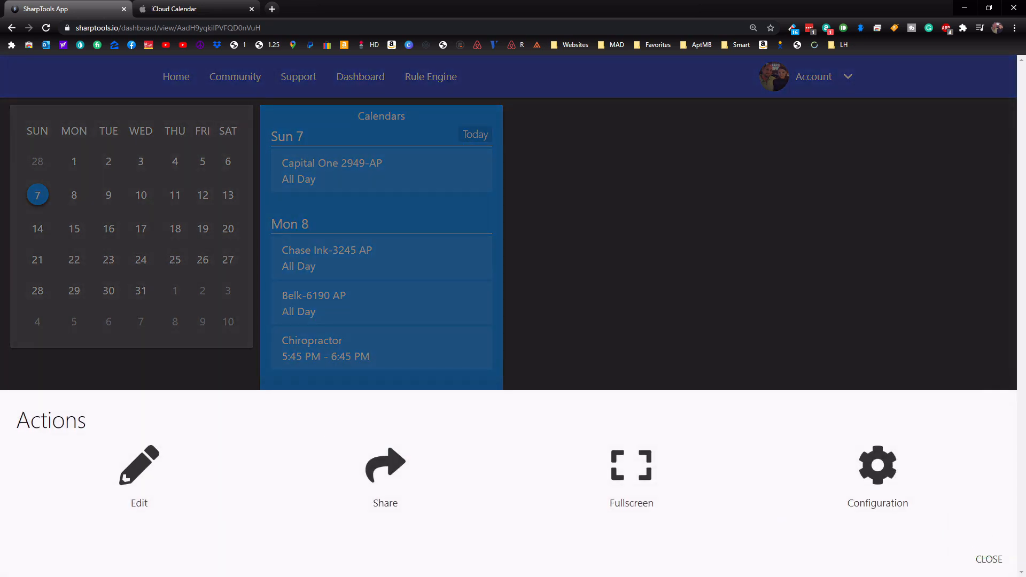
left_click(139, 465)
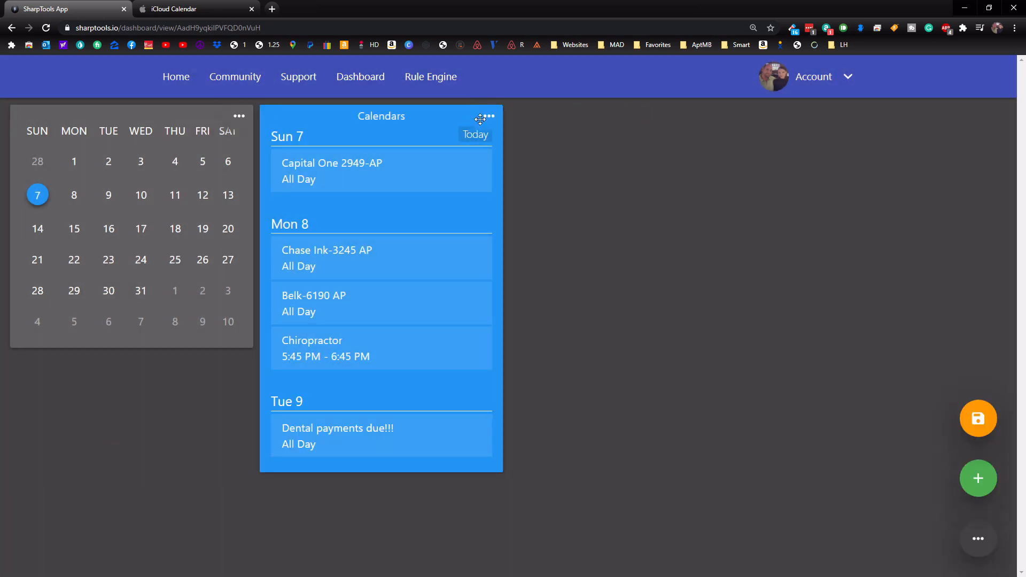
left_click(490, 116)
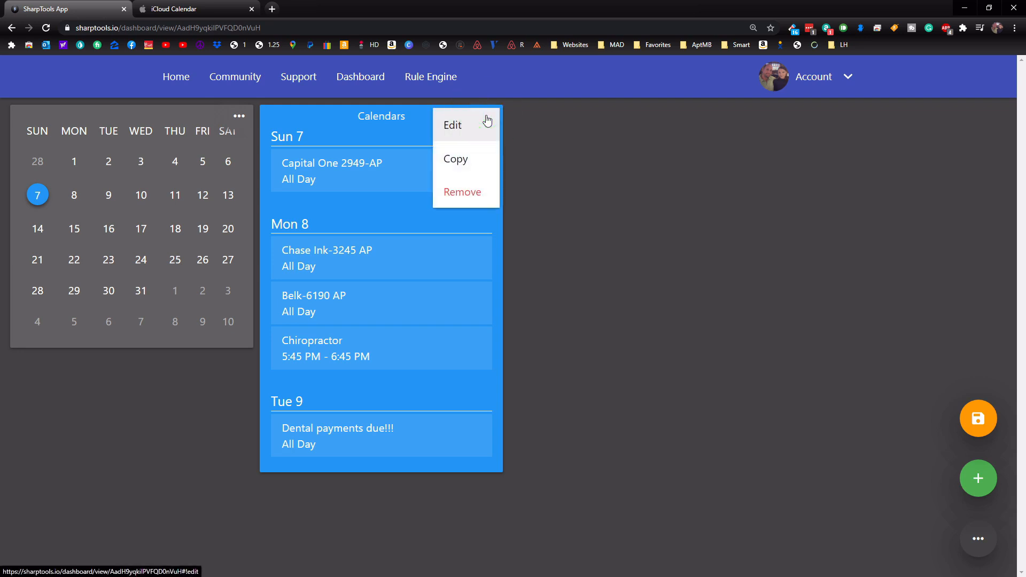
left_click(452, 124)
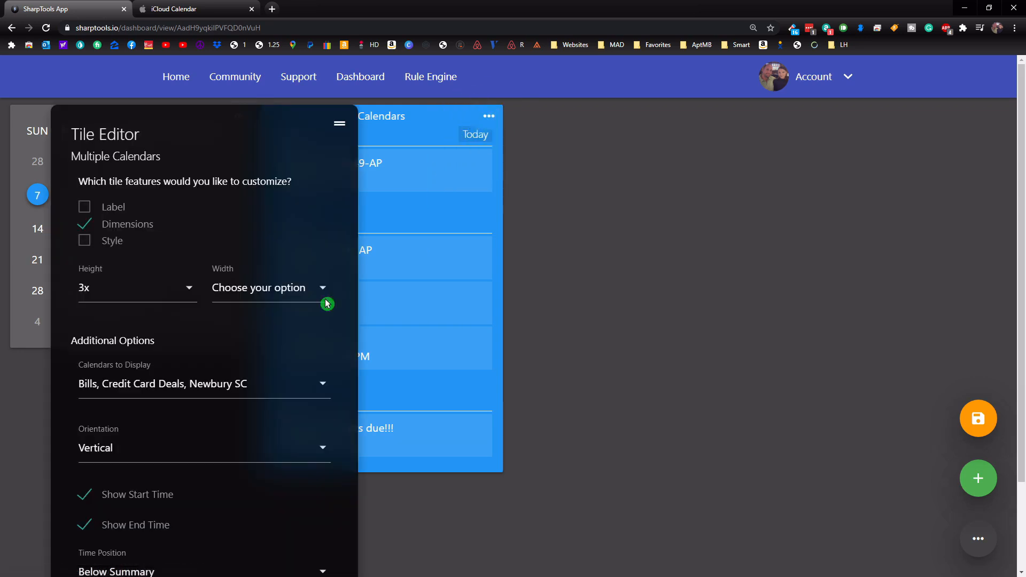
Step: Review the remaining Calendars tile settings and close the Tile Editor, leaving the narrow tile beside the month tile
scroll("down", 3)
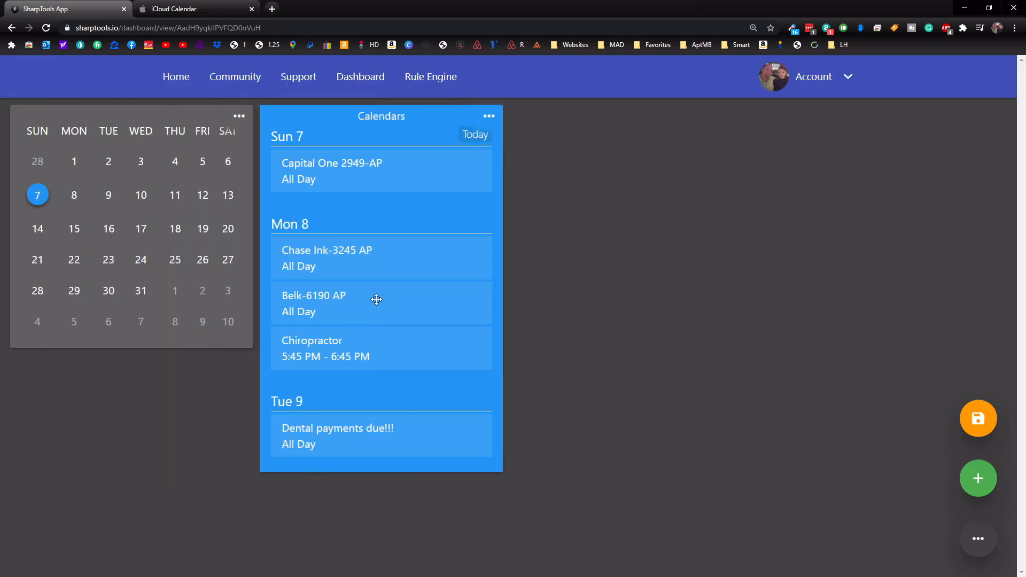
scroll("down", 3)
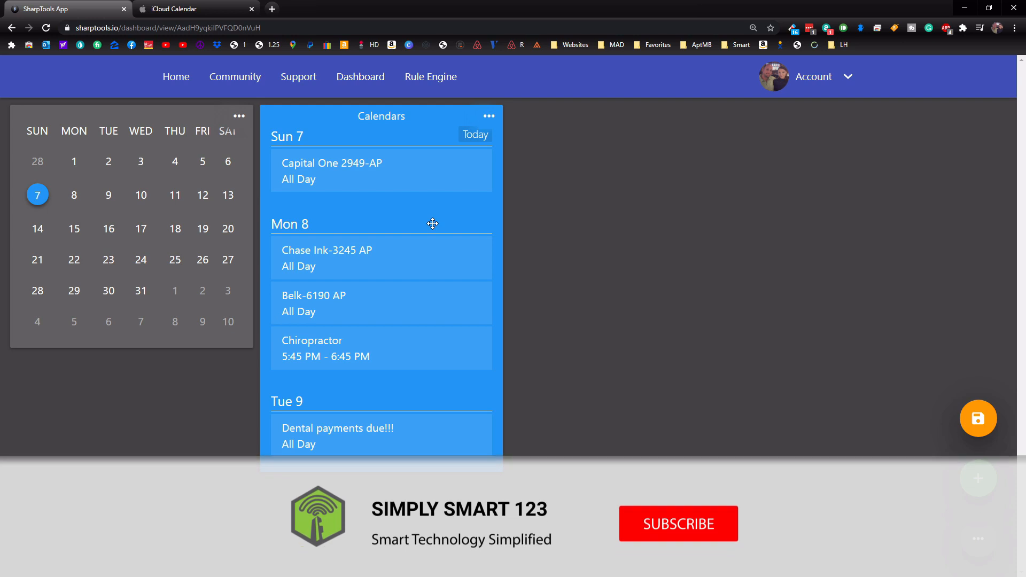
left_click(678, 524)
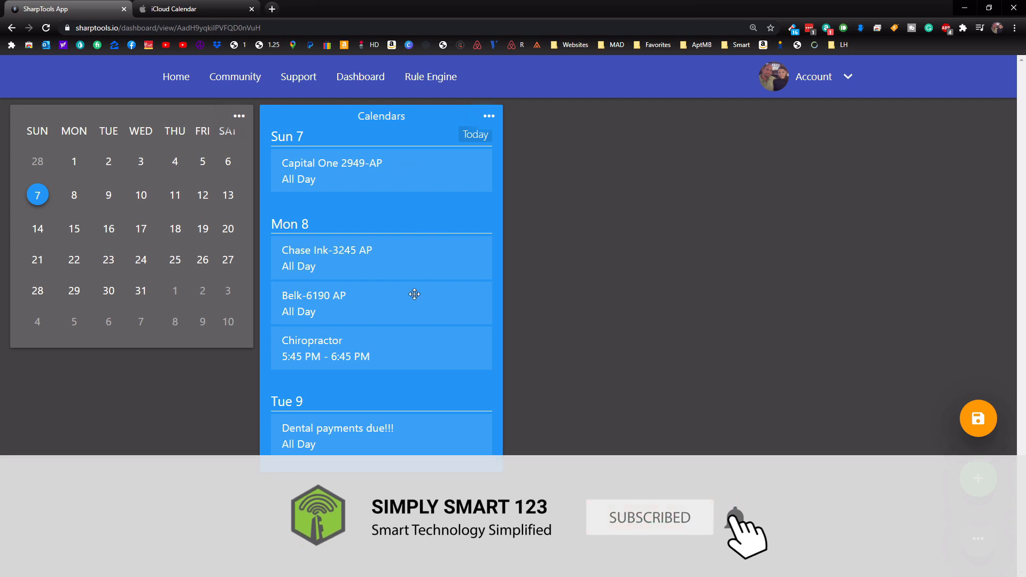